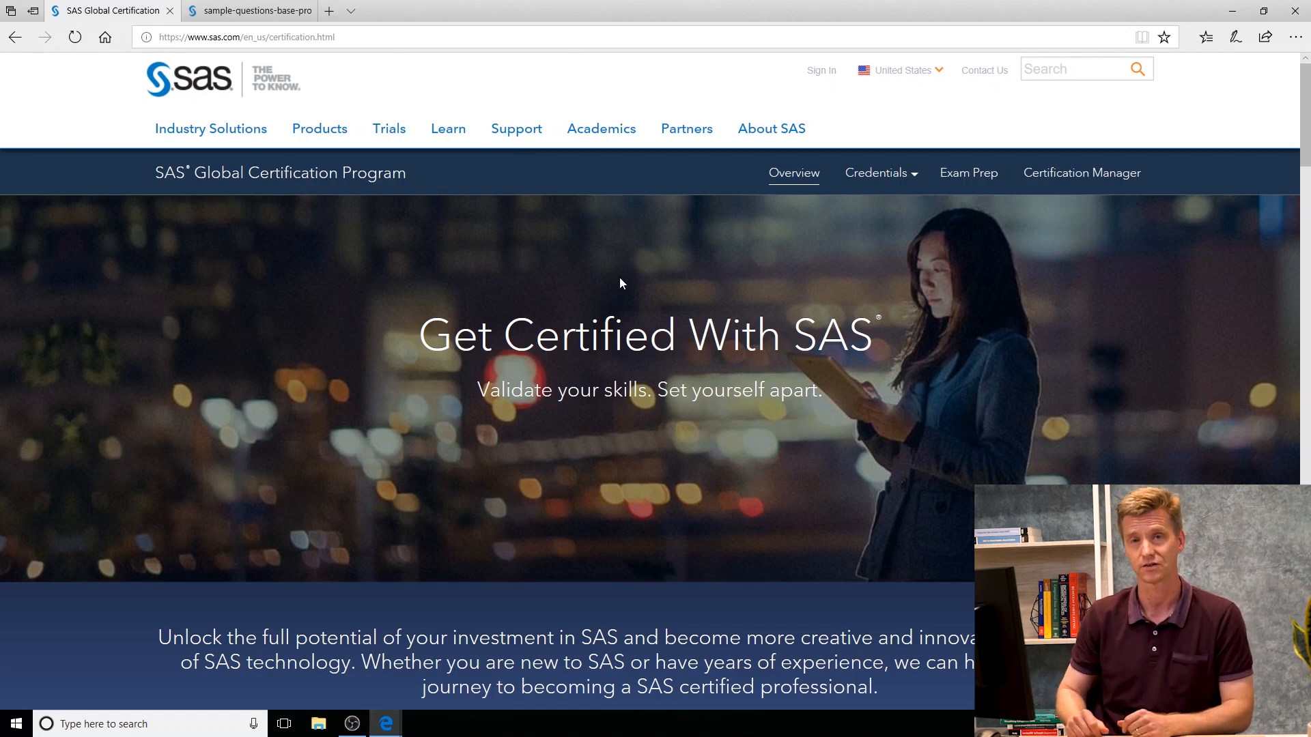
mouse_move(940, 74)
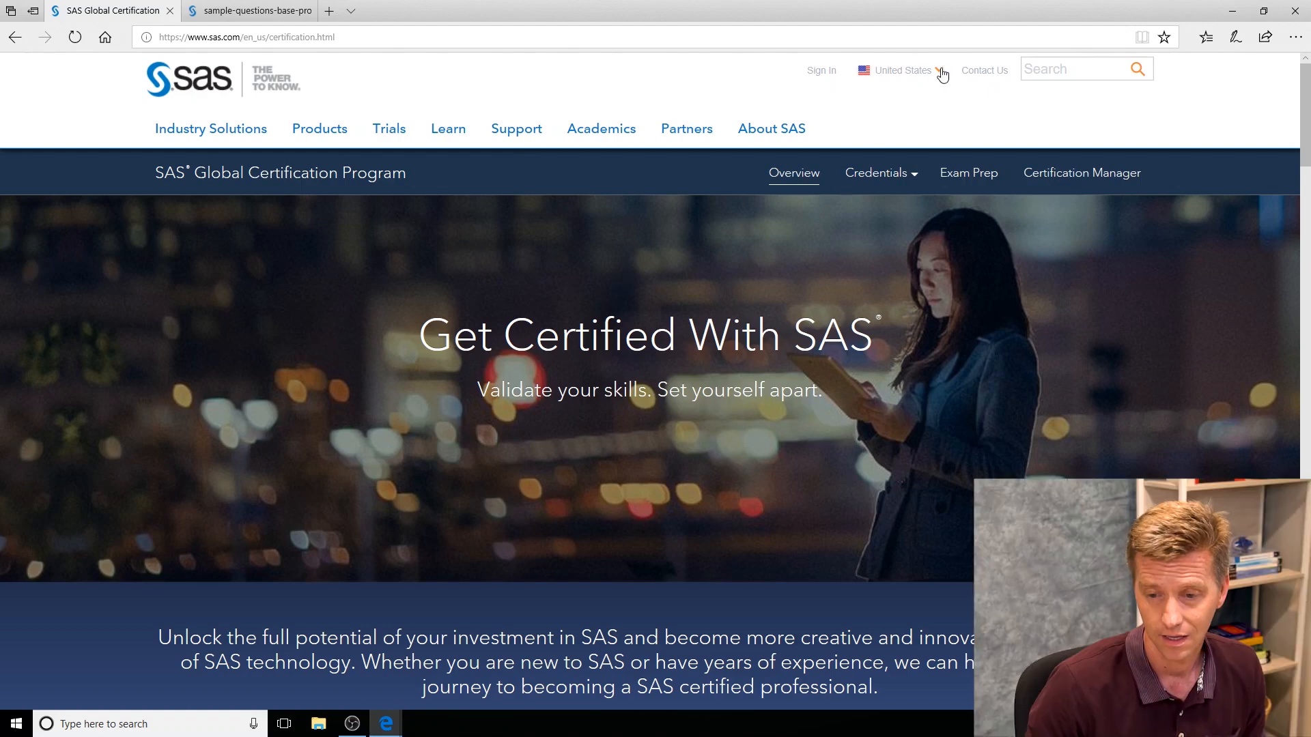
Open the 'SAS Certified Specialist Base Programming using SAS 9.4' page via Credentials > Base Programmer
left_click(876, 173)
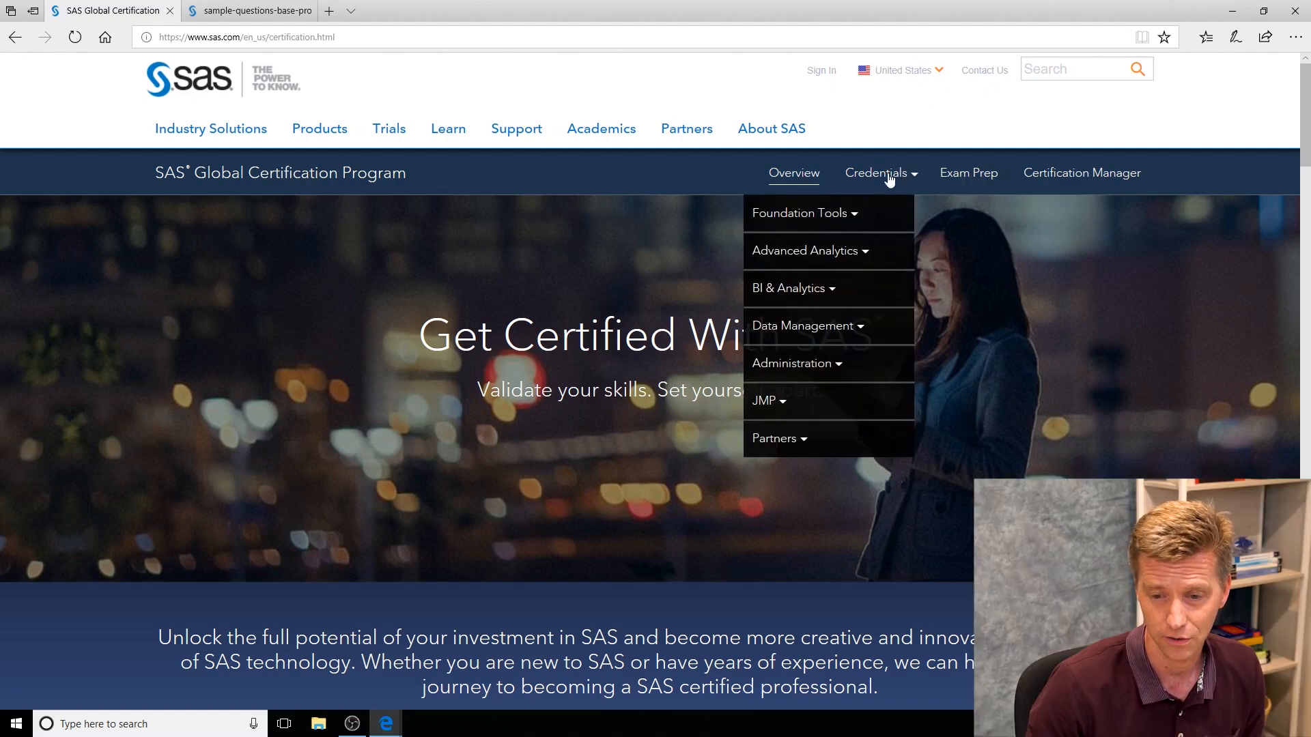
mouse_move(790, 288)
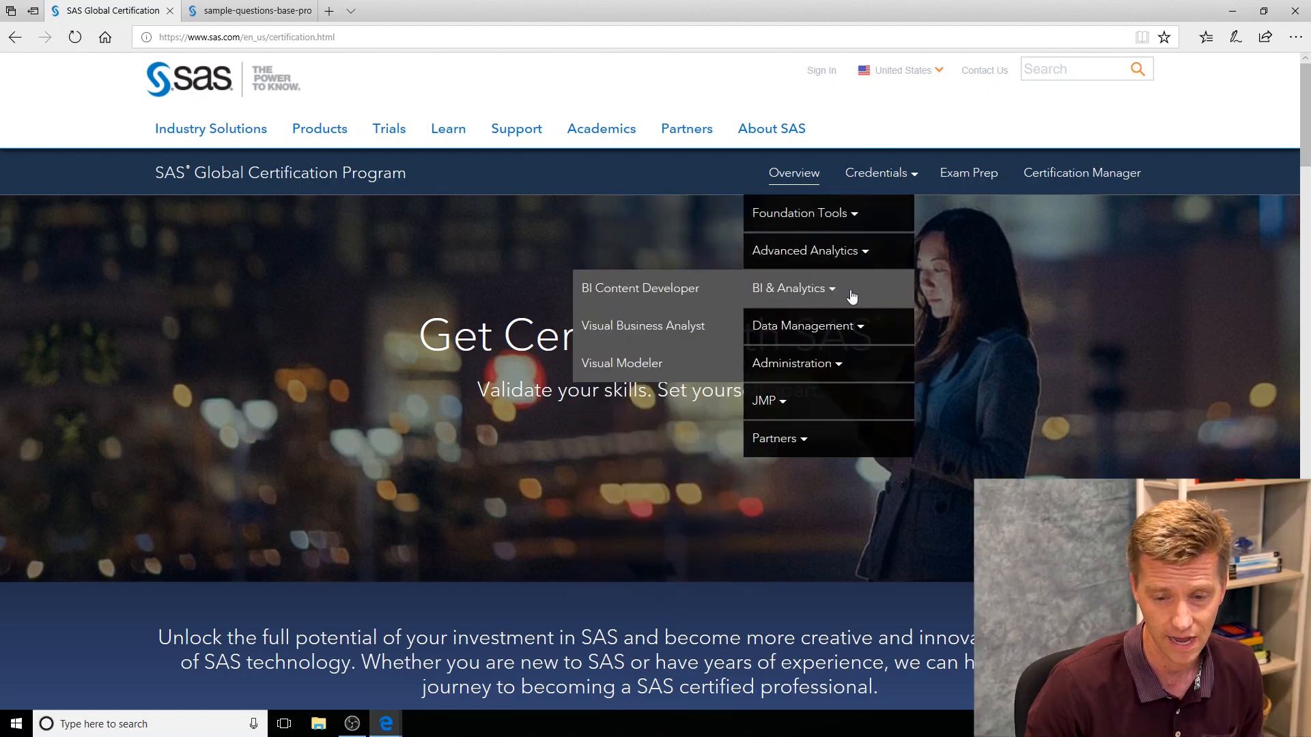
mouse_move(799, 212)
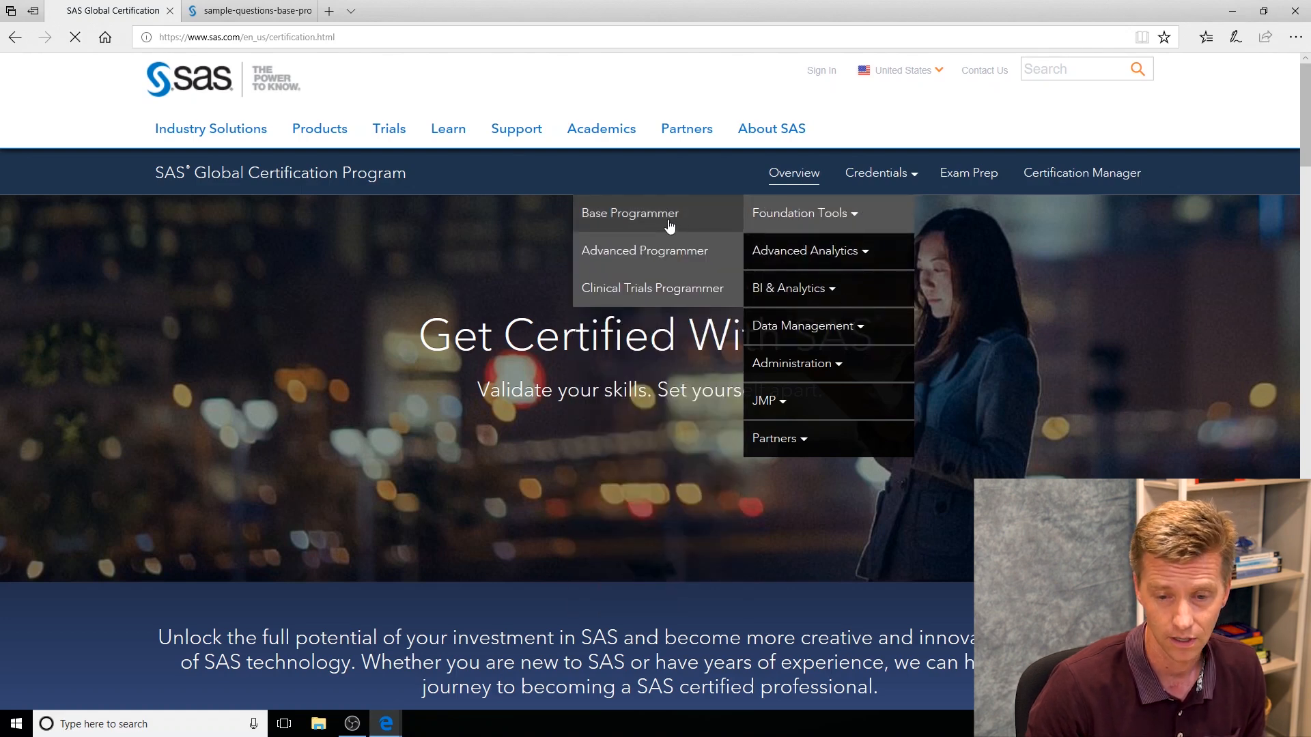
left_click(629, 213)
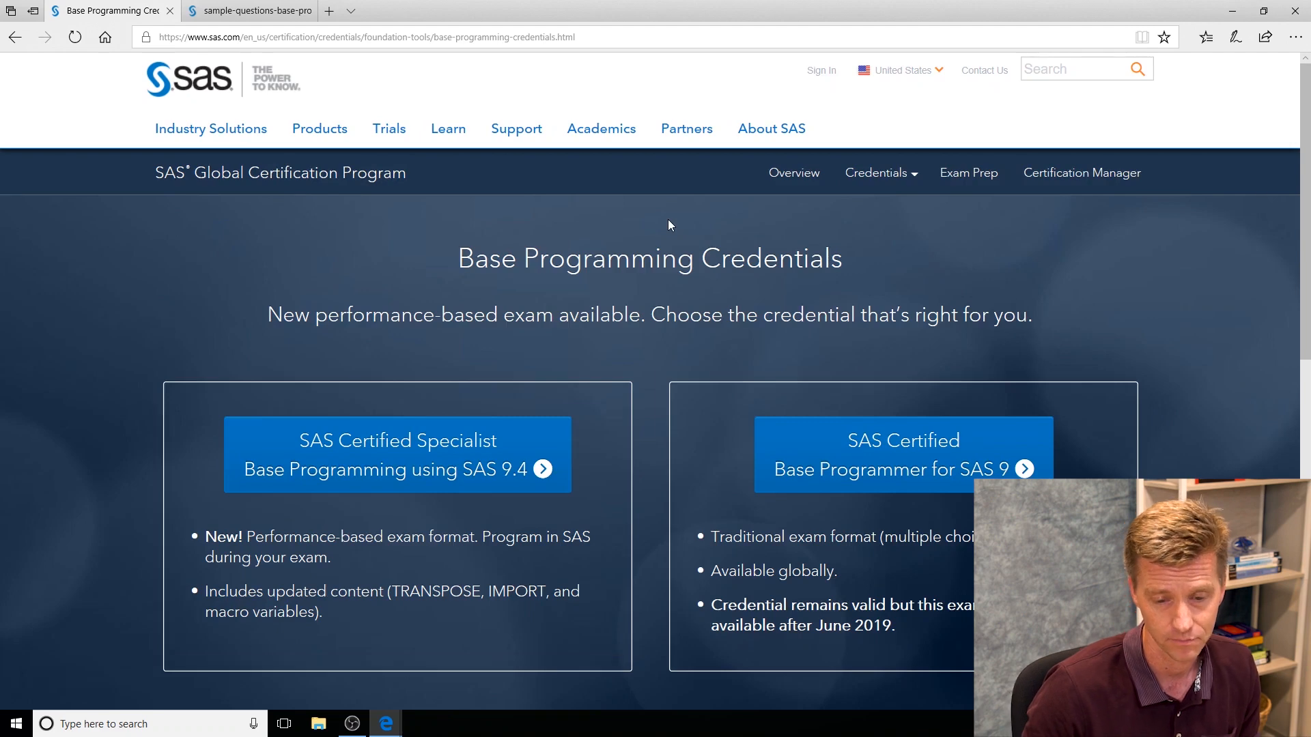
left_click(398, 454)
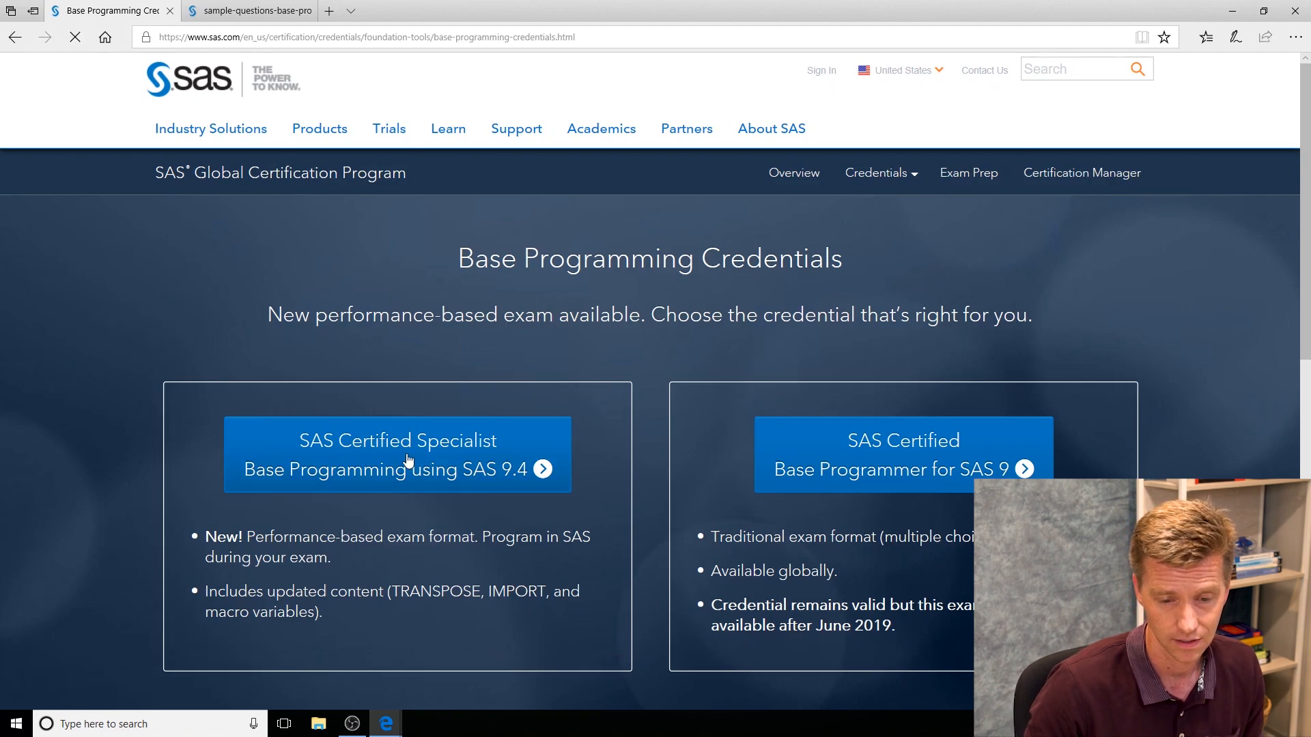
left_click(397, 454)
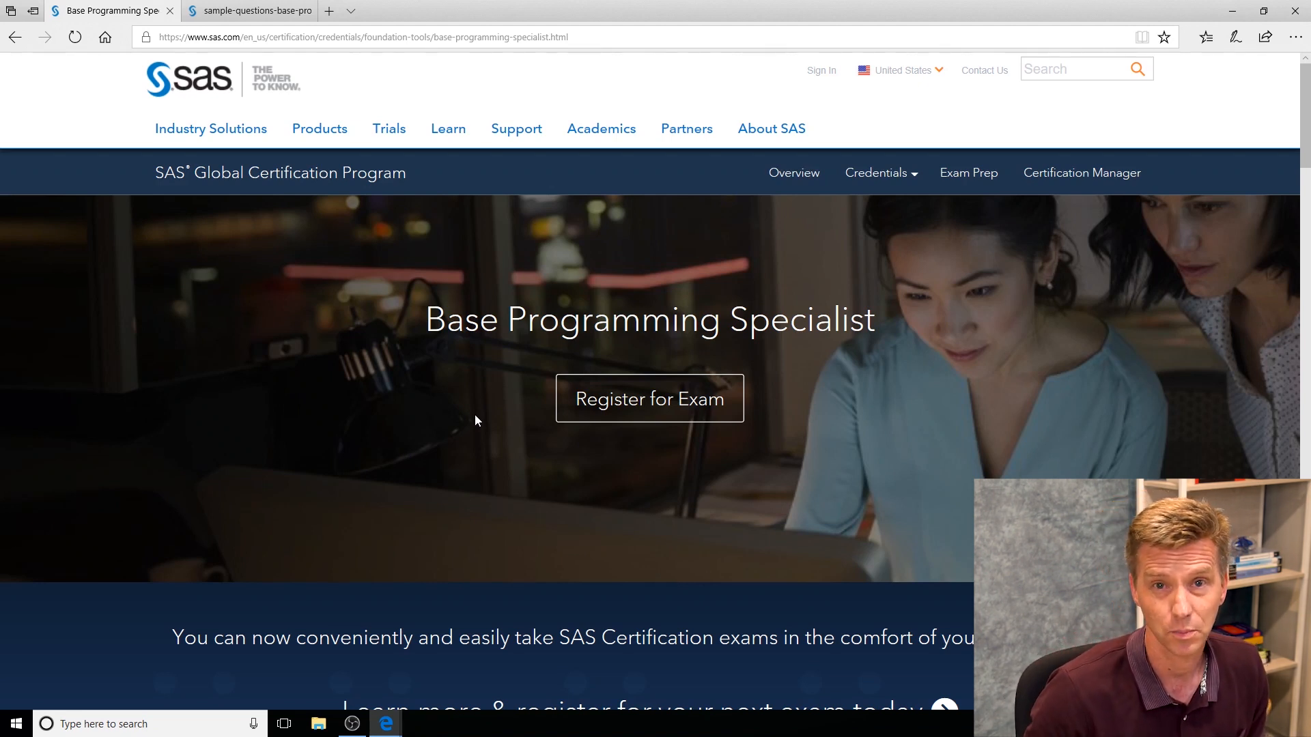
Scroll past Exam Content & Pricing to the SAS 9.4 performance-based Exam Content Guide and open it
scroll("down", 3)
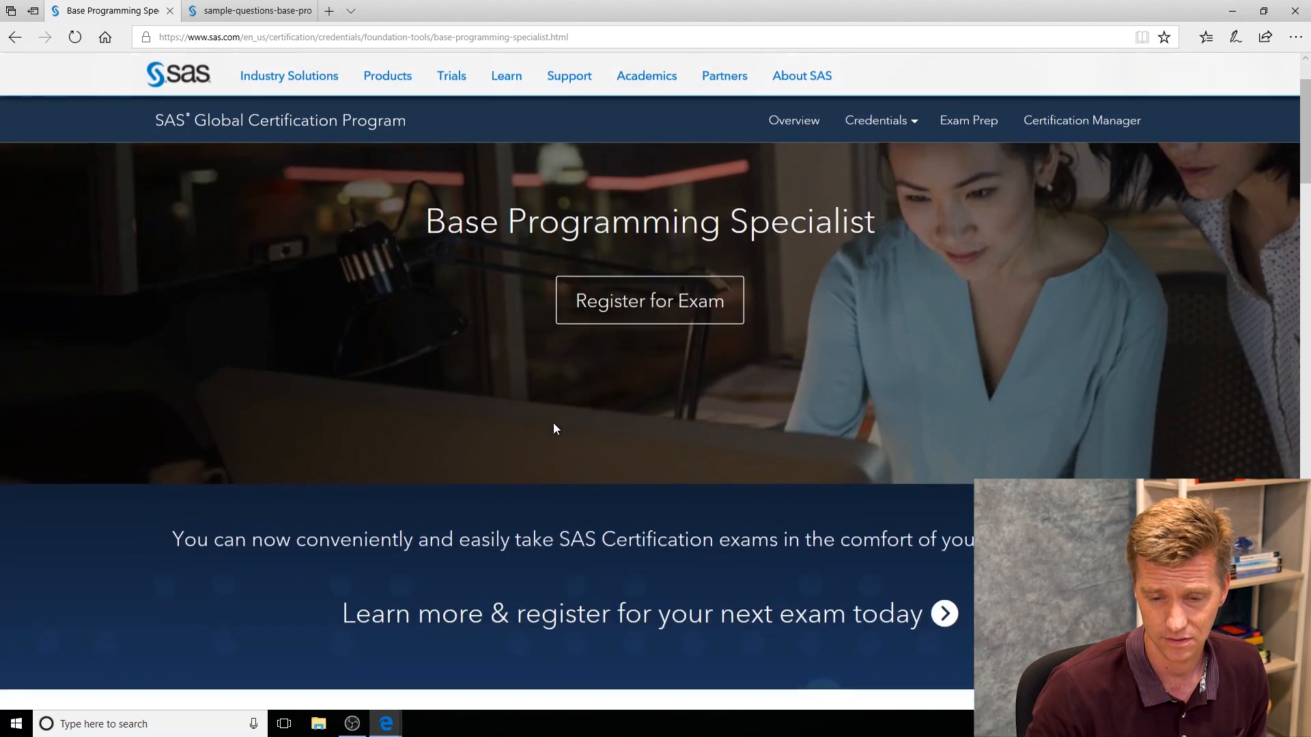
scroll("down", 3)
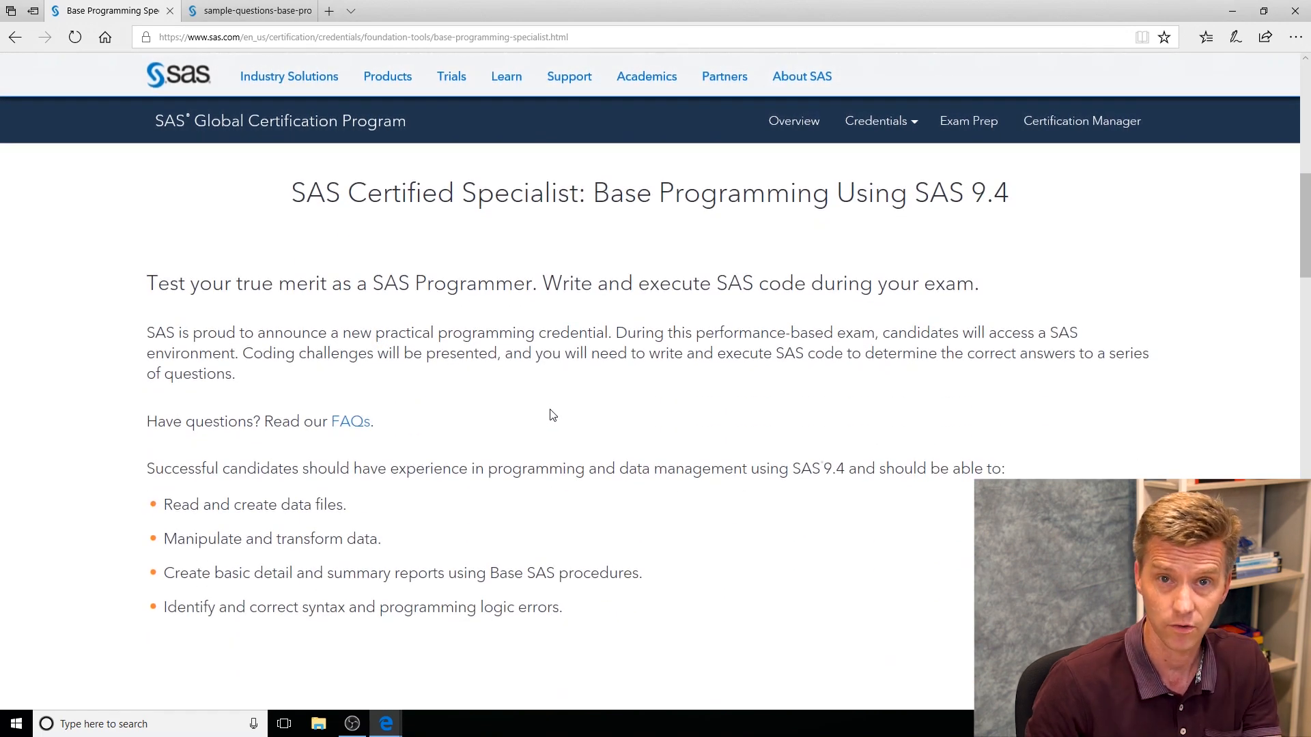
scroll("down", 3)
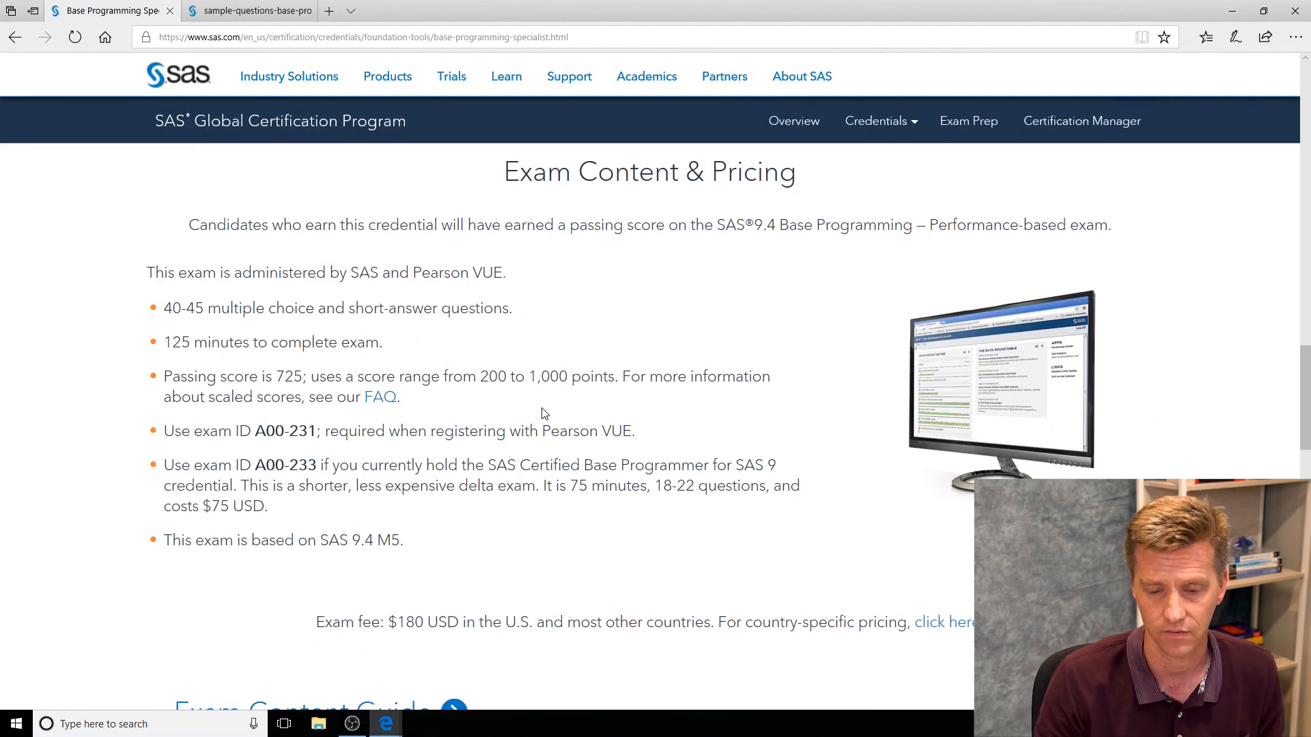
scroll("down", 3)
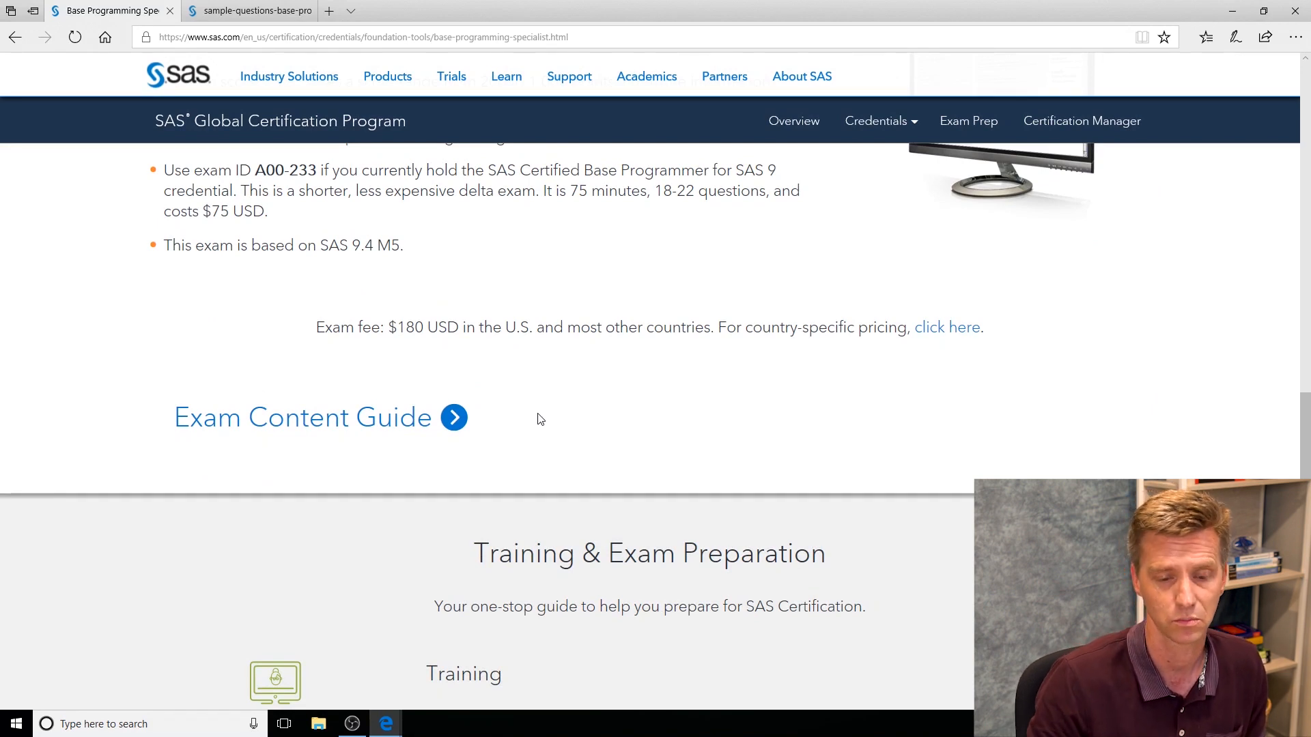
left_click(303, 417)
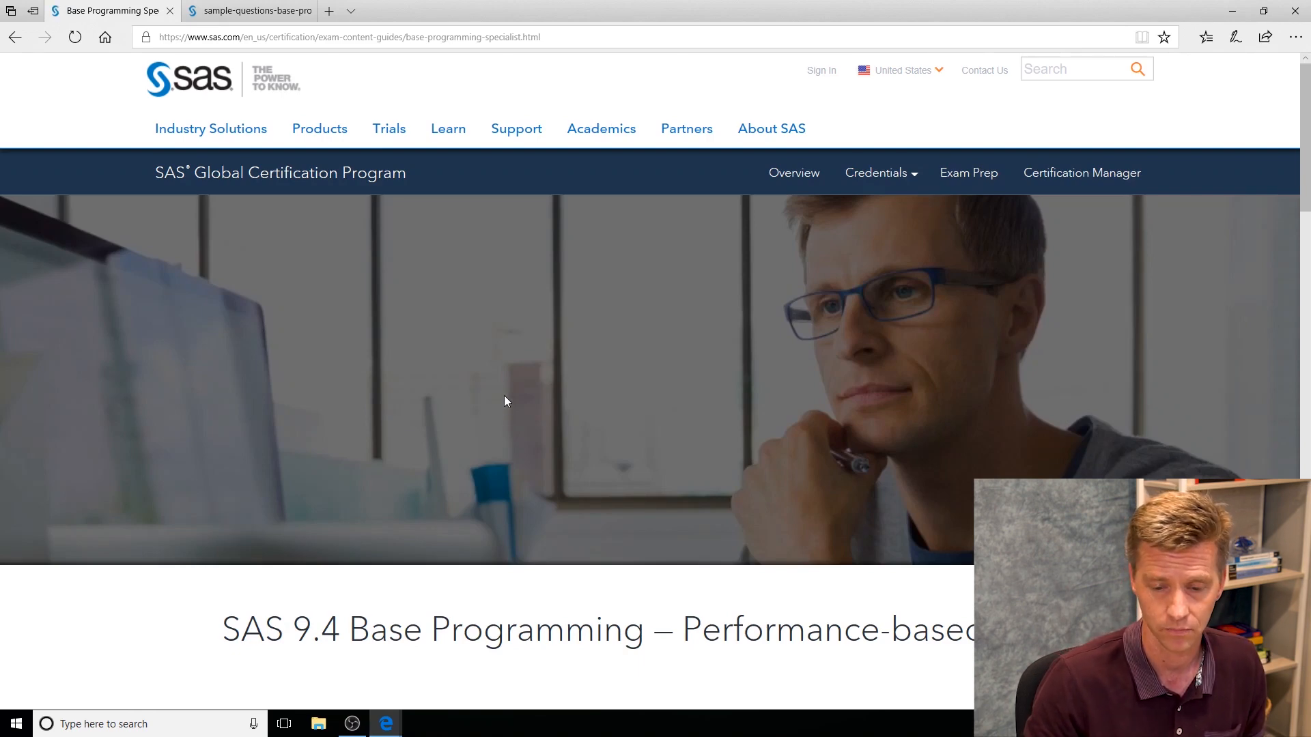
Highlight the first exam objective, then scroll through the Access and Create Data Structures and Manage Data objectives
scroll("down", 3)
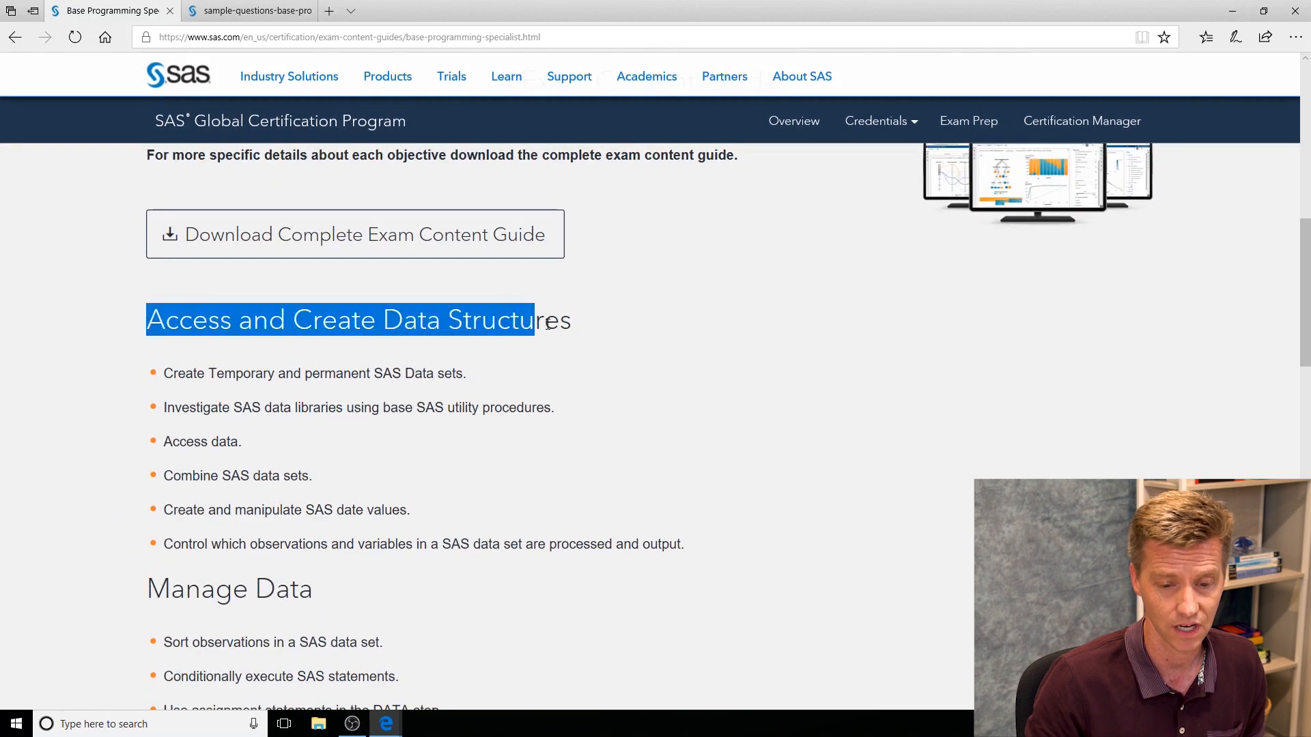
left_click(230, 374)
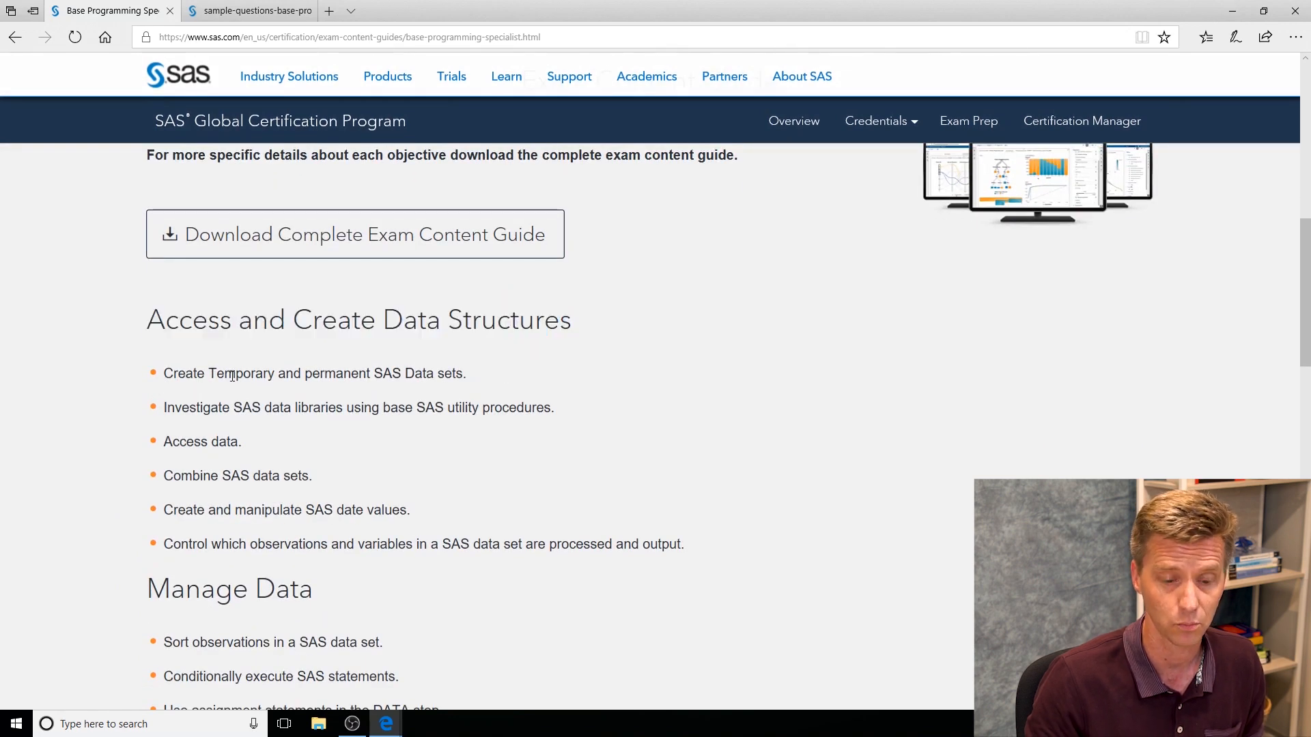
double_click(182, 372)
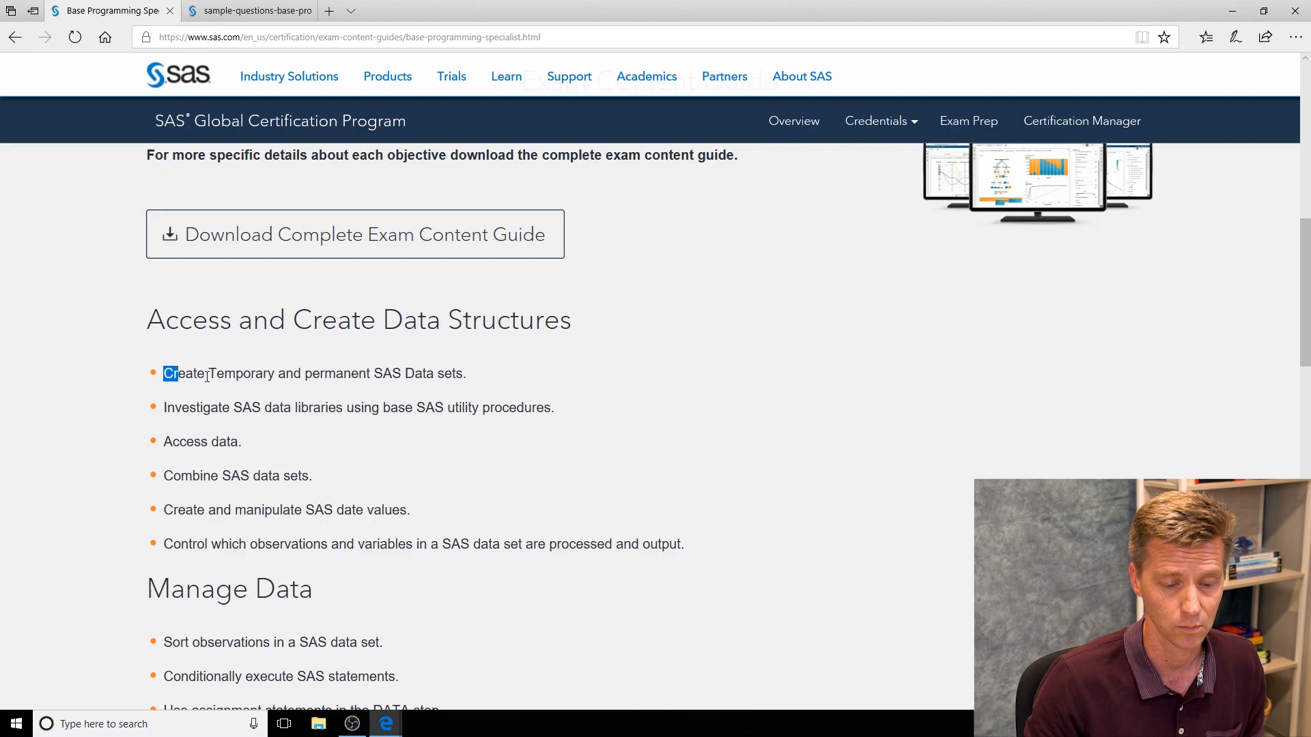
left_click_drag(164, 373, 685, 544)
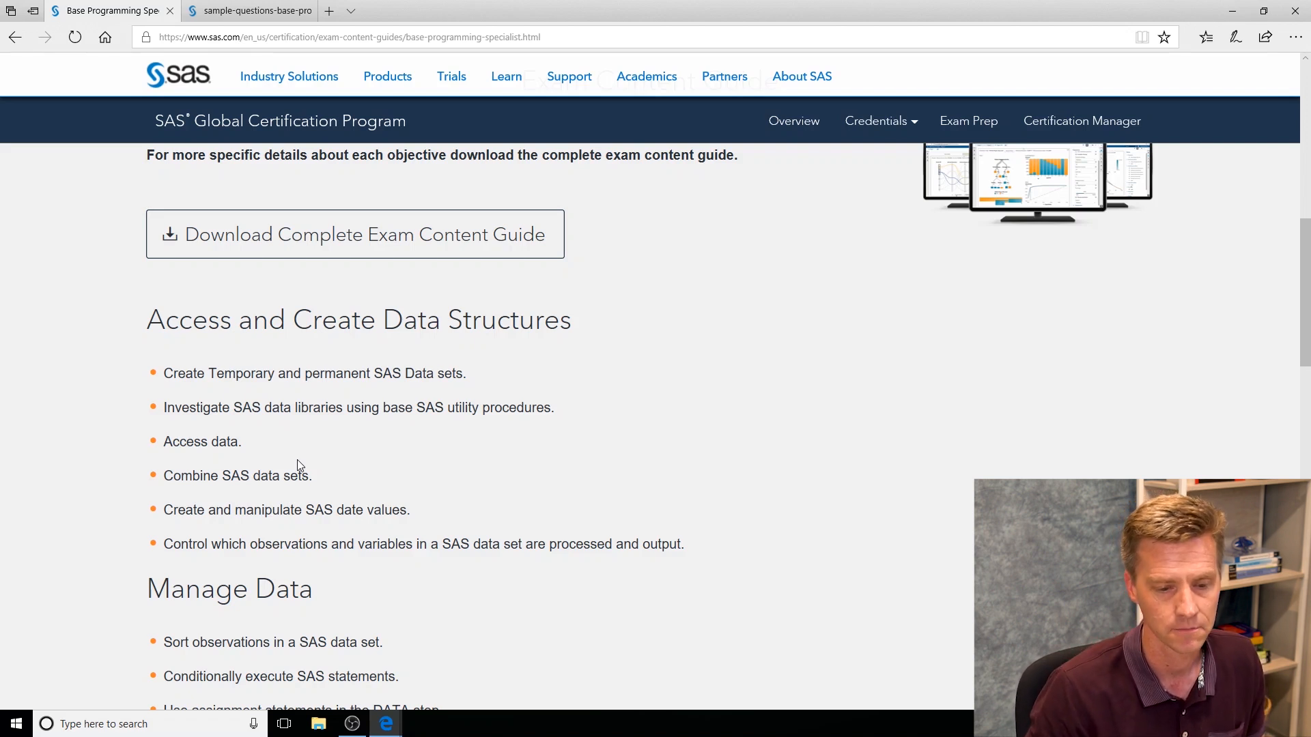
scroll("down", 3)
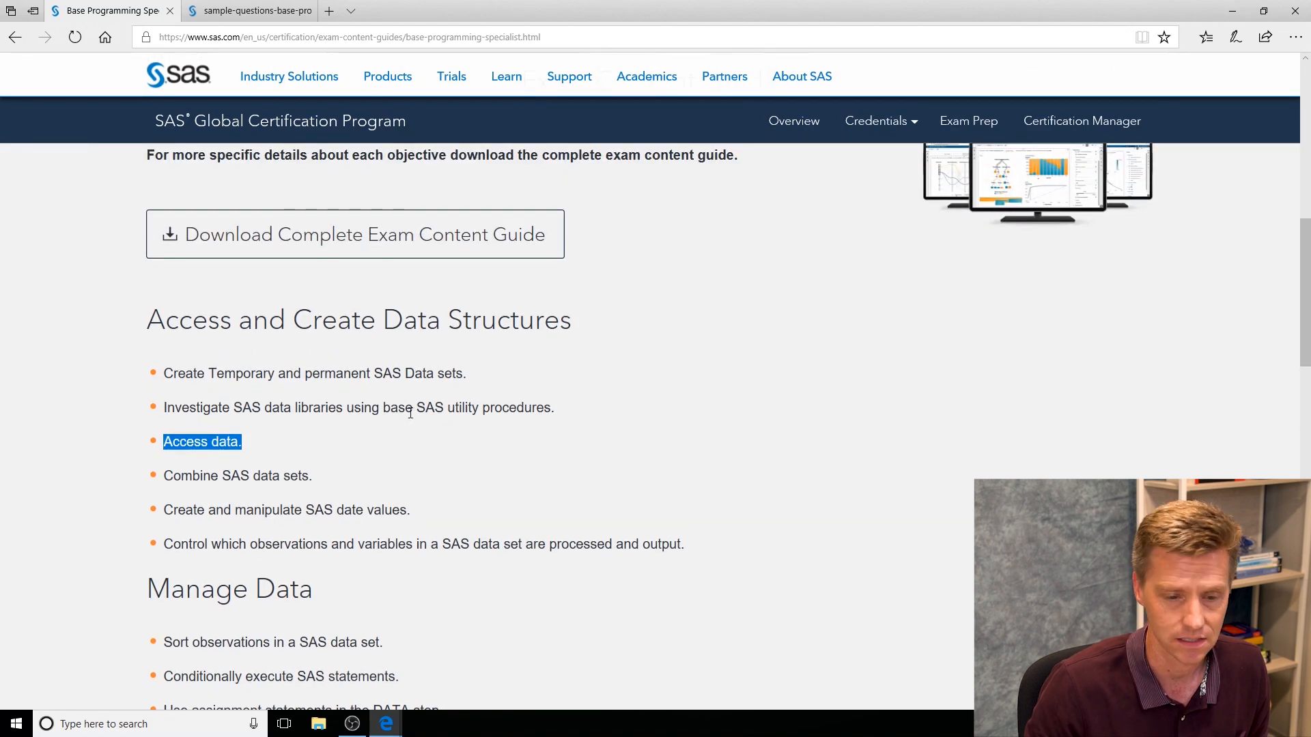
mouse_move(484, 360)
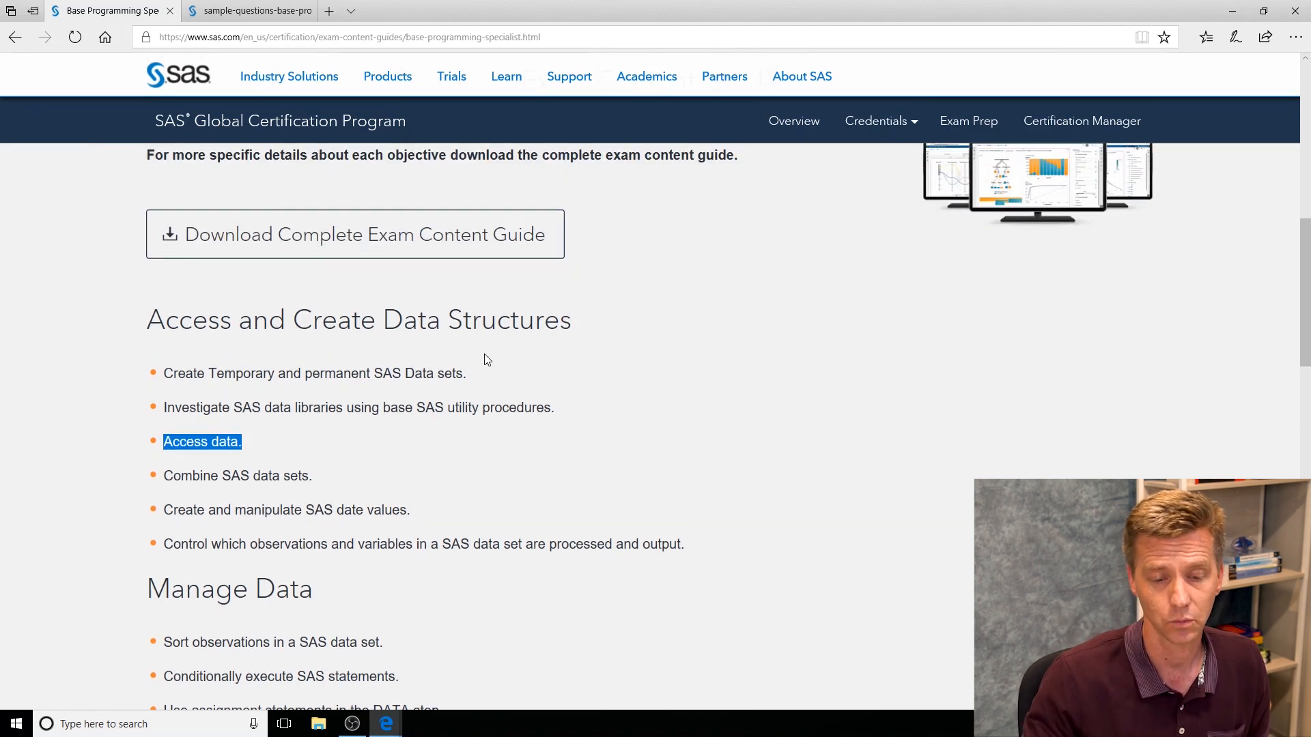
left_click(465, 10)
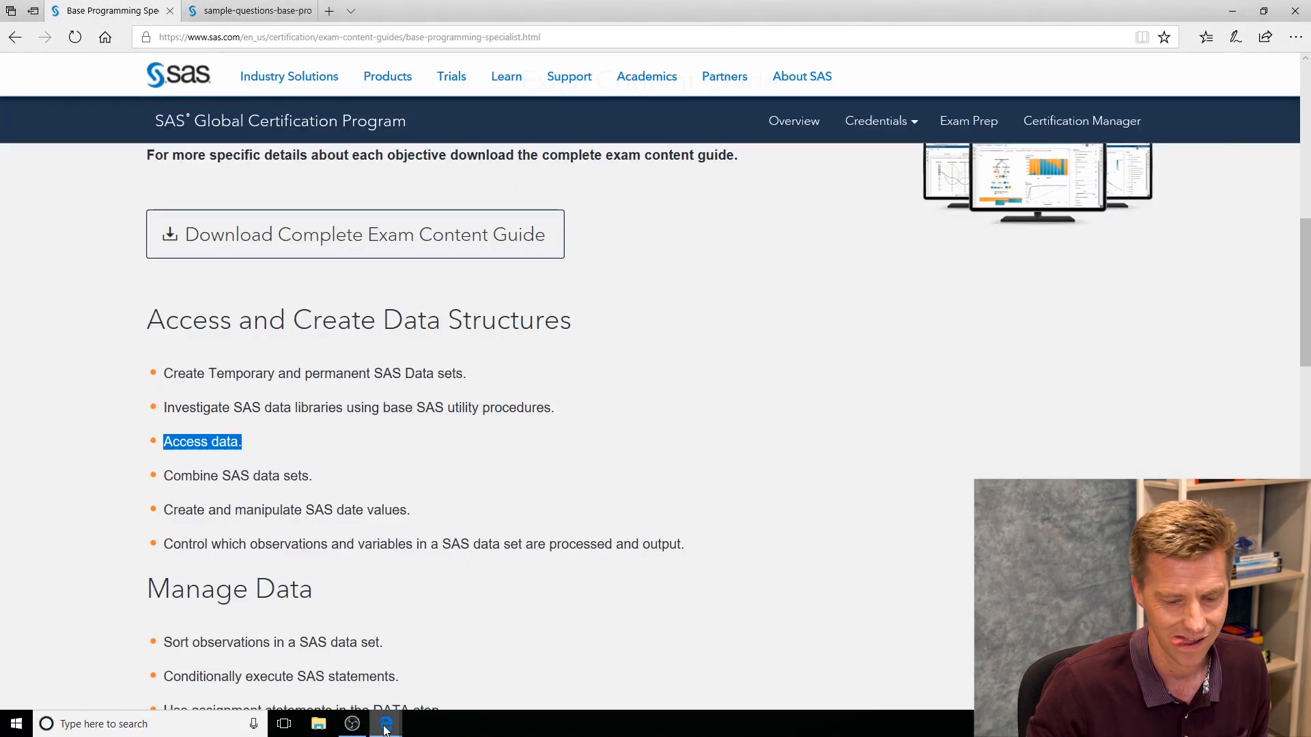
Bring up the exam content guide PDF showing the Access and Create Data Structures objectives
left_click(355, 233)
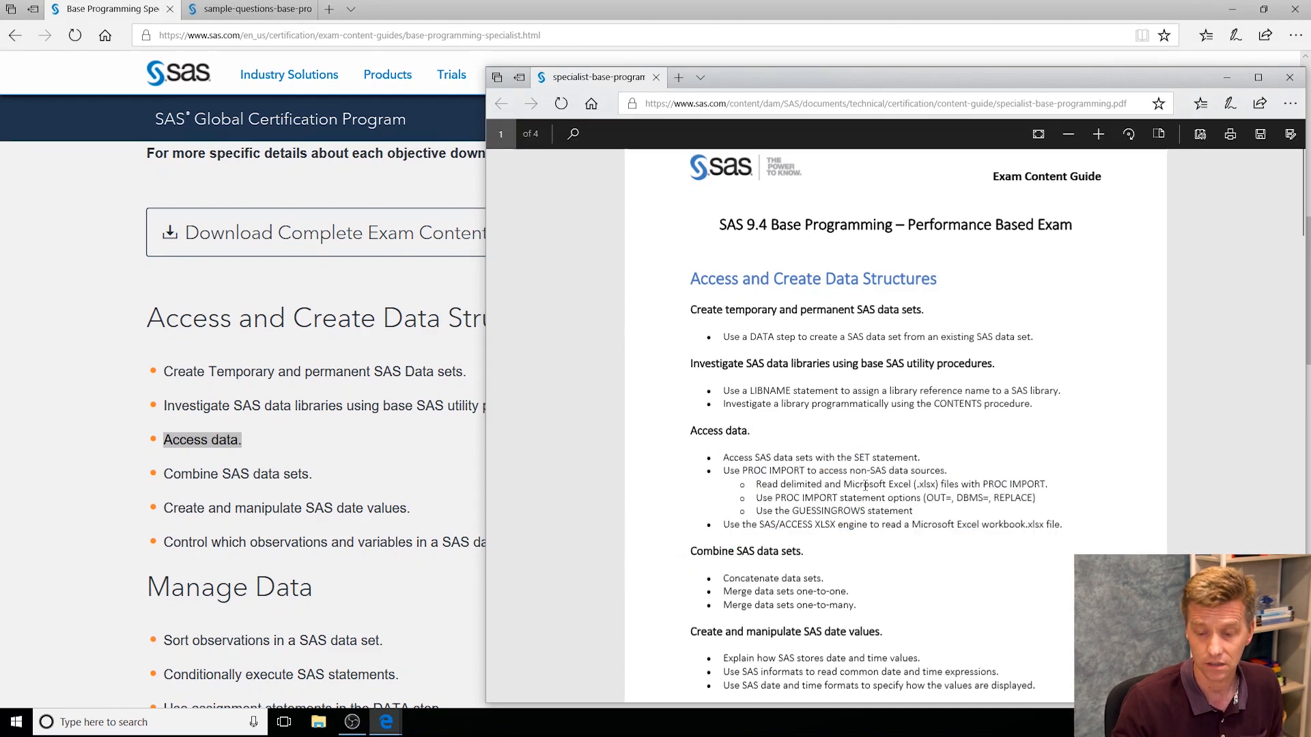
mouse_move(755, 457)
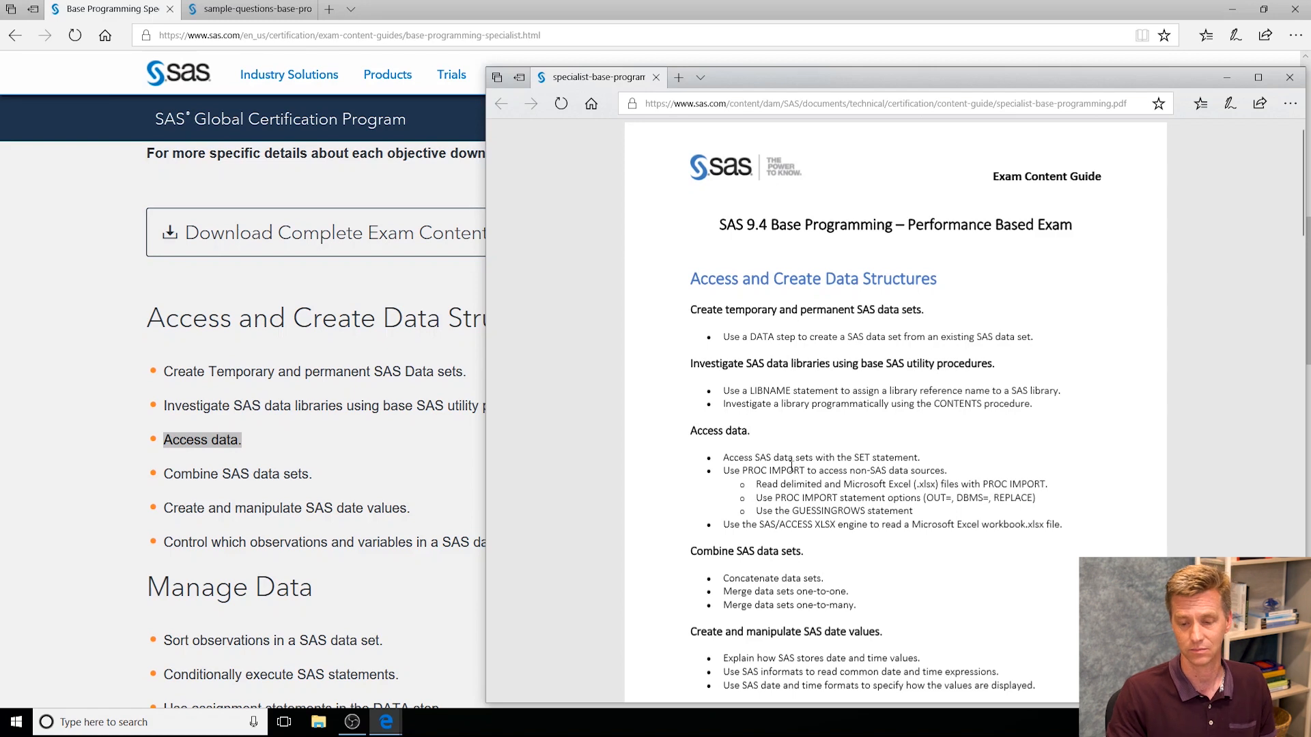
mouse_move(874, 484)
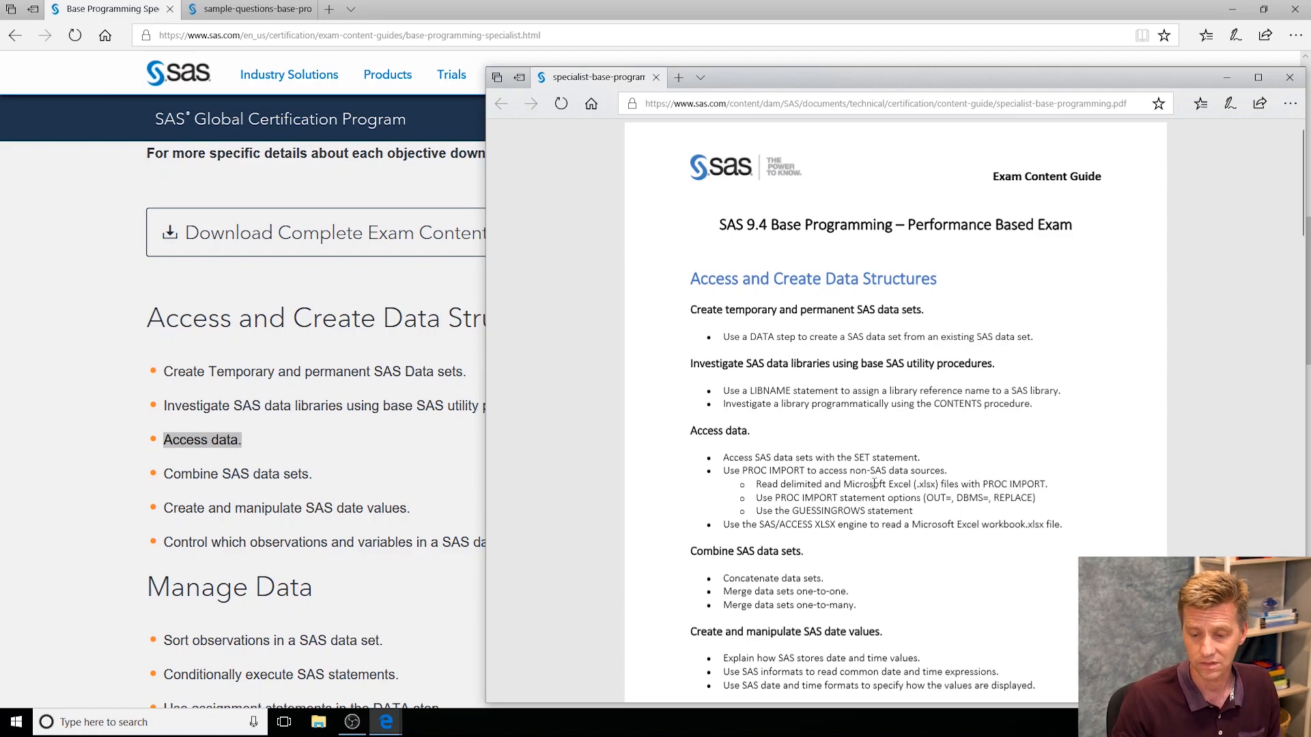
mouse_move(874, 484)
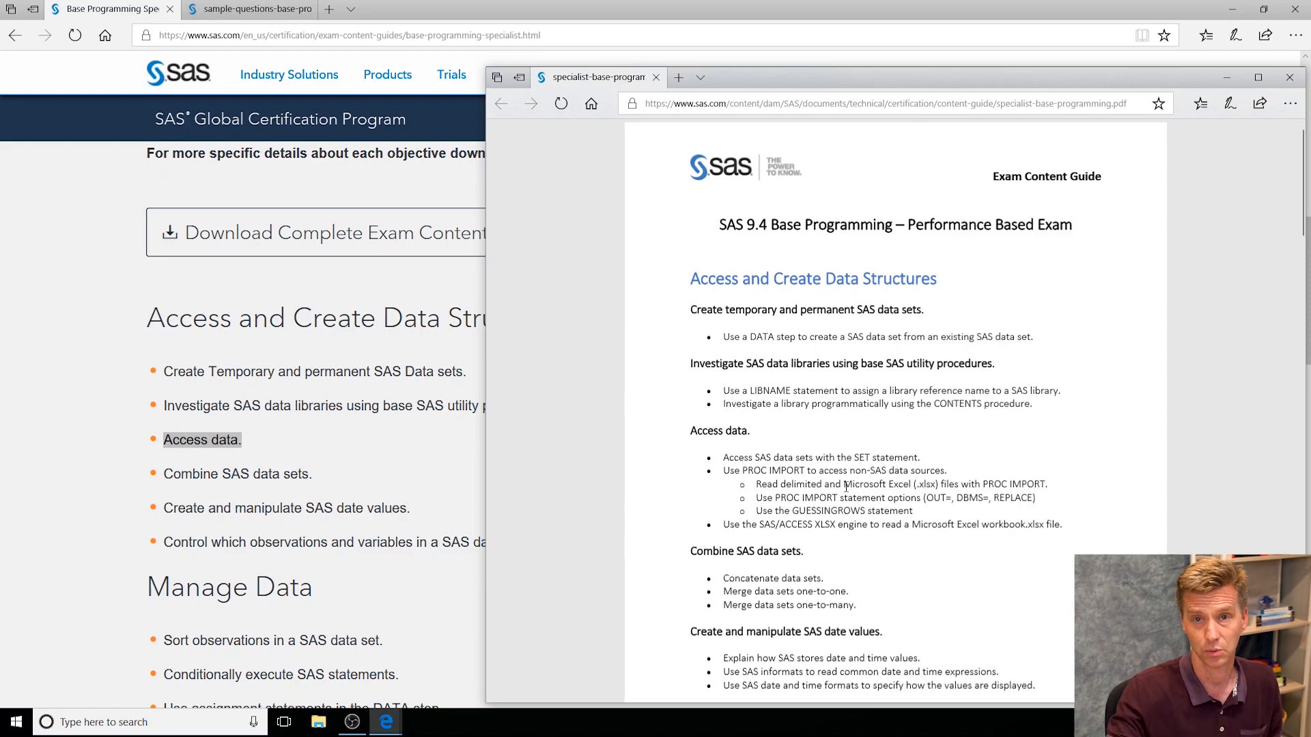
mouse_move(768, 443)
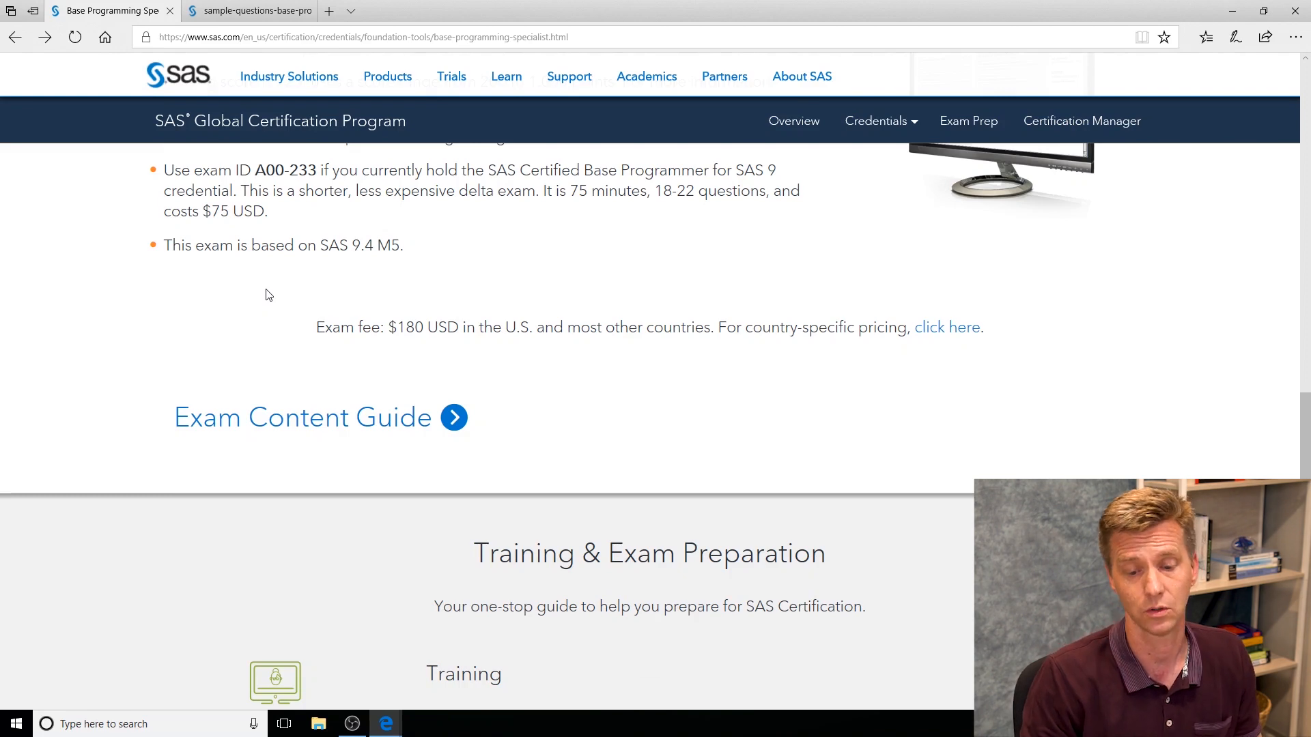
scroll("down", 3)
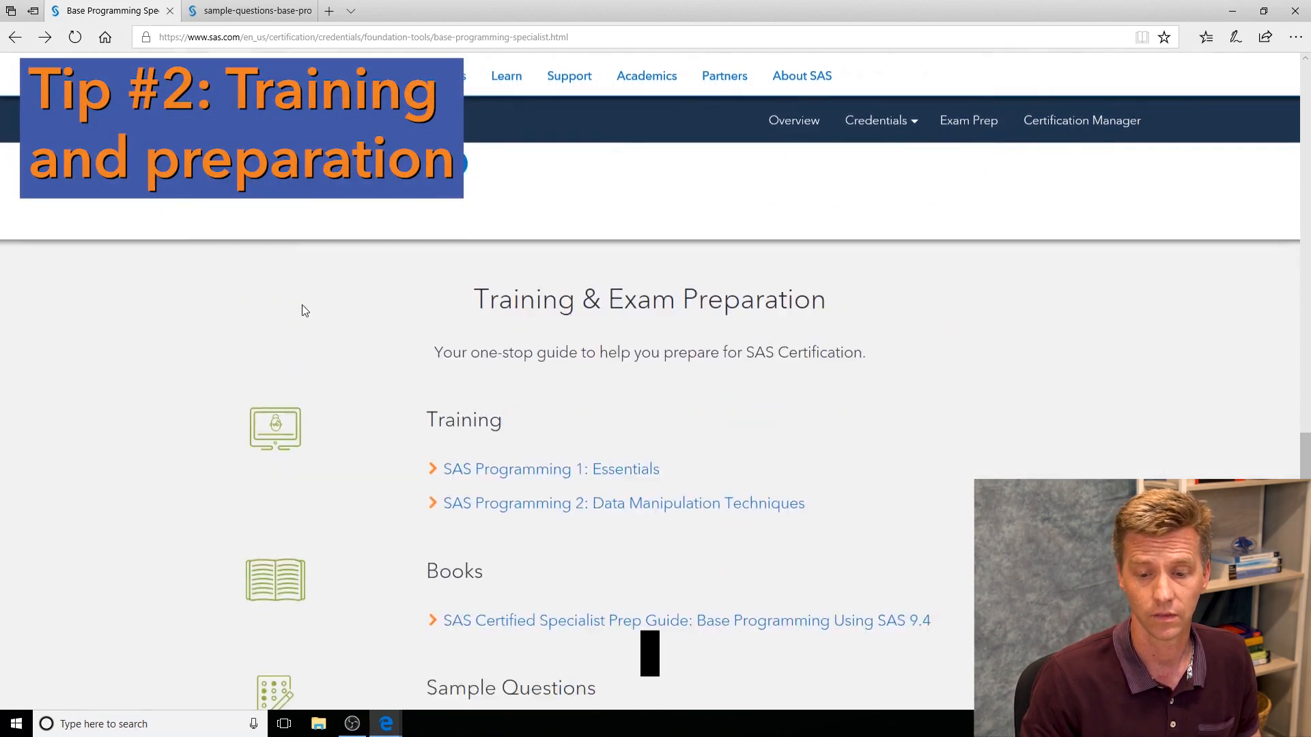
scroll("down", 3)
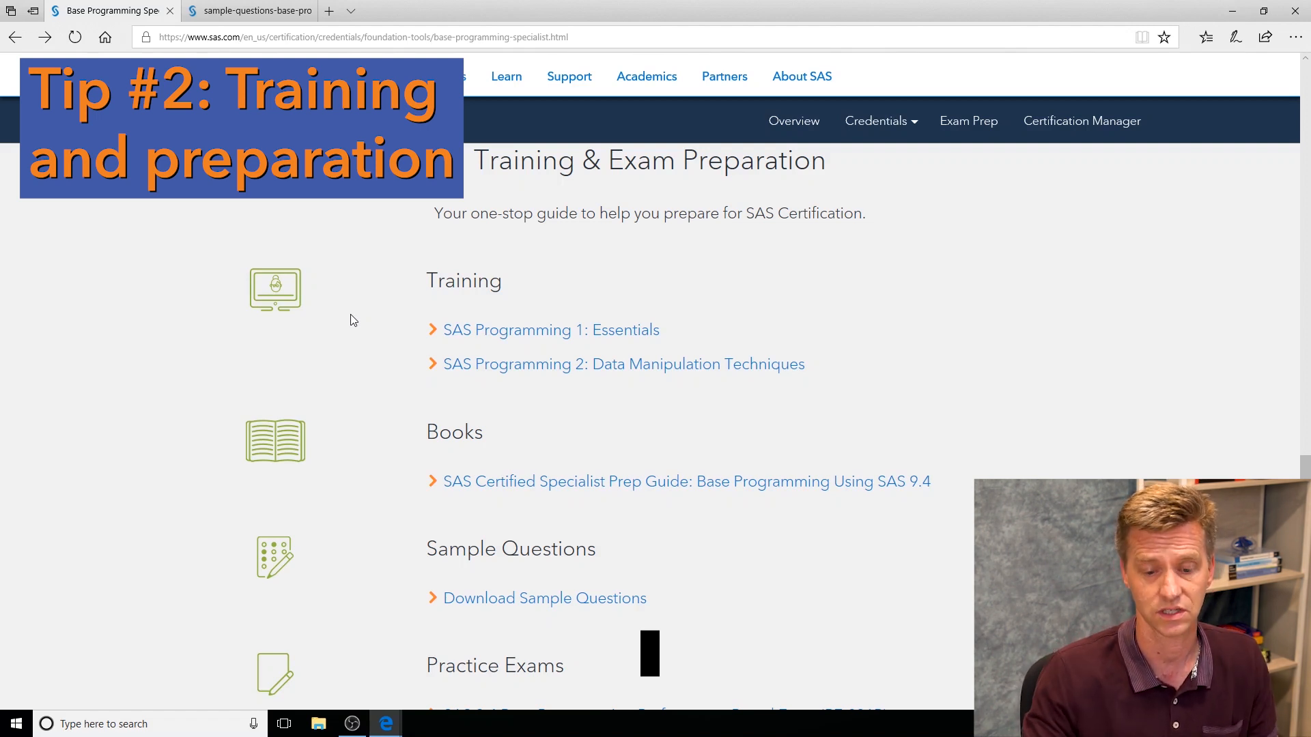
mouse_move(350, 303)
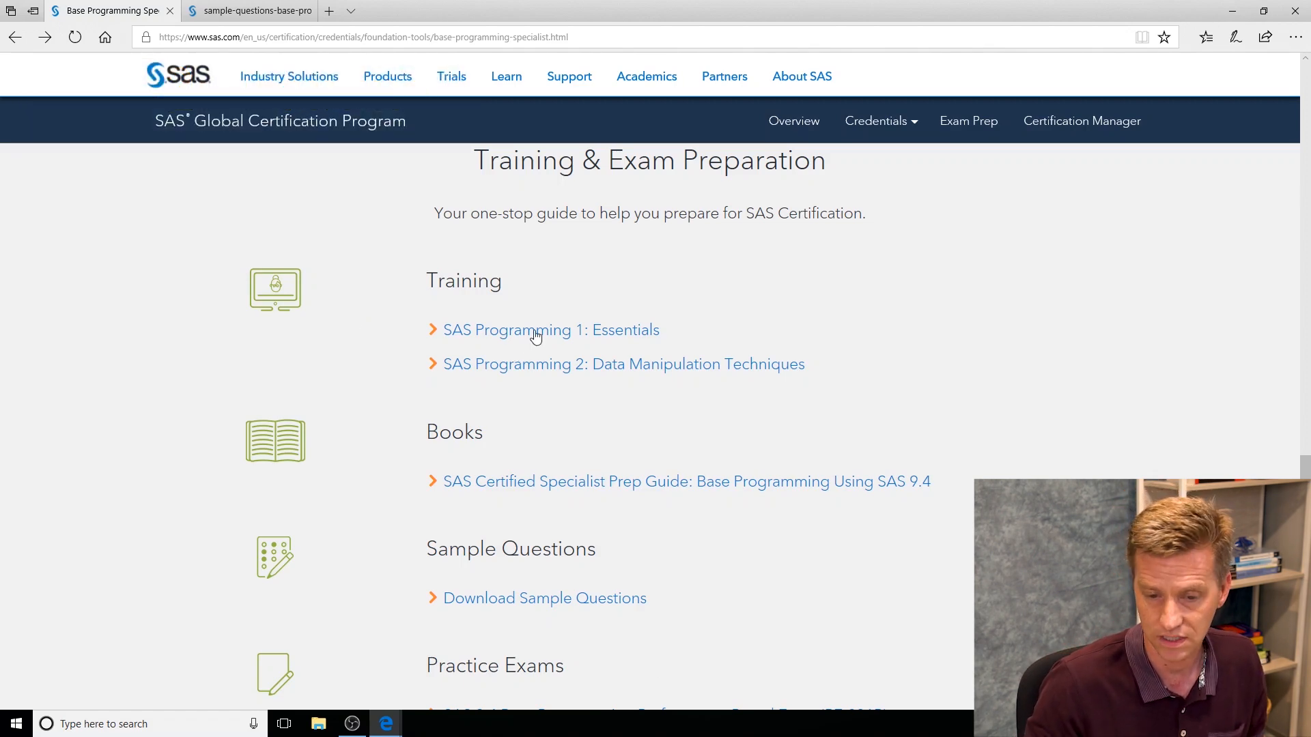
left_click(550, 329)
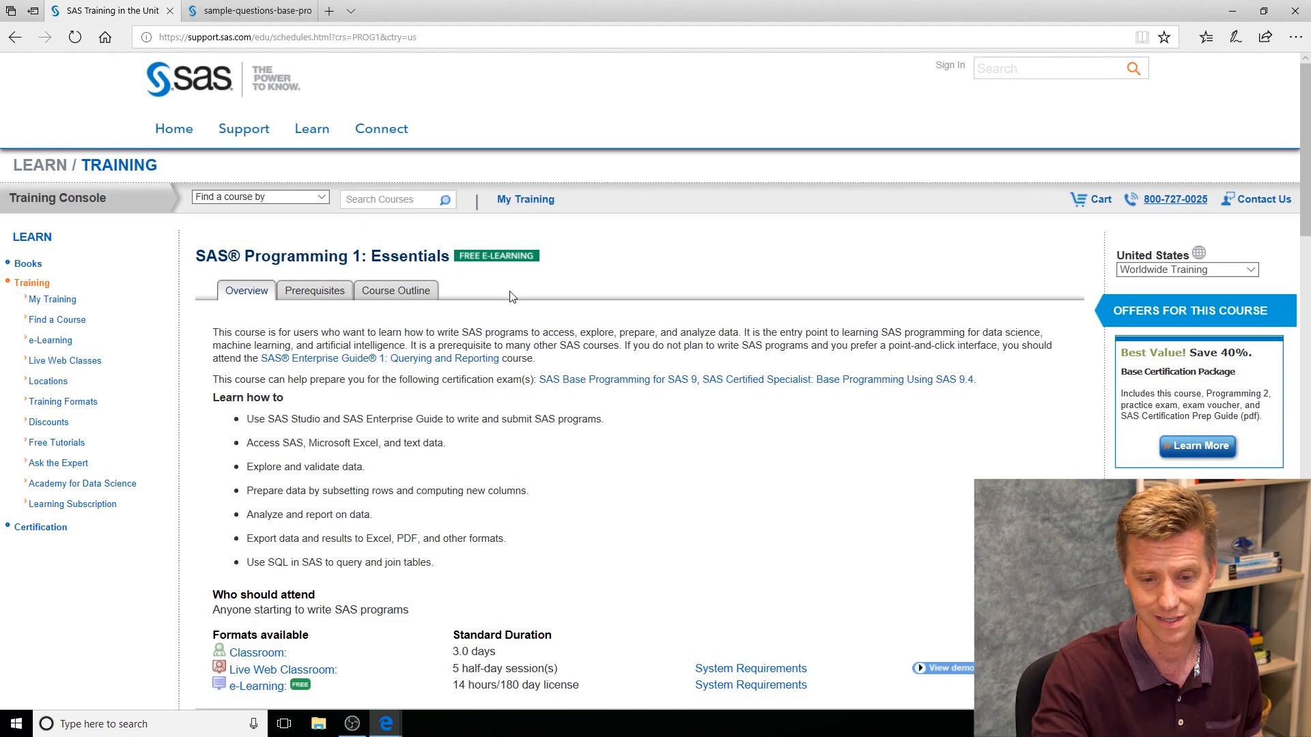
scroll("down", 3)
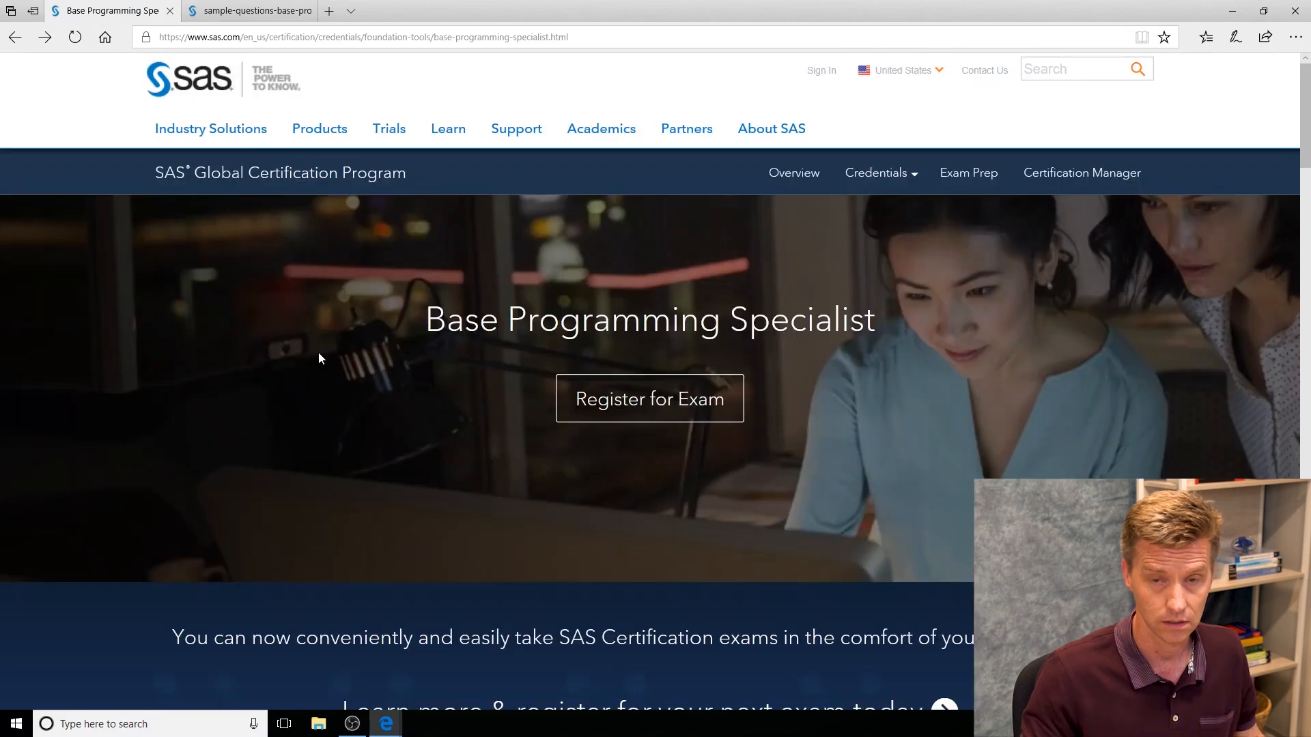
View the prep guide book's store page, then return and scroll toward Sample Questions
scroll("down", 3)
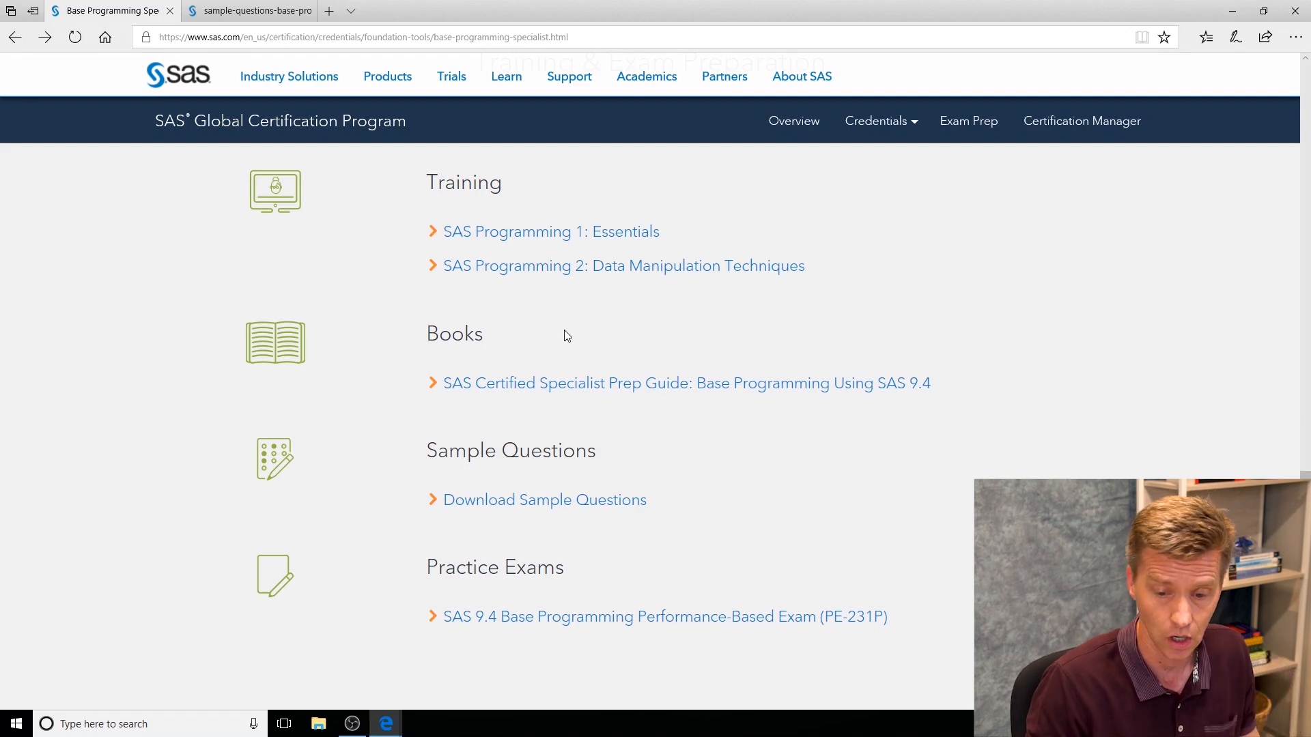
mouse_move(602, 383)
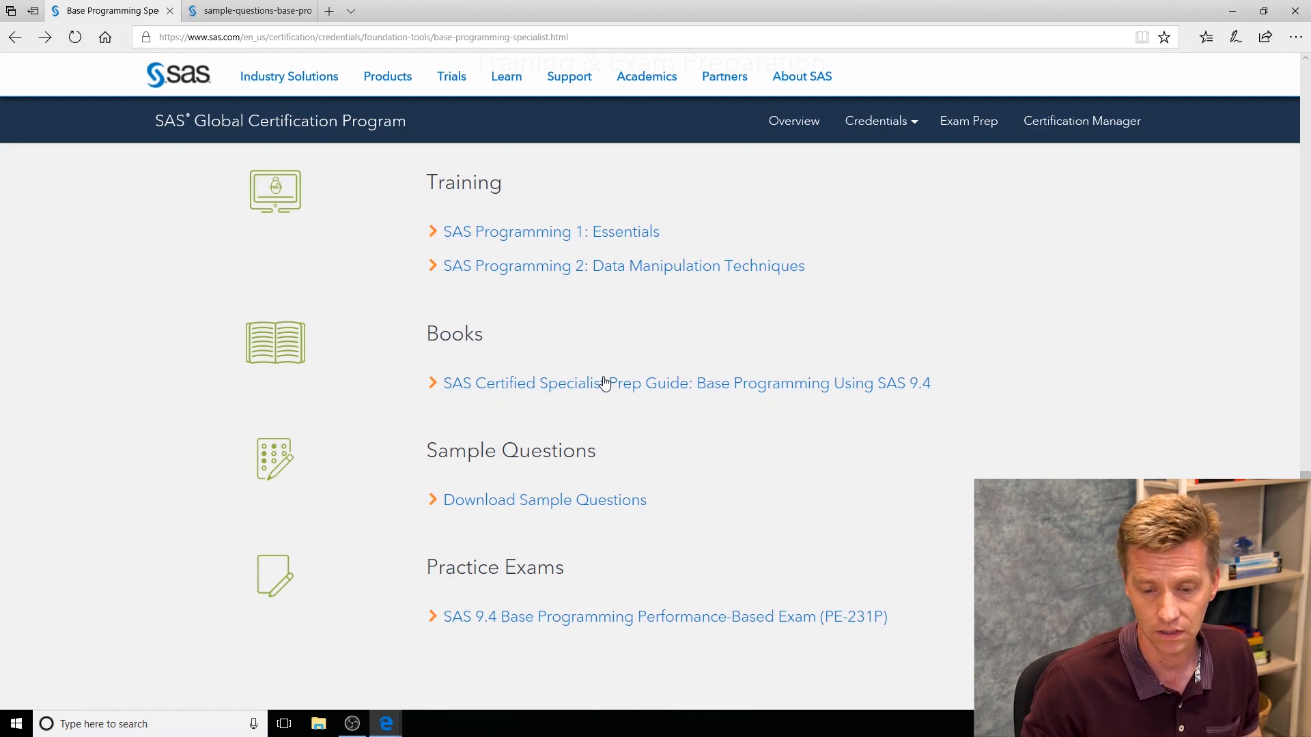
left_click(686, 383)
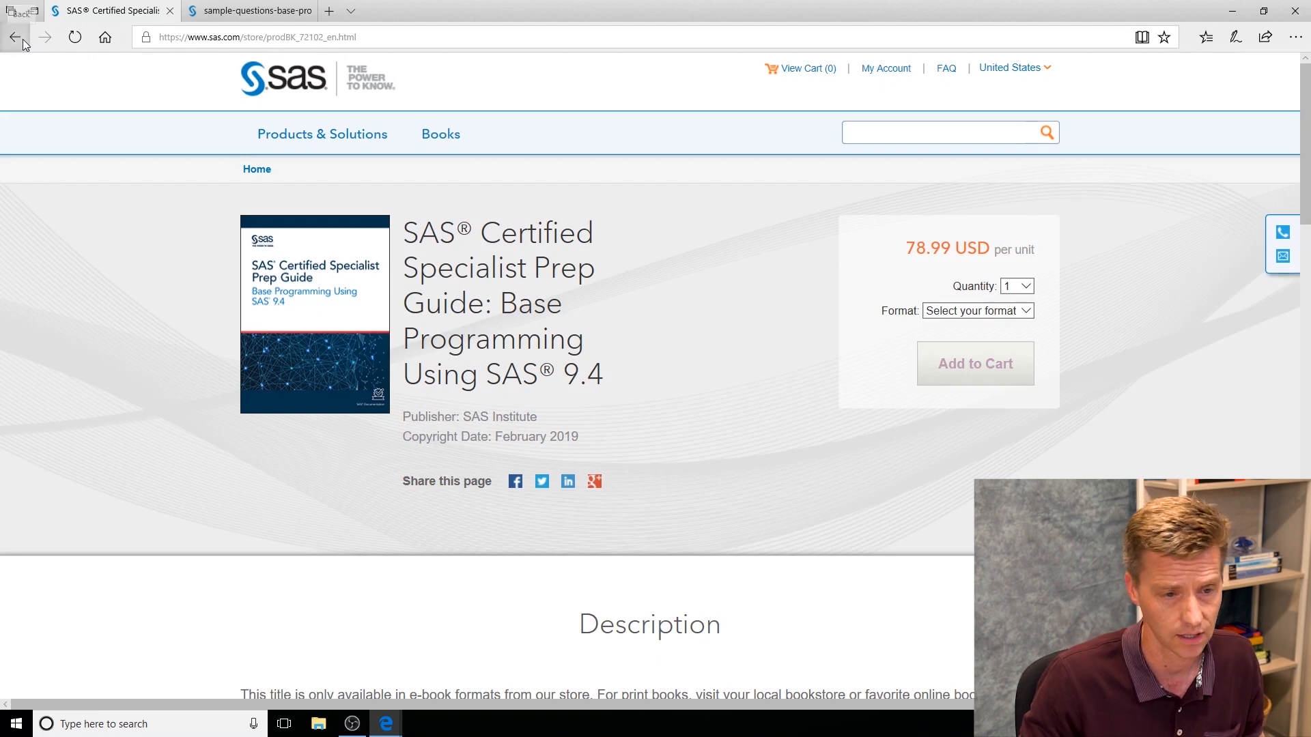
left_click(15, 37)
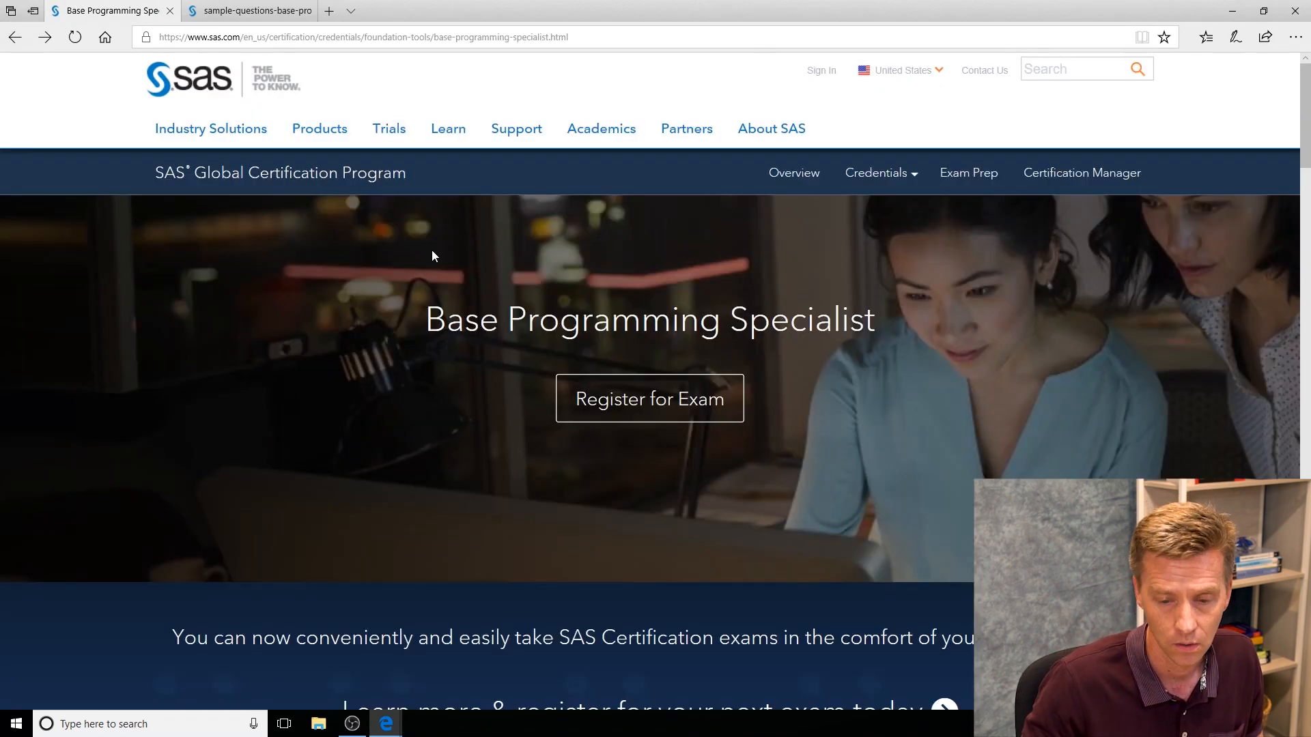
scroll("down", 3)
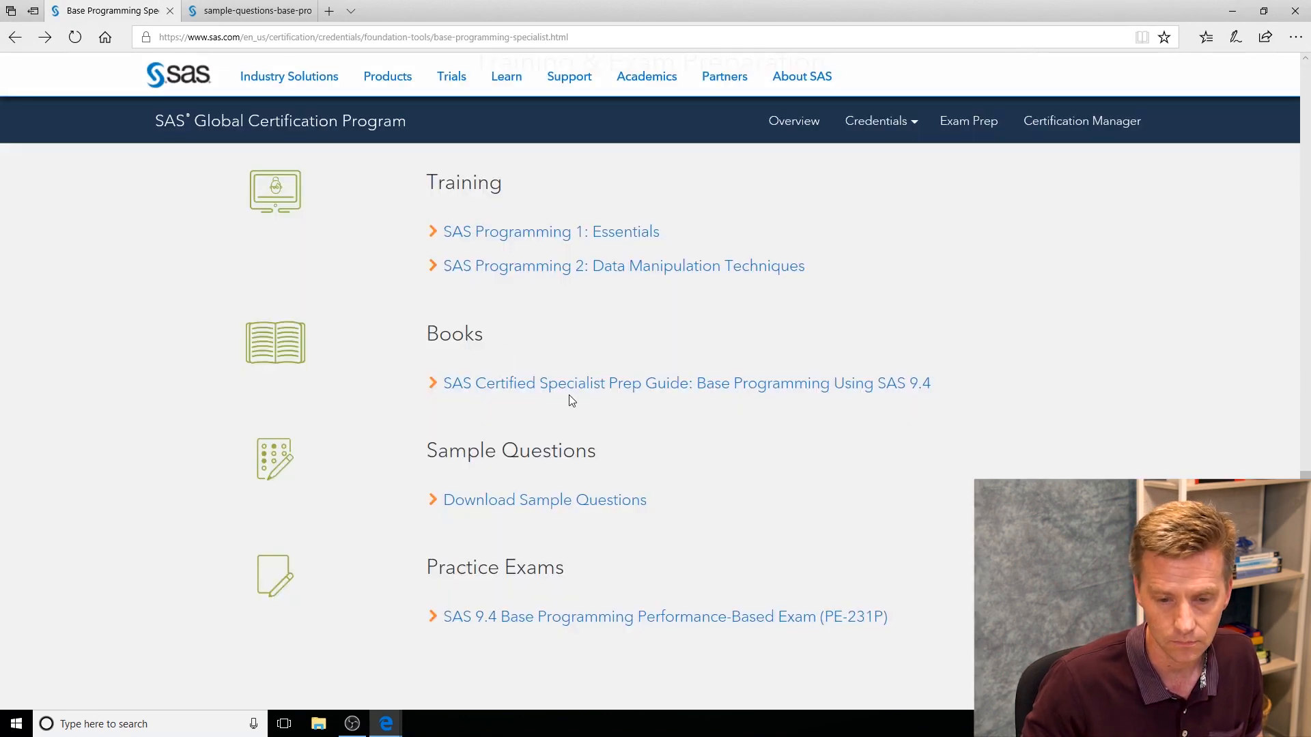
scroll("down", 3)
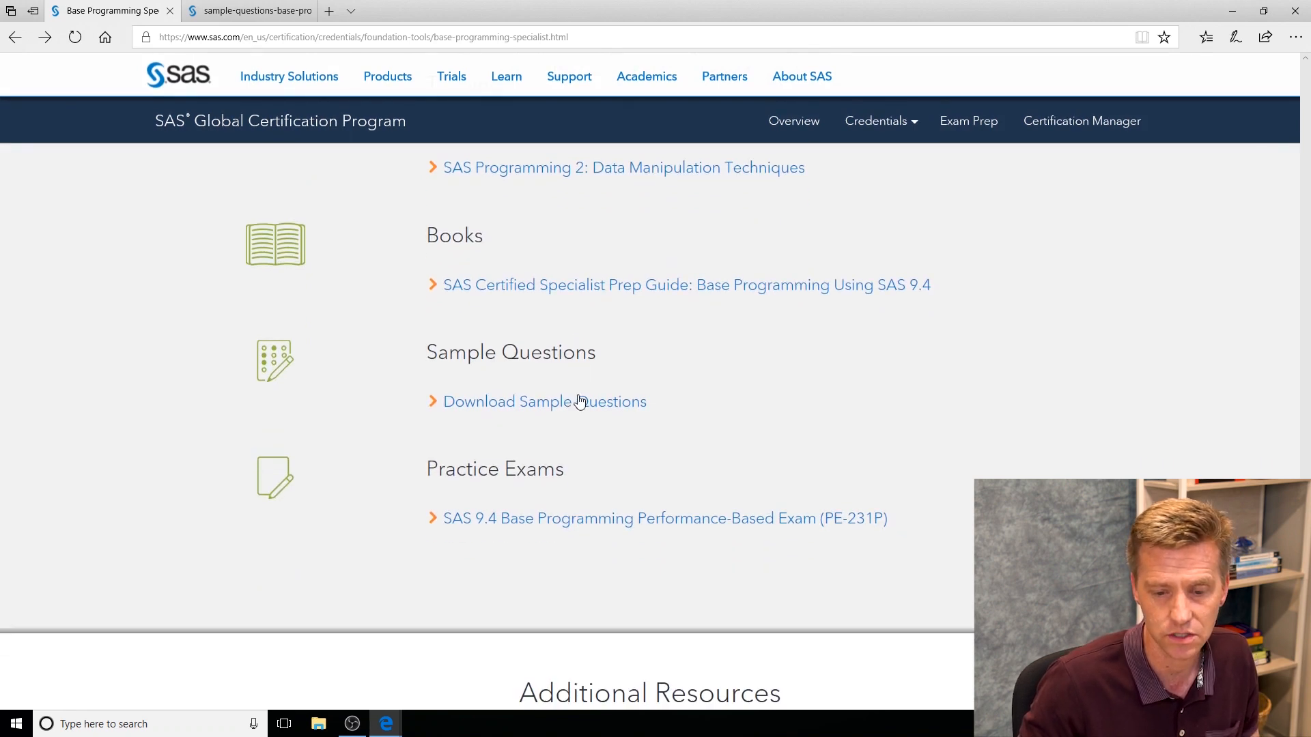
mouse_move(587, 409)
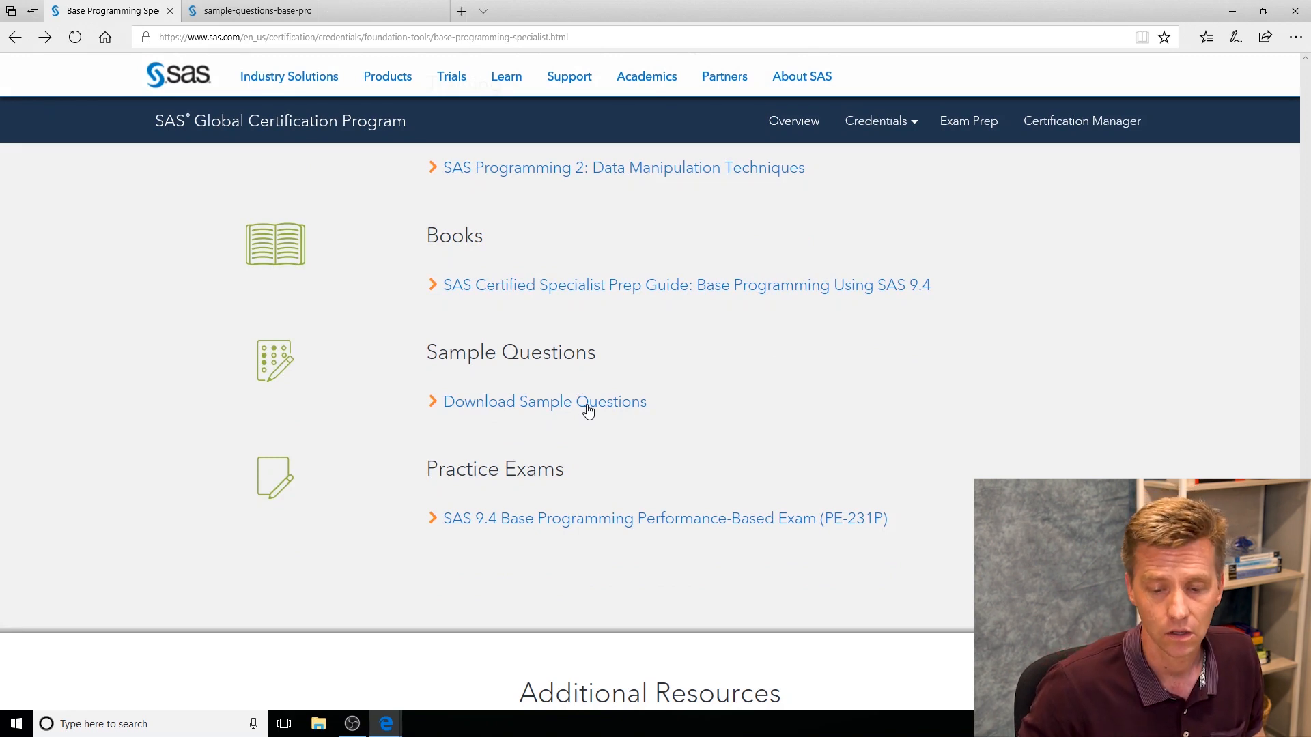
left_click(544, 401)
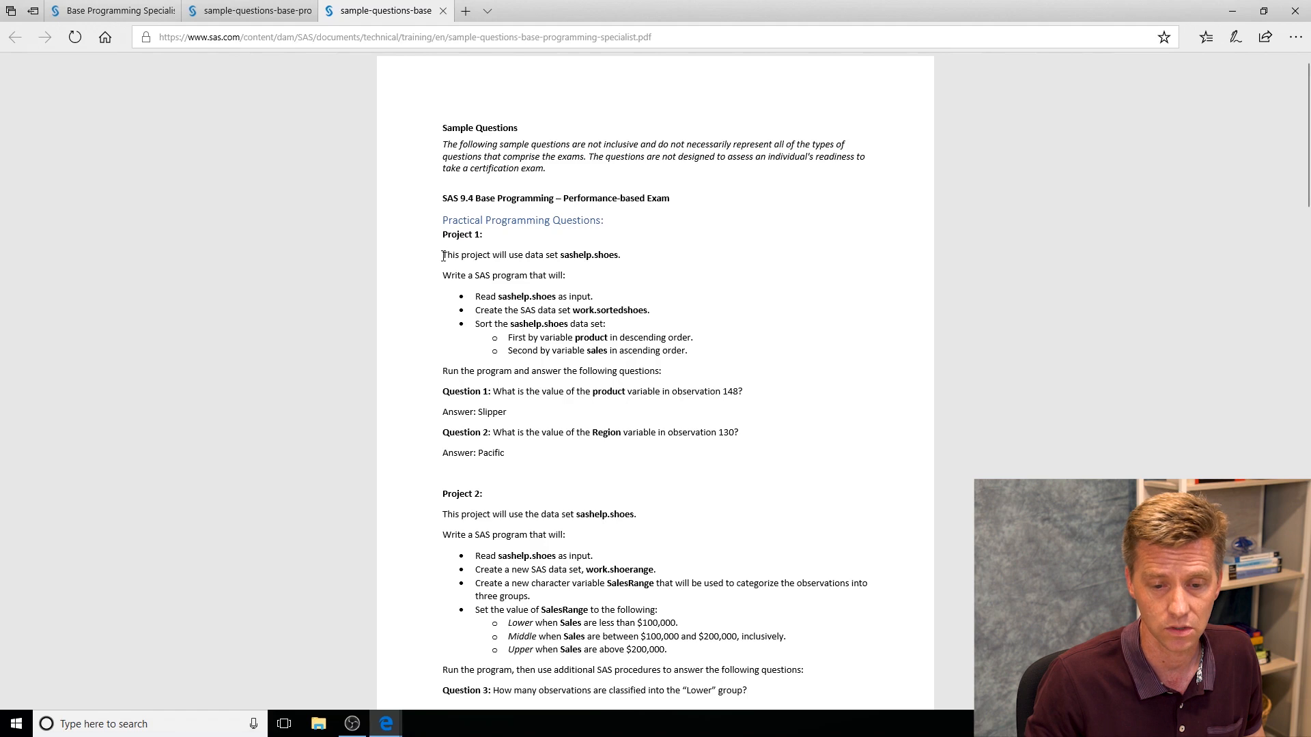
left_click_drag(442, 254, 742, 432)
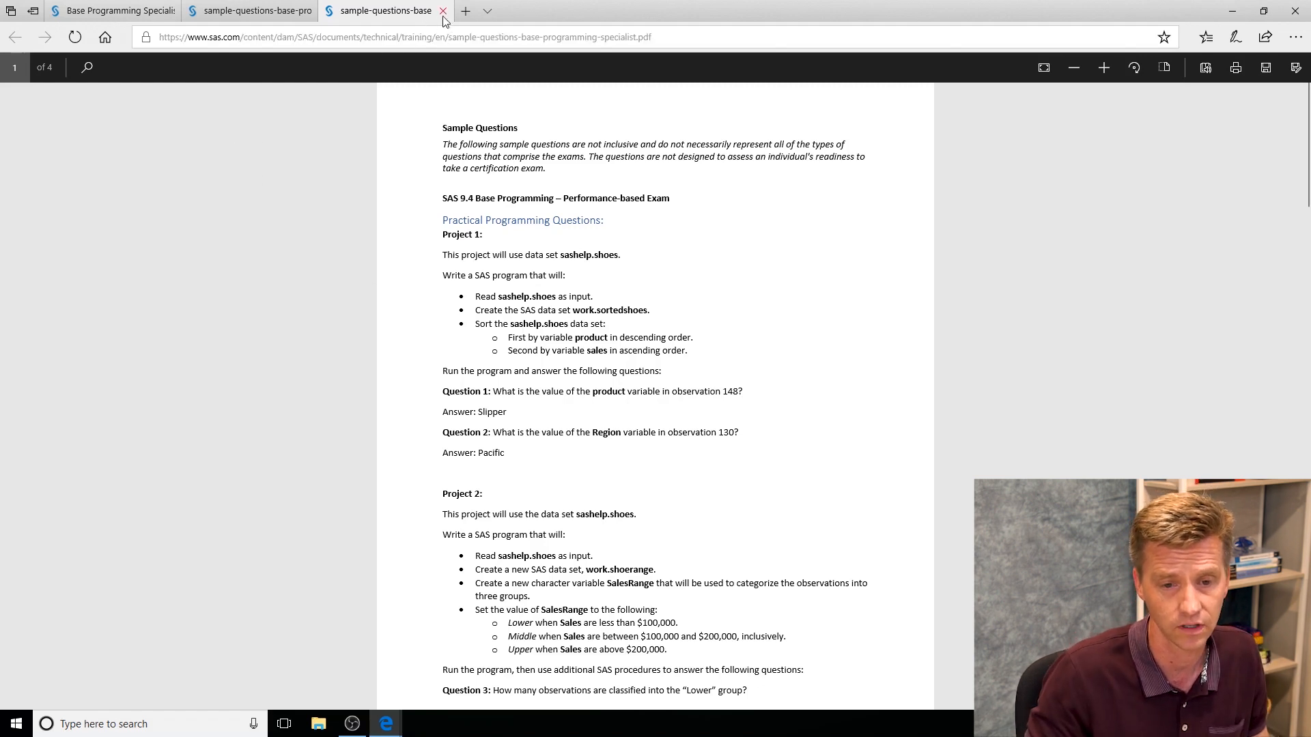
left_click(443, 11)
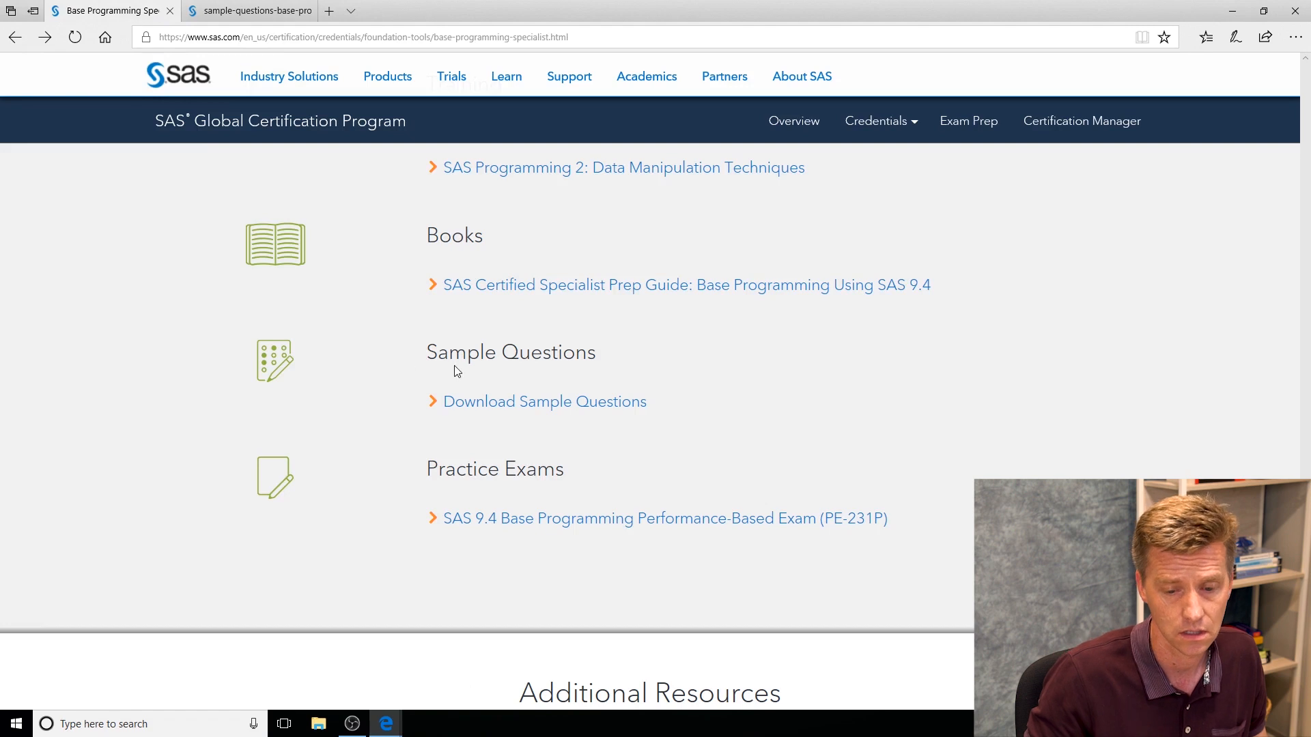
mouse_move(539, 495)
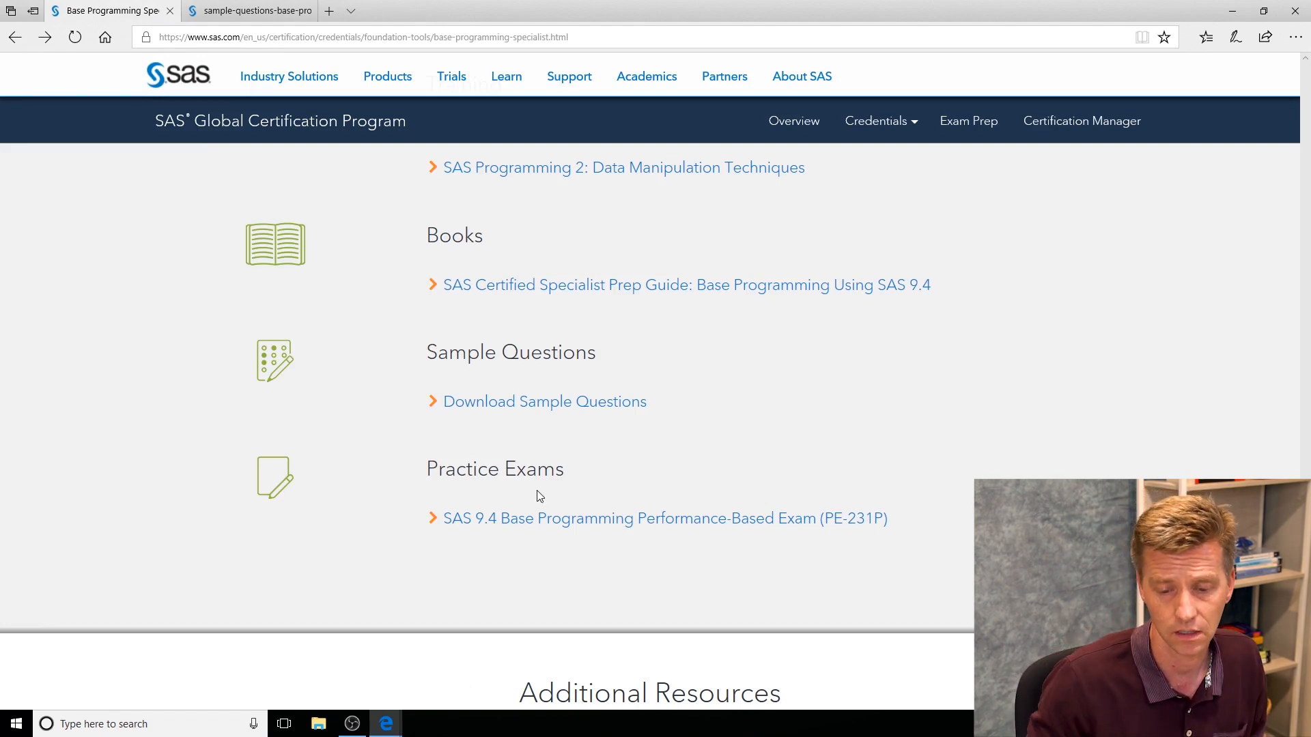
scroll("down", 3)
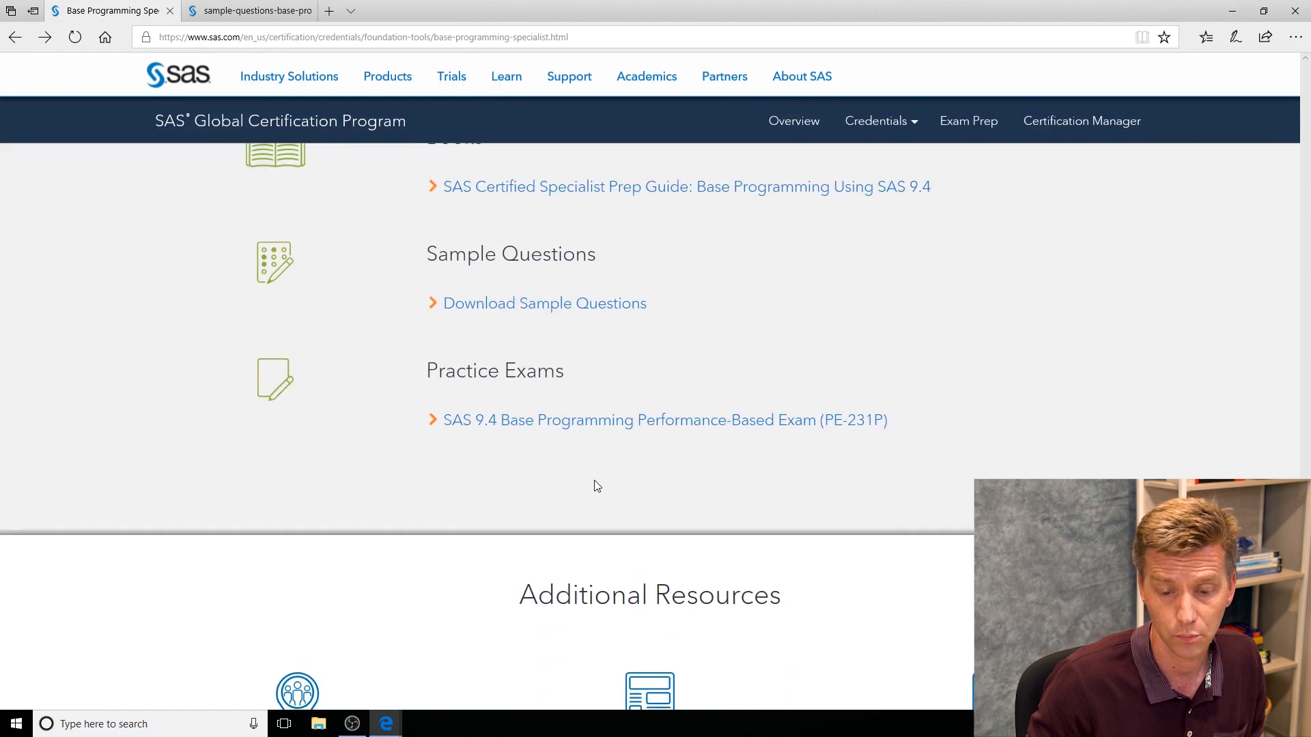
left_click(664, 420)
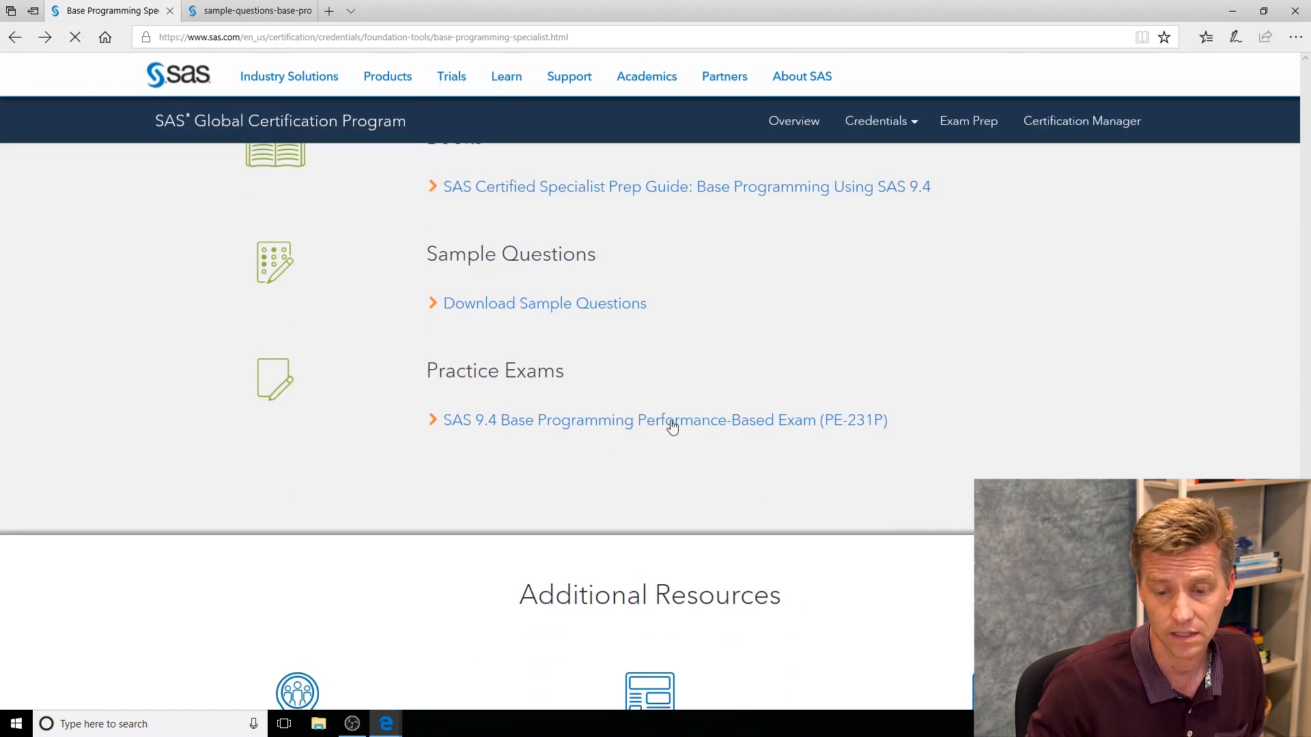
left_click(663, 420)
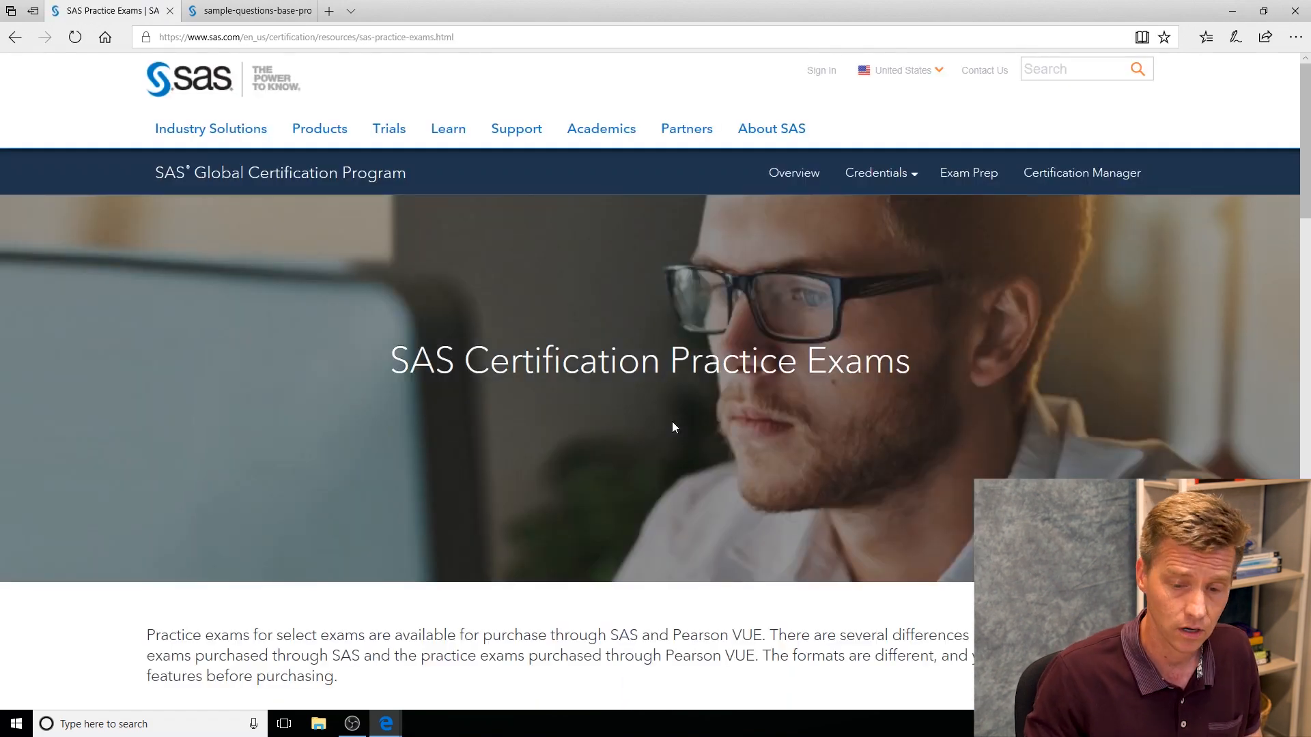
scroll("down", 3)
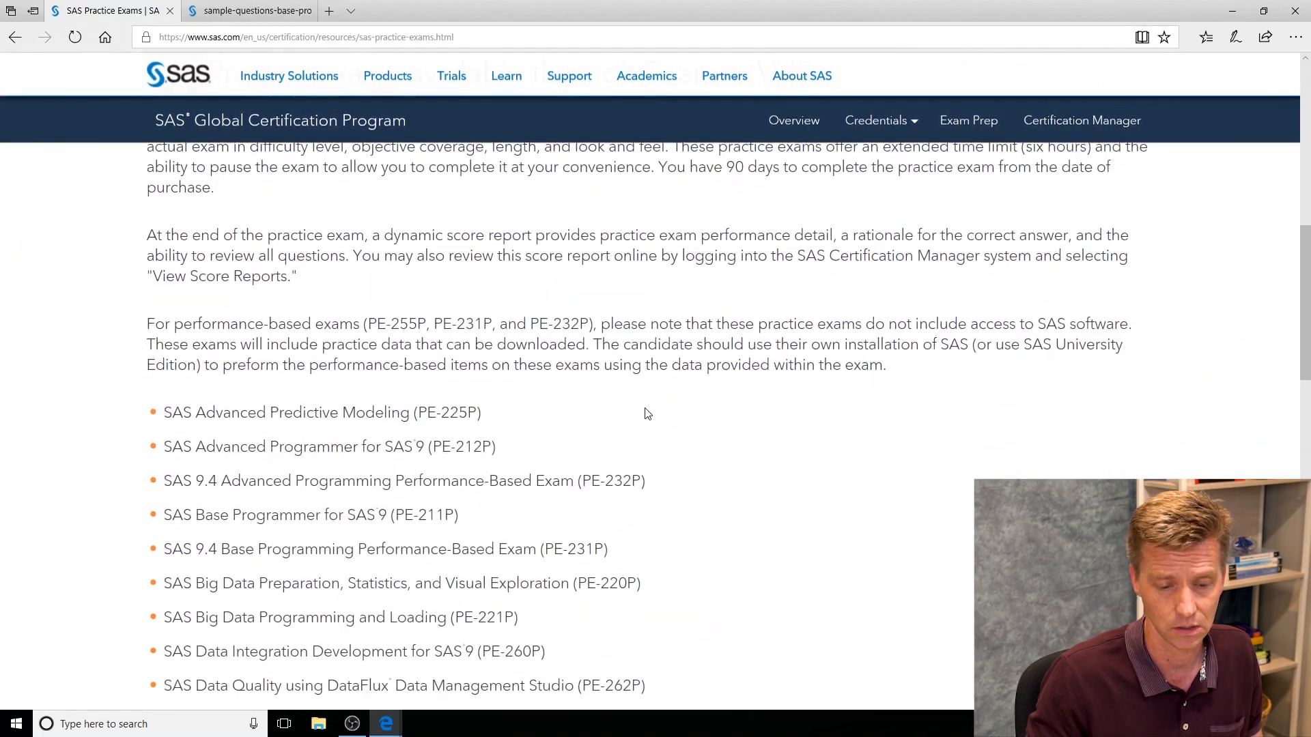
scroll("down", 3)
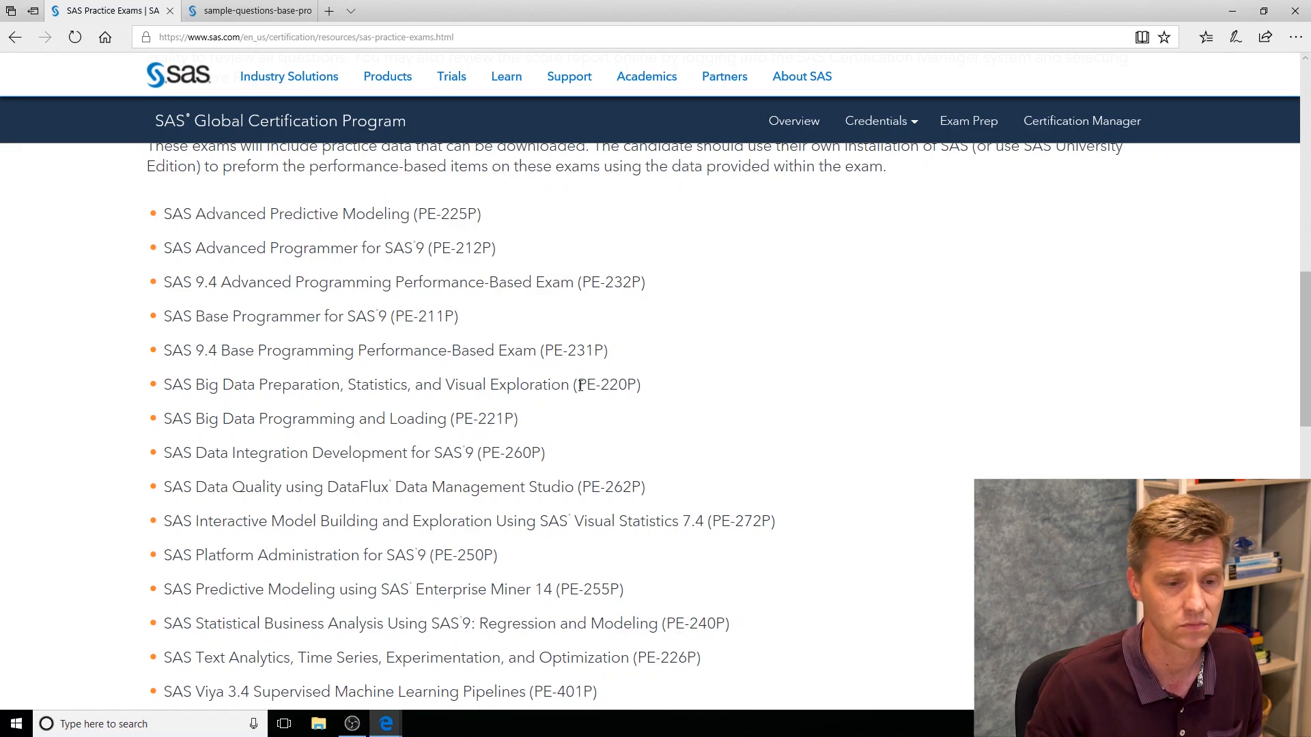
left_click(15, 37)
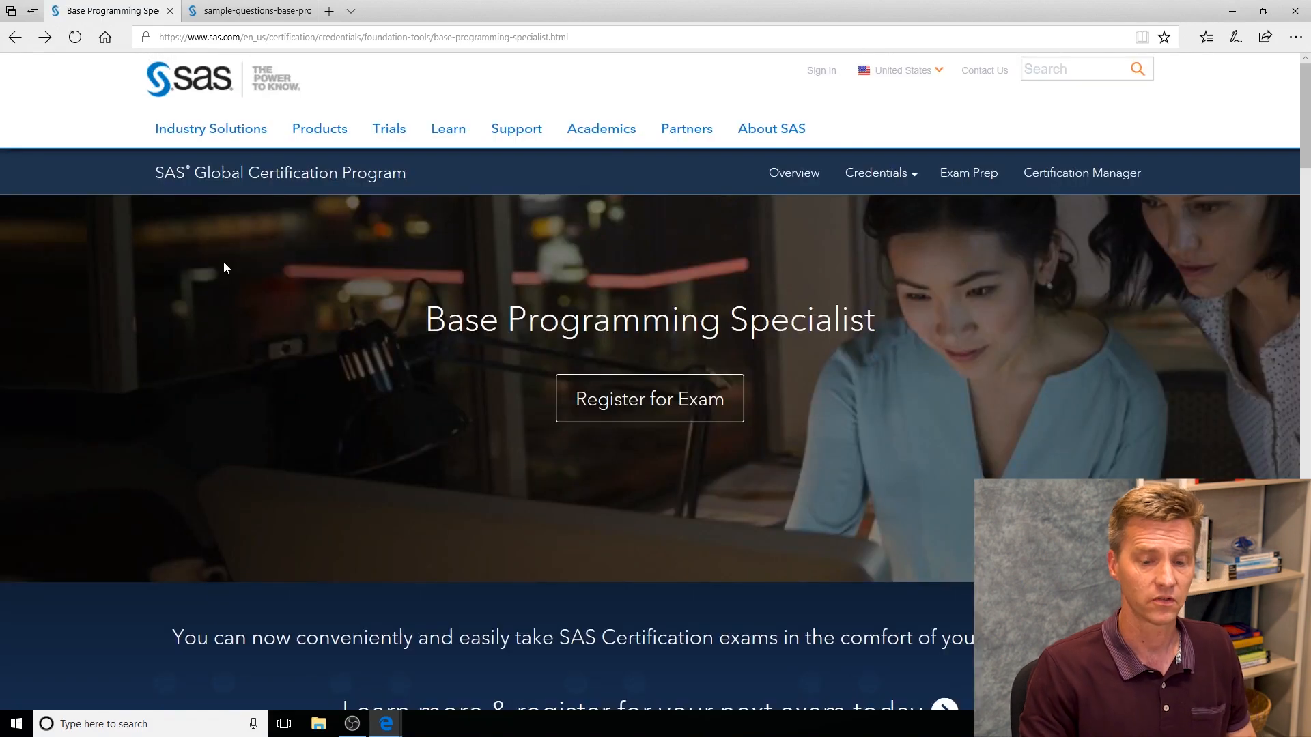
scroll("down", 3)
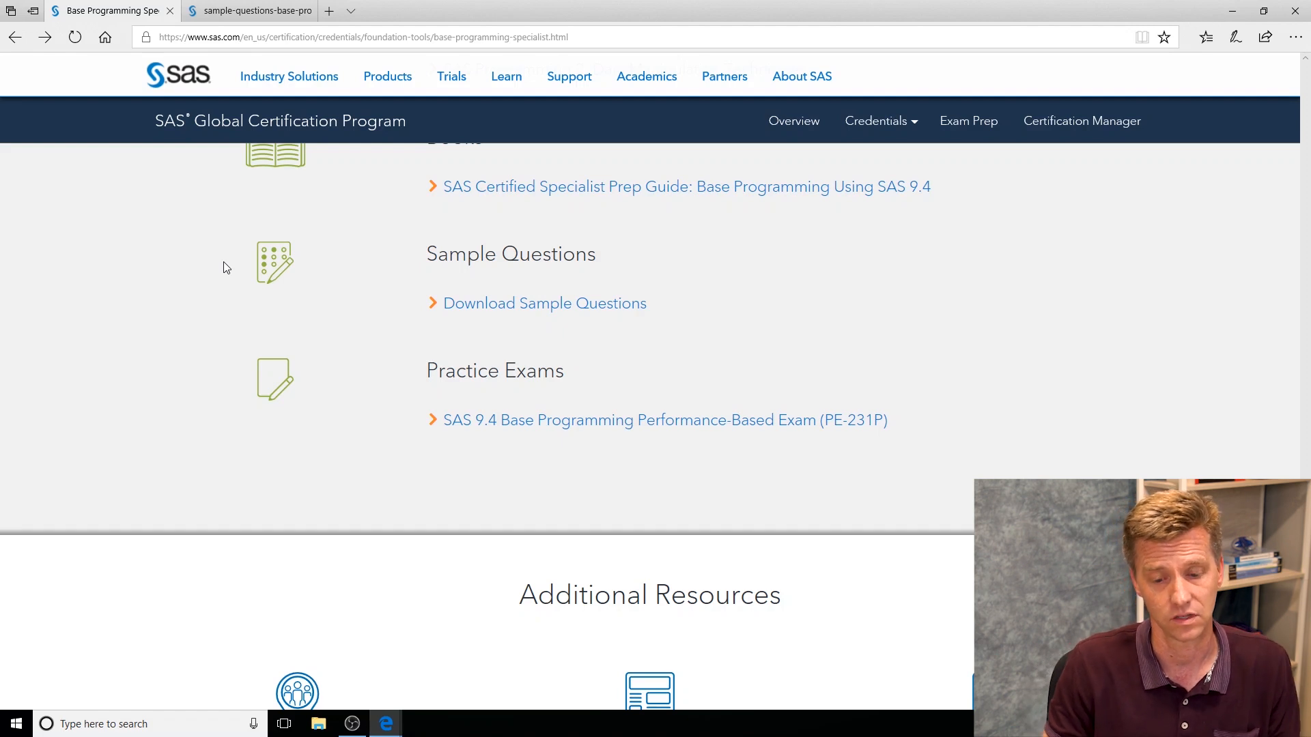
scroll("up", 3)
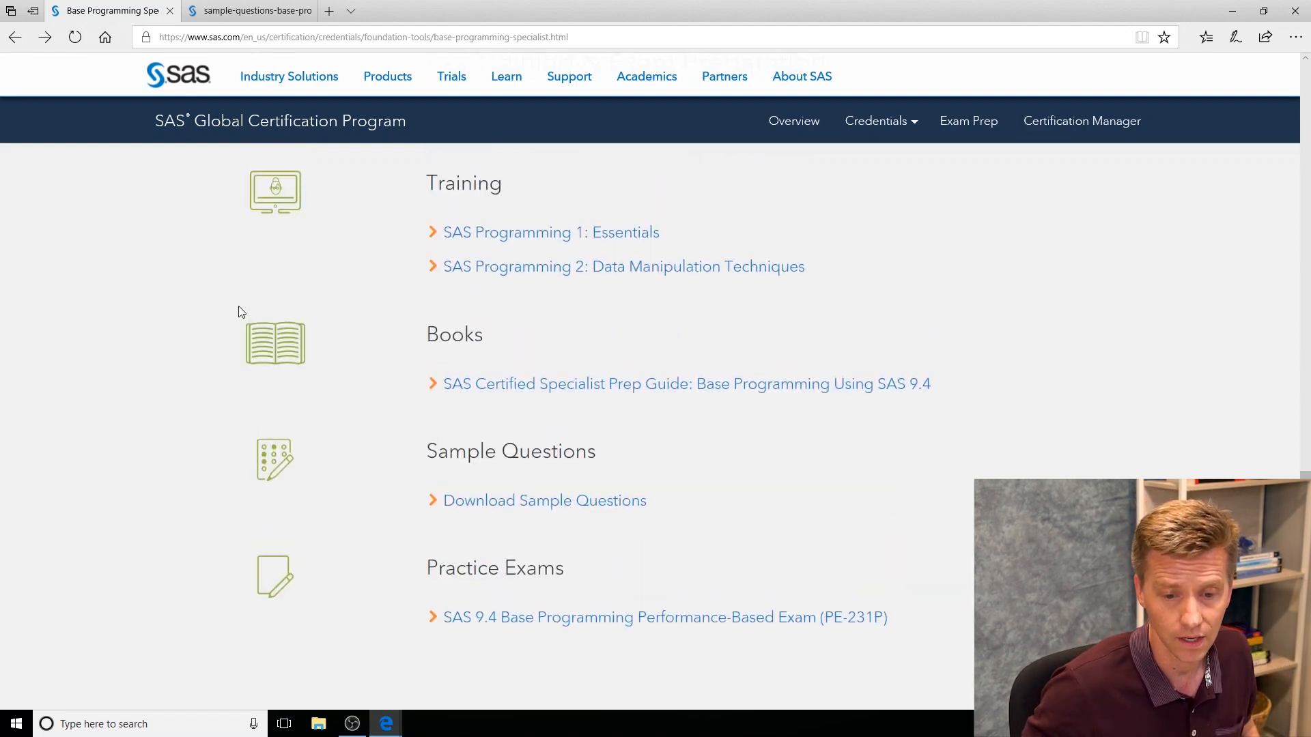
mouse_move(600, 336)
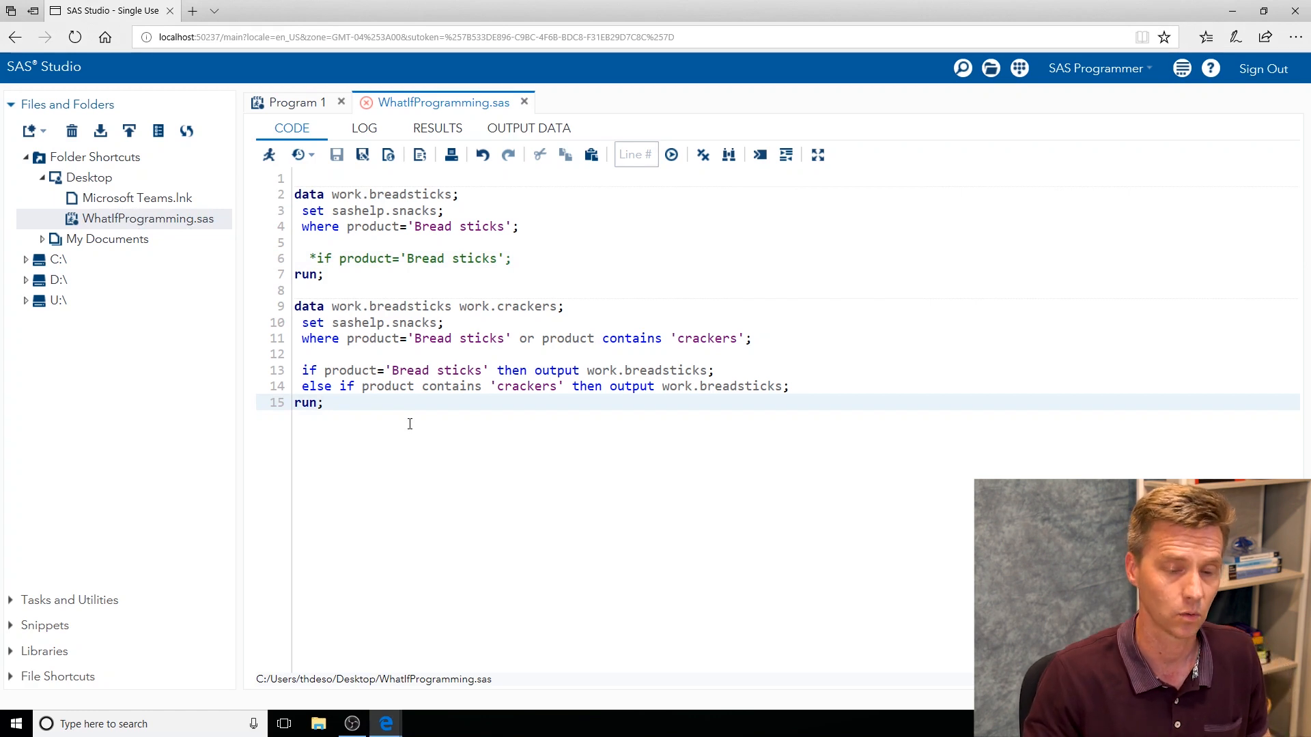
Run the first DATA step and review its log
left_click(325, 275)
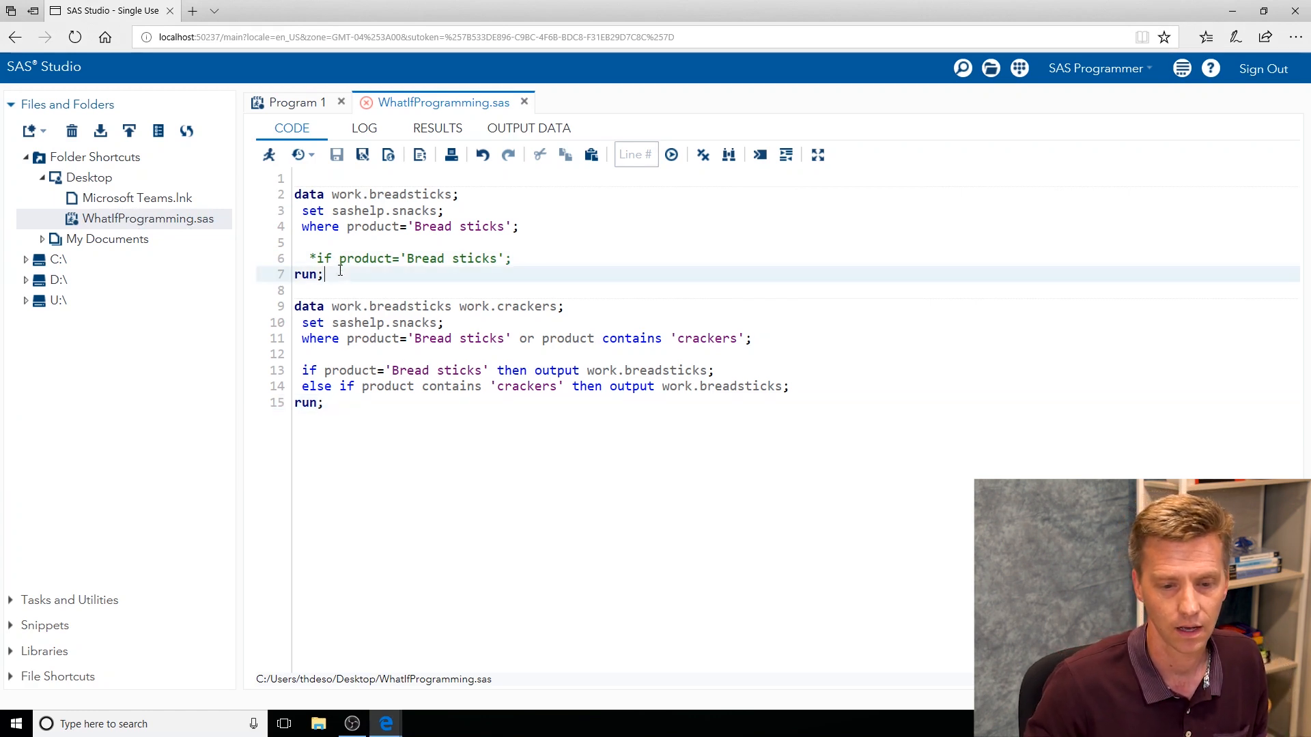
mouse_move(349, 276)
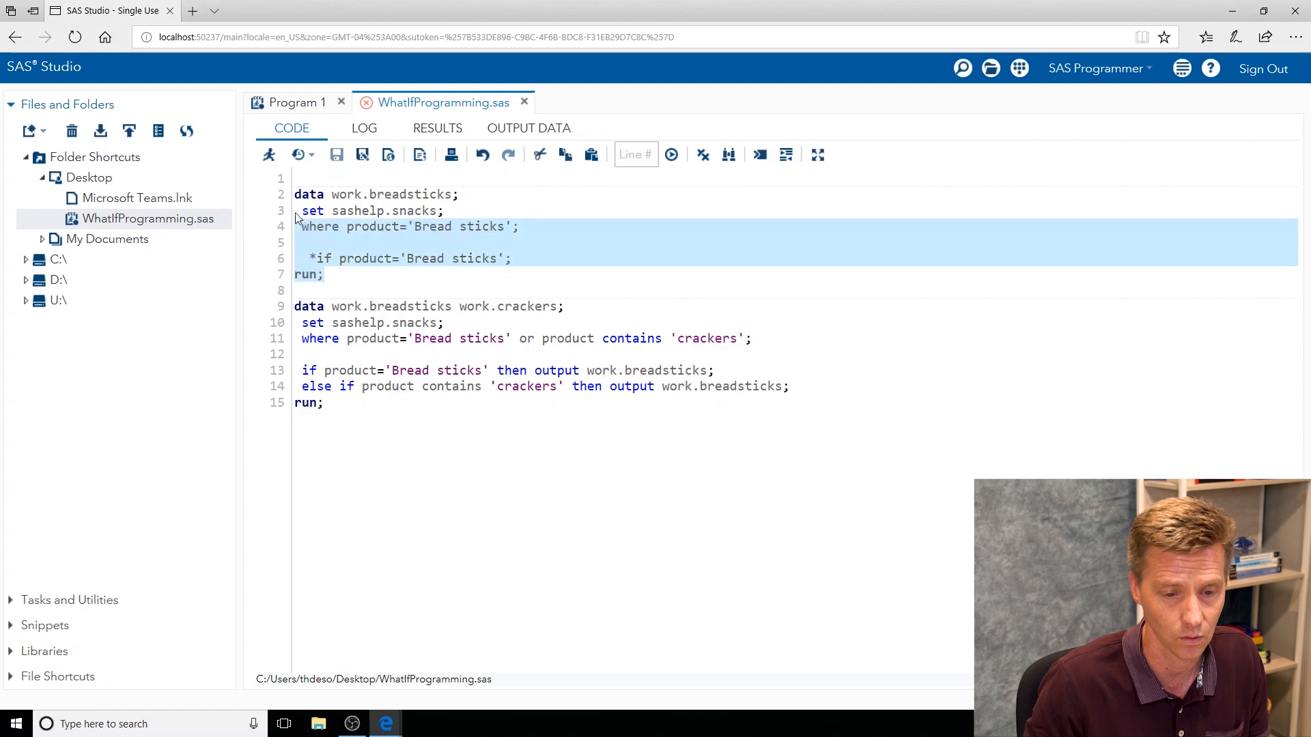
left_click(671, 155)
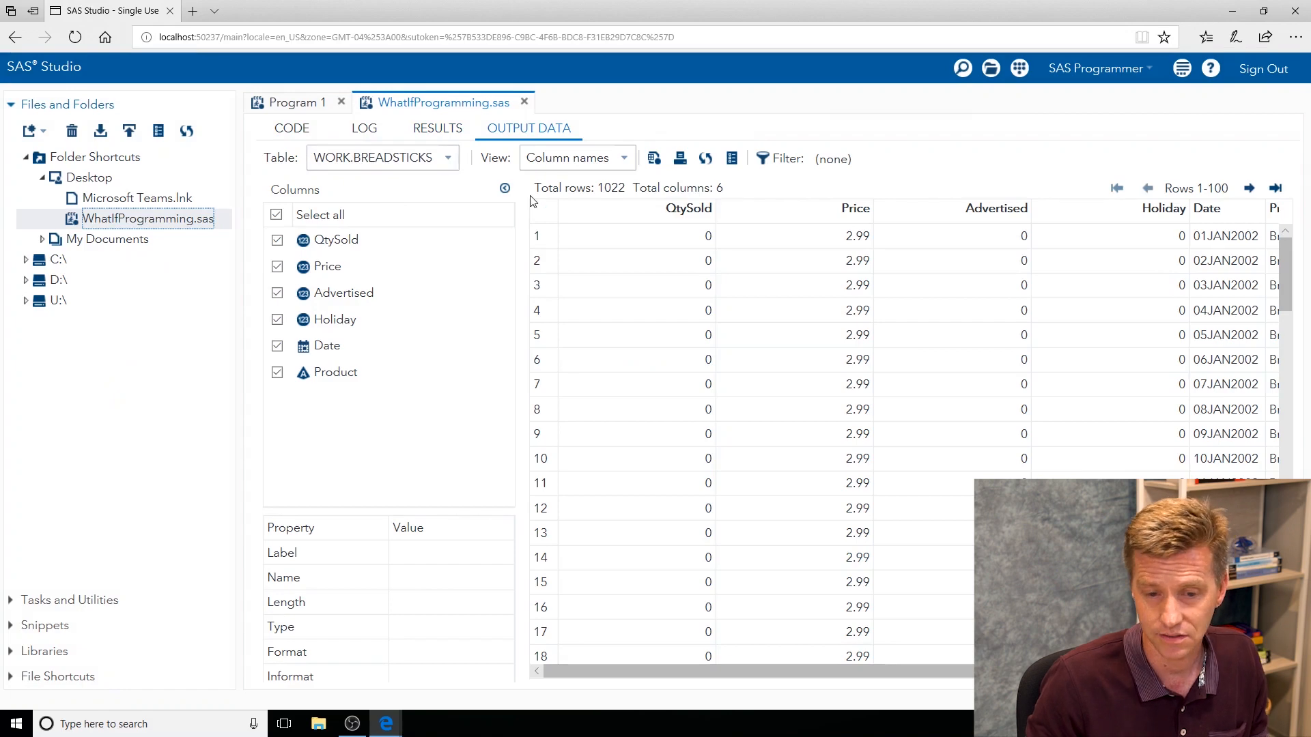
left_click(364, 128)
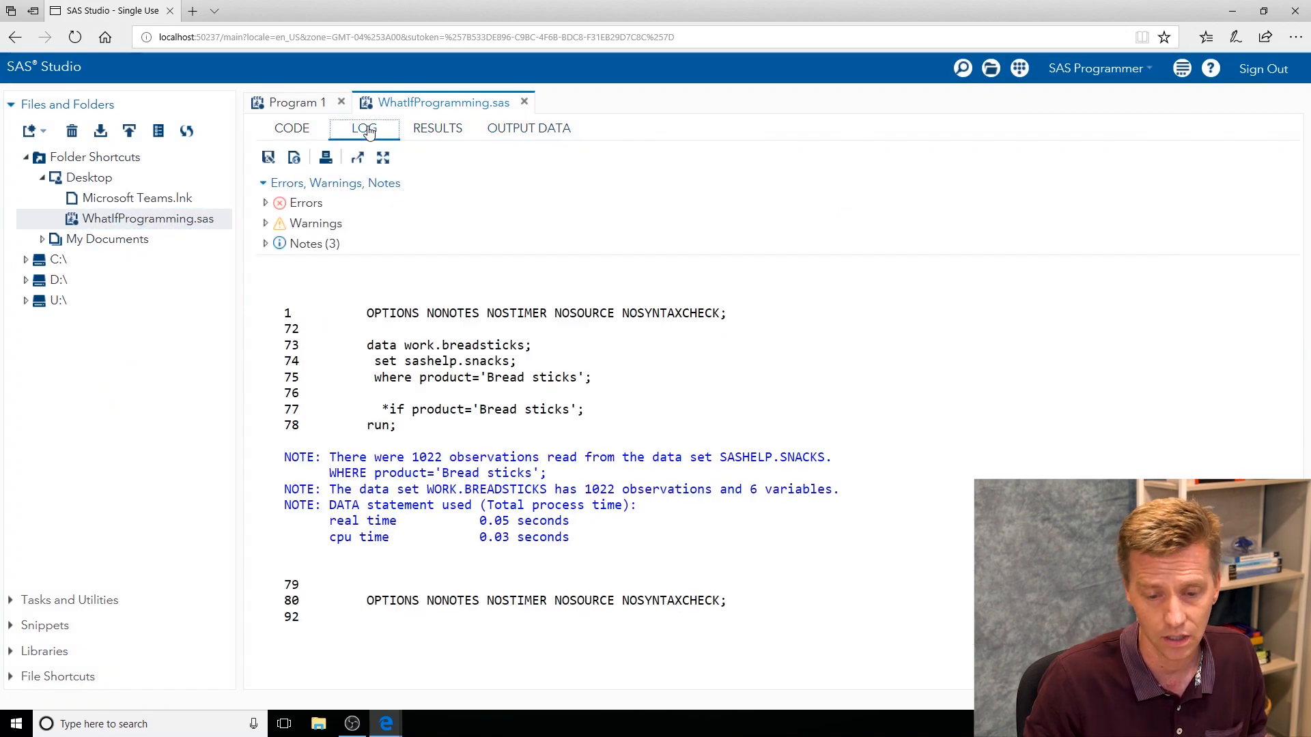
left_click(291, 127)
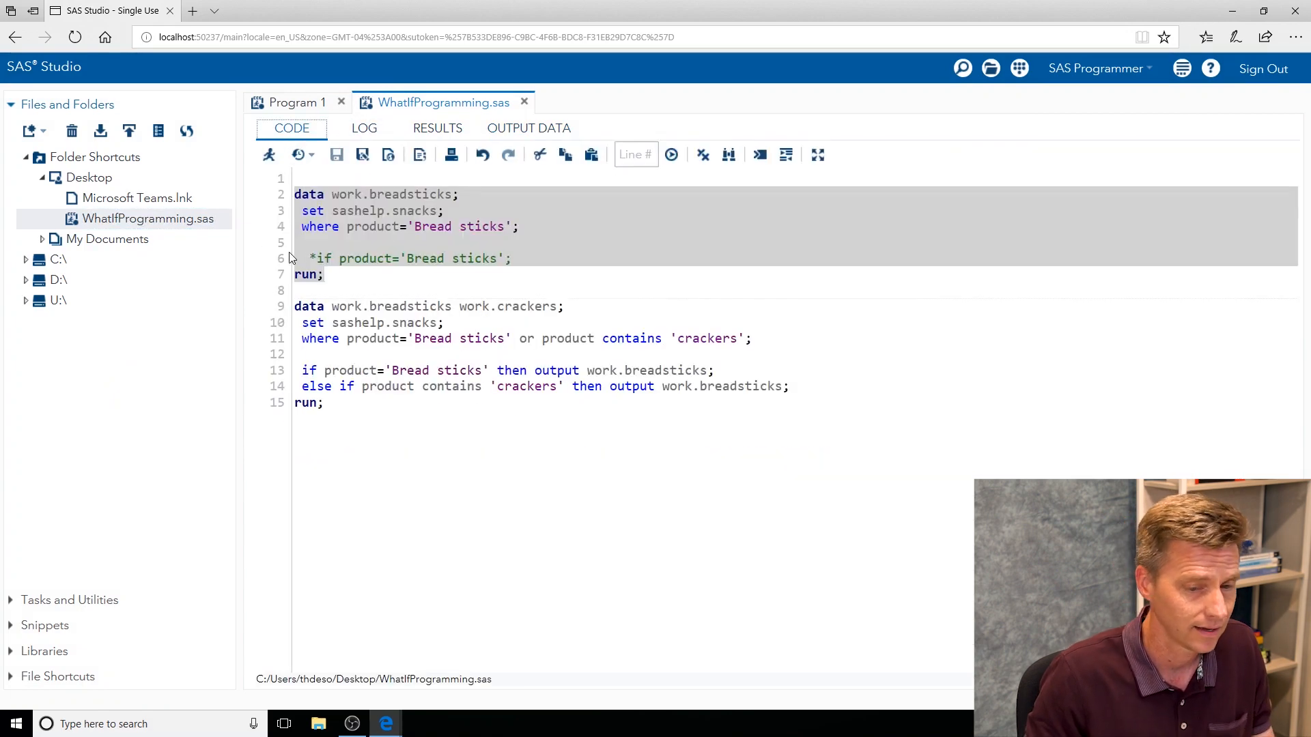
Comment out the WHERE statement with an asterisk and review the rerun's log
left_click(303, 227)
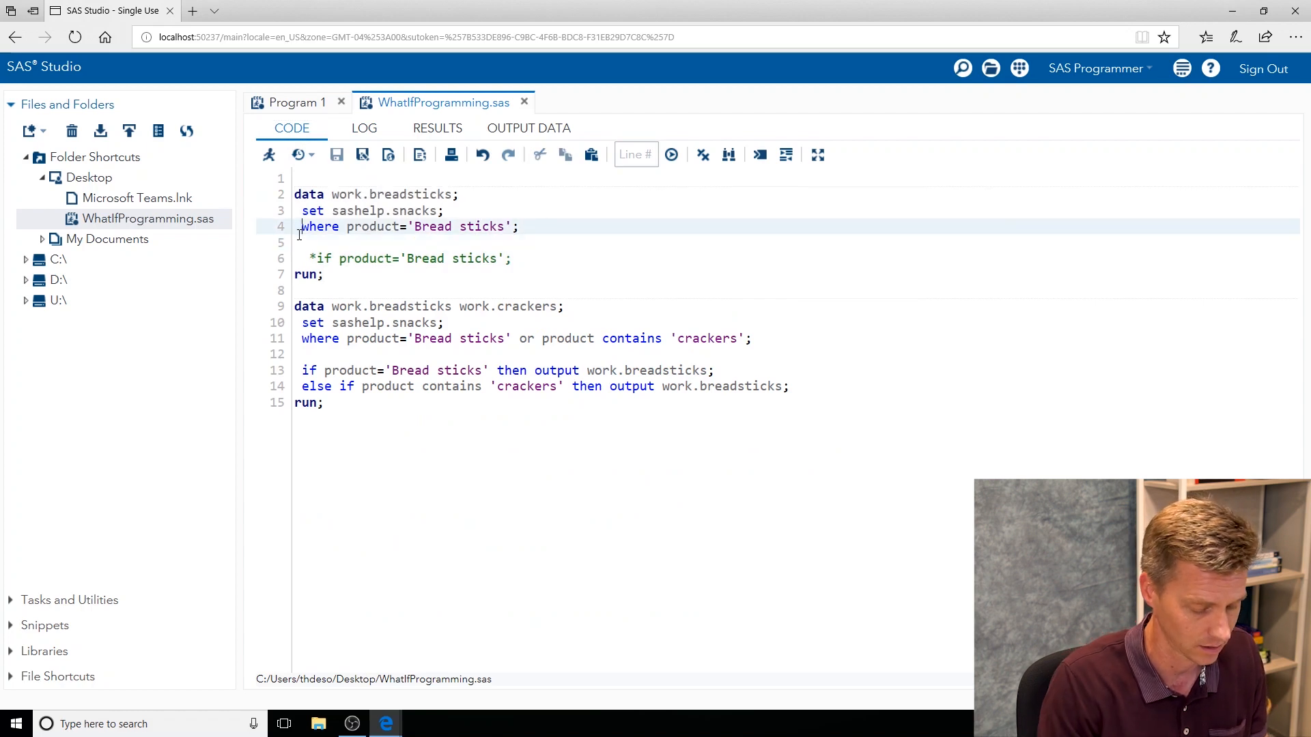
type("*")
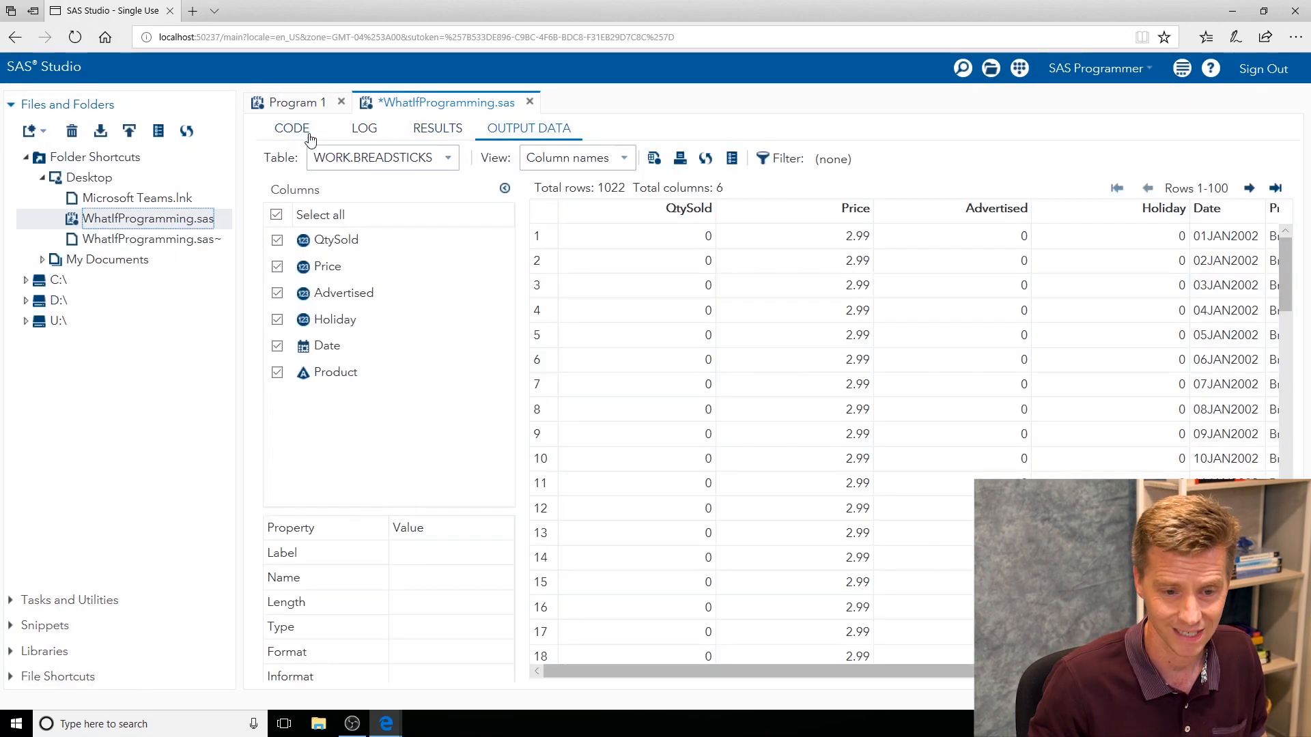
left_click(363, 128)
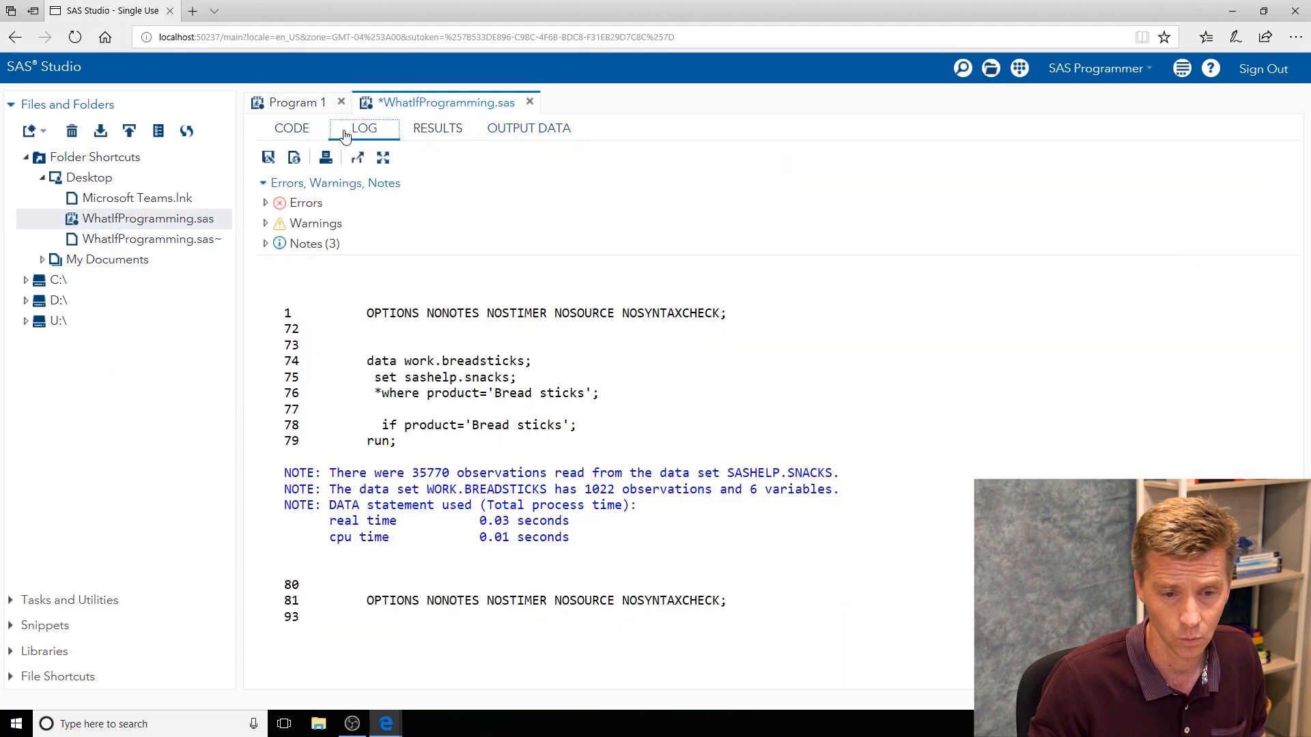
left_click(291, 128)
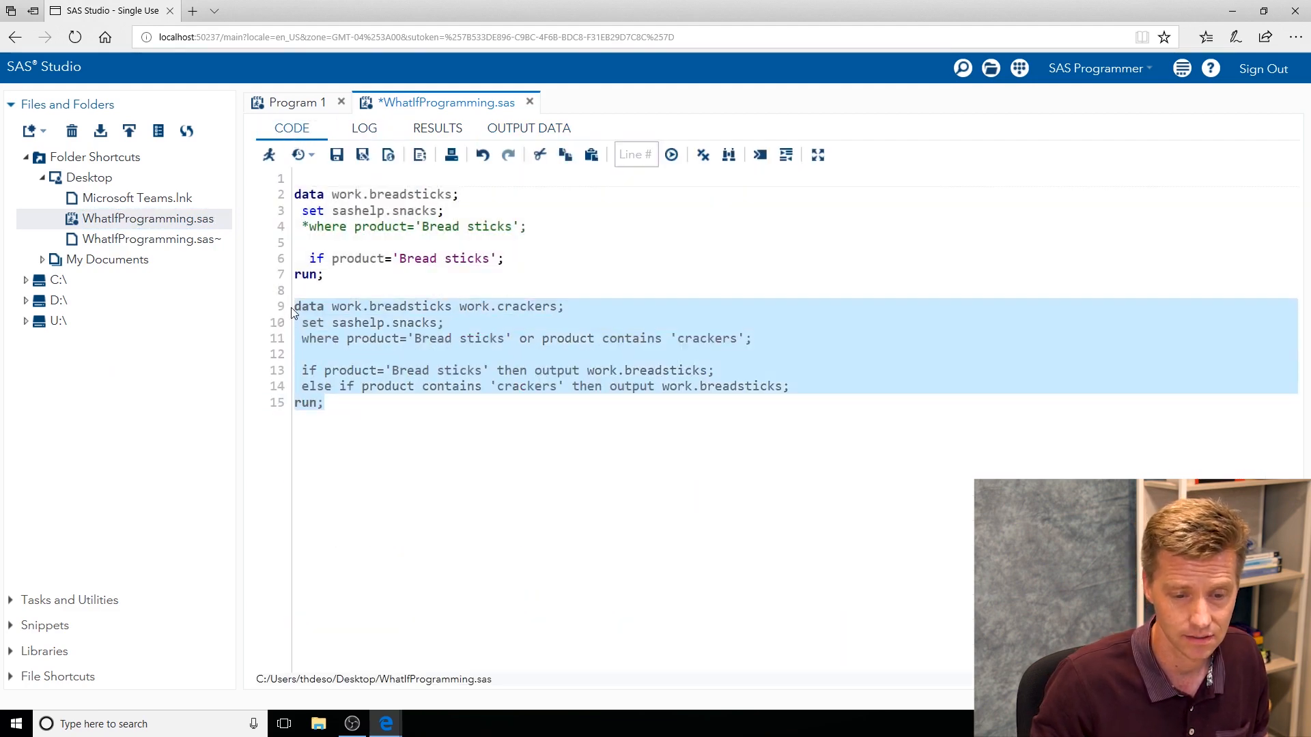
mouse_move(340, 350)
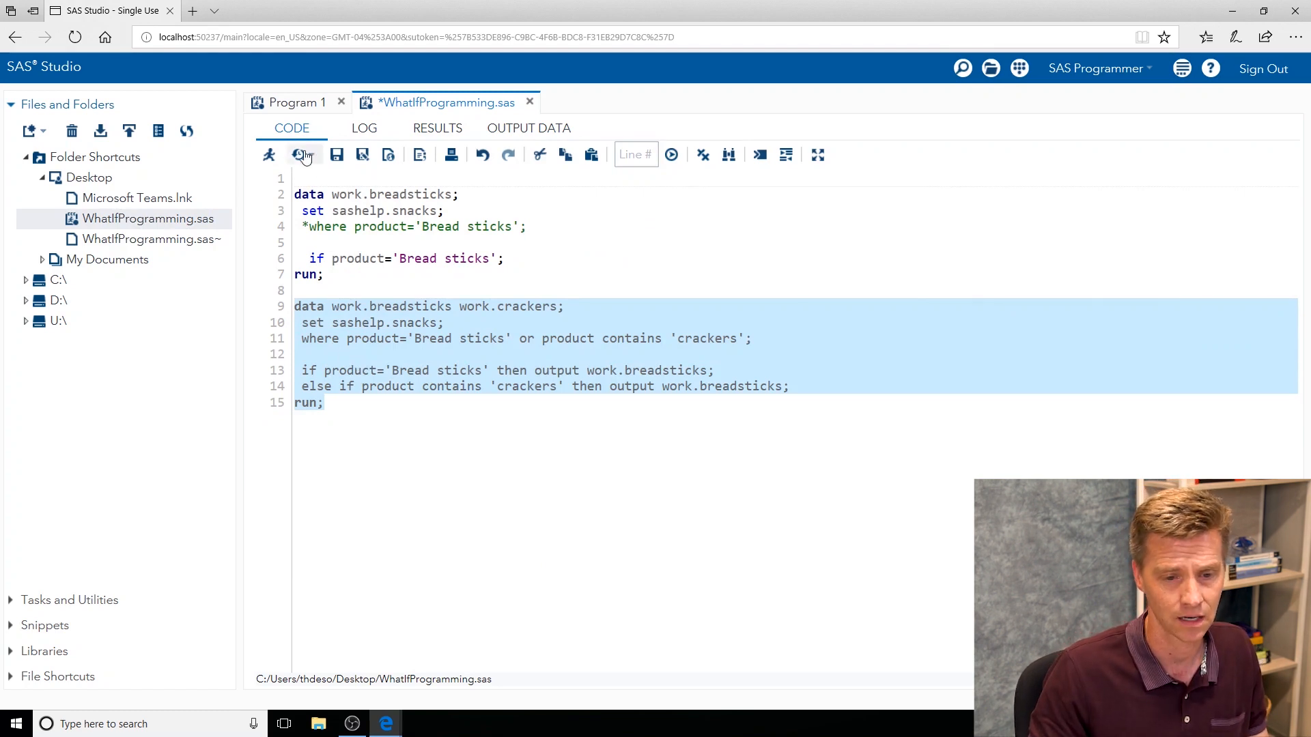
Run the second DATA step, inspect the 'contains' syntax error in the log, and return to the code
left_click(303, 155)
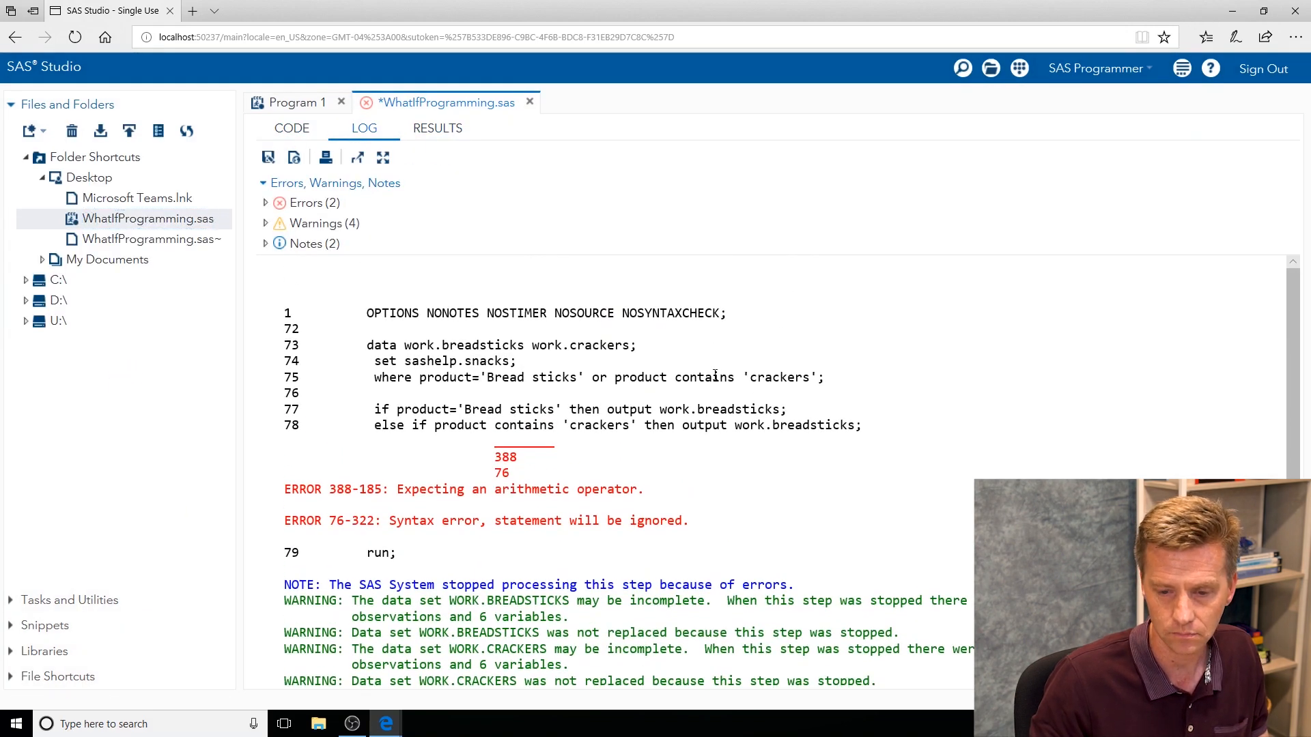
double_click(703, 376)
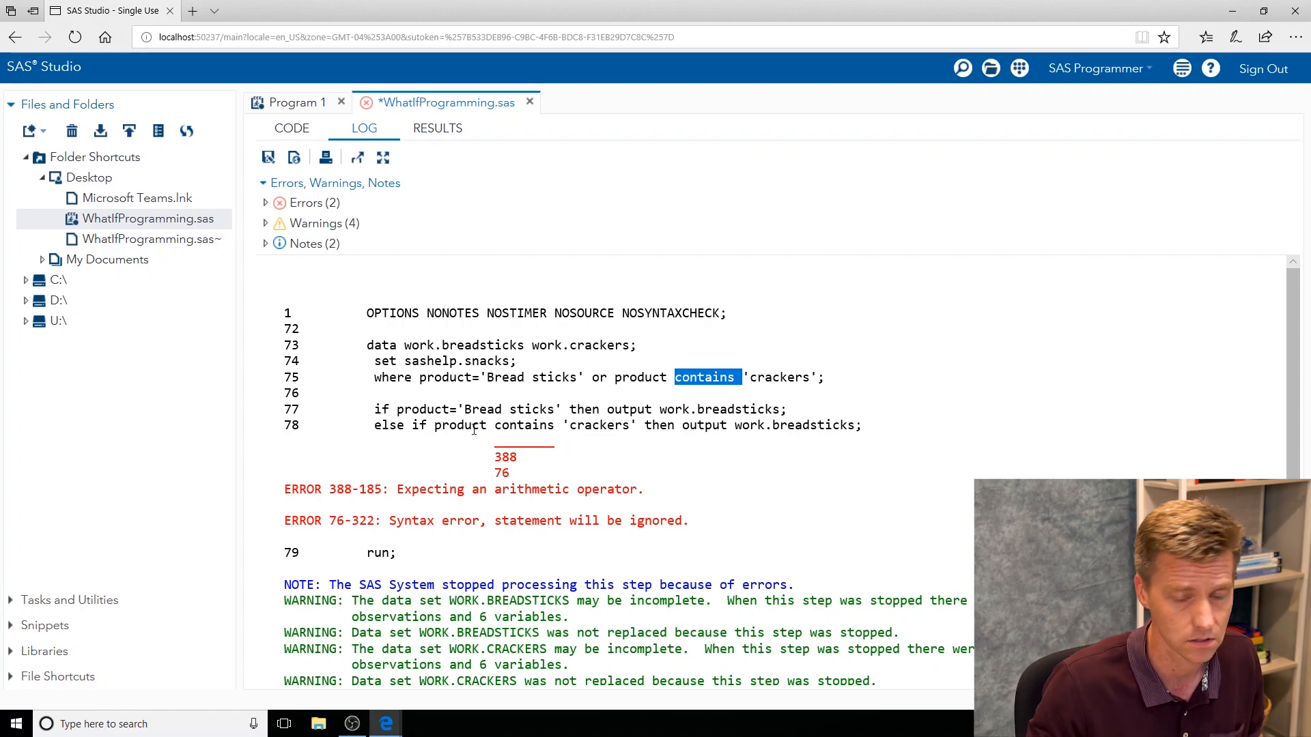
left_click(291, 127)
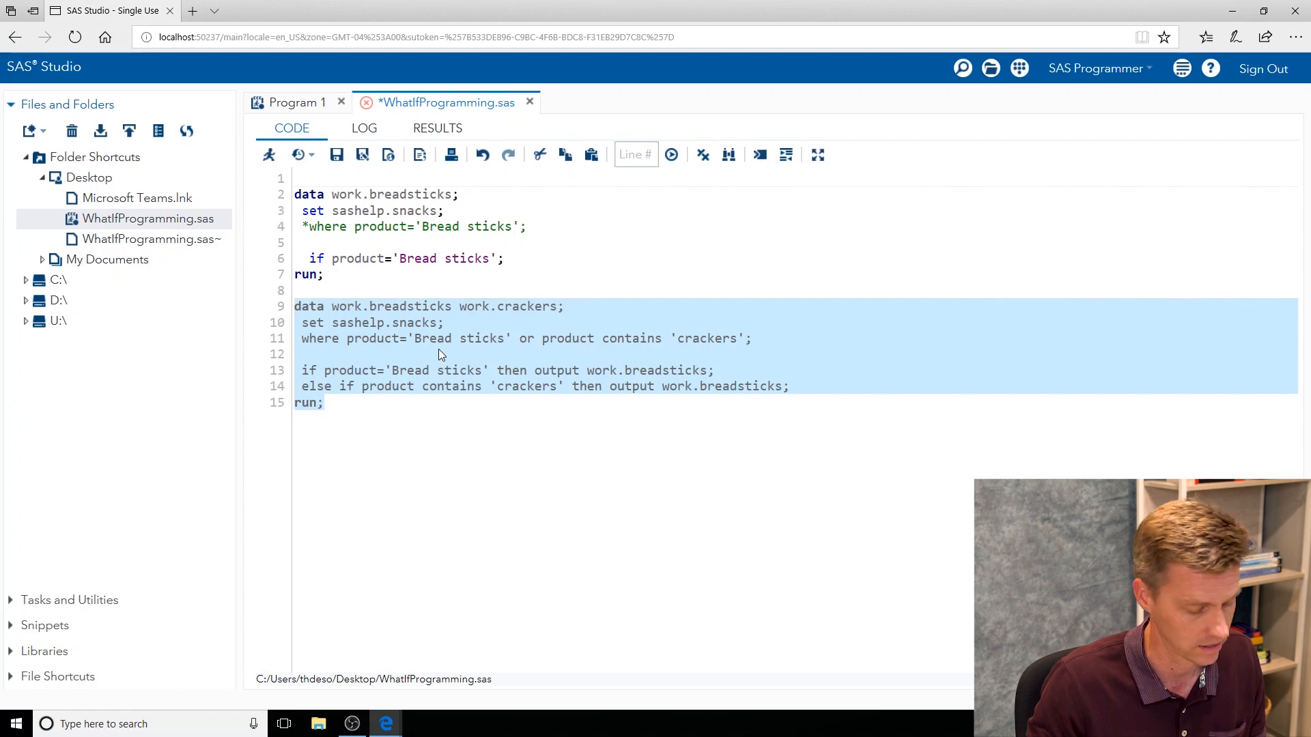
key("alt+tab")
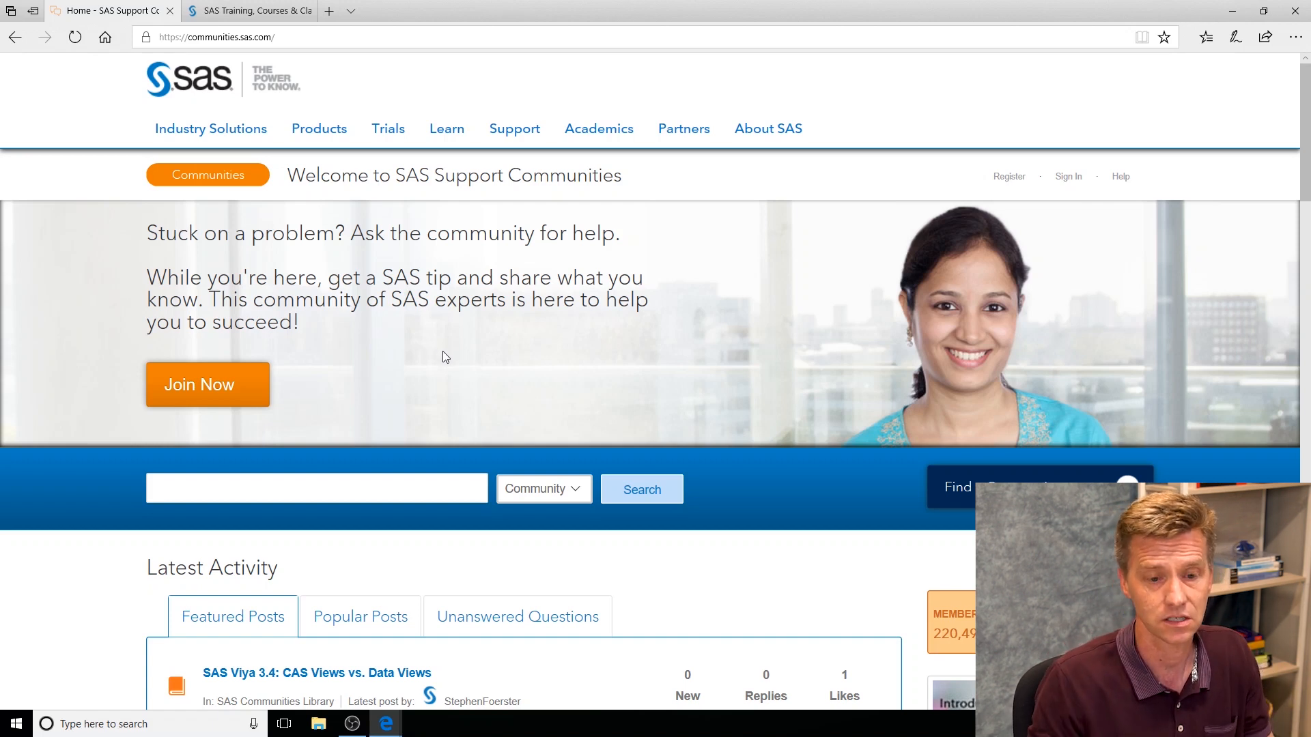
Expand Learn SAS under Find a Community and open the SAS Certification board
scroll("down", 3)
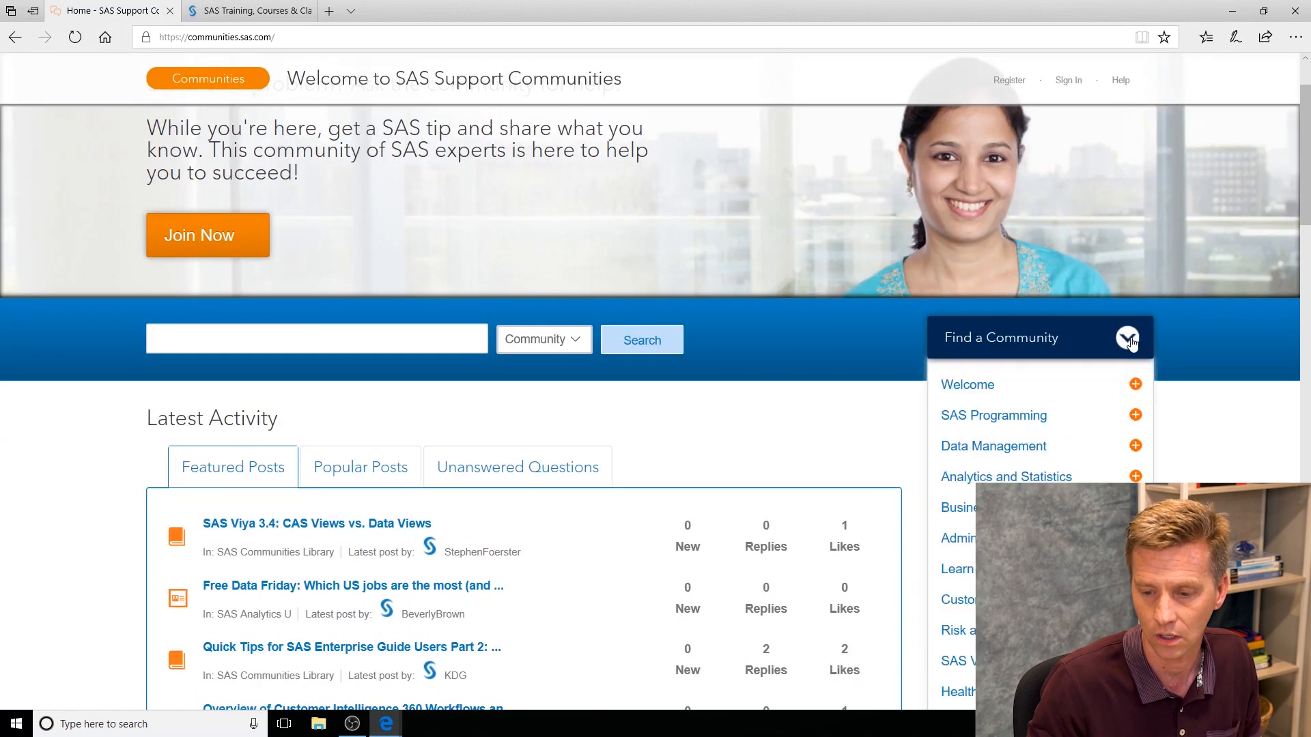
scroll("down", 3)
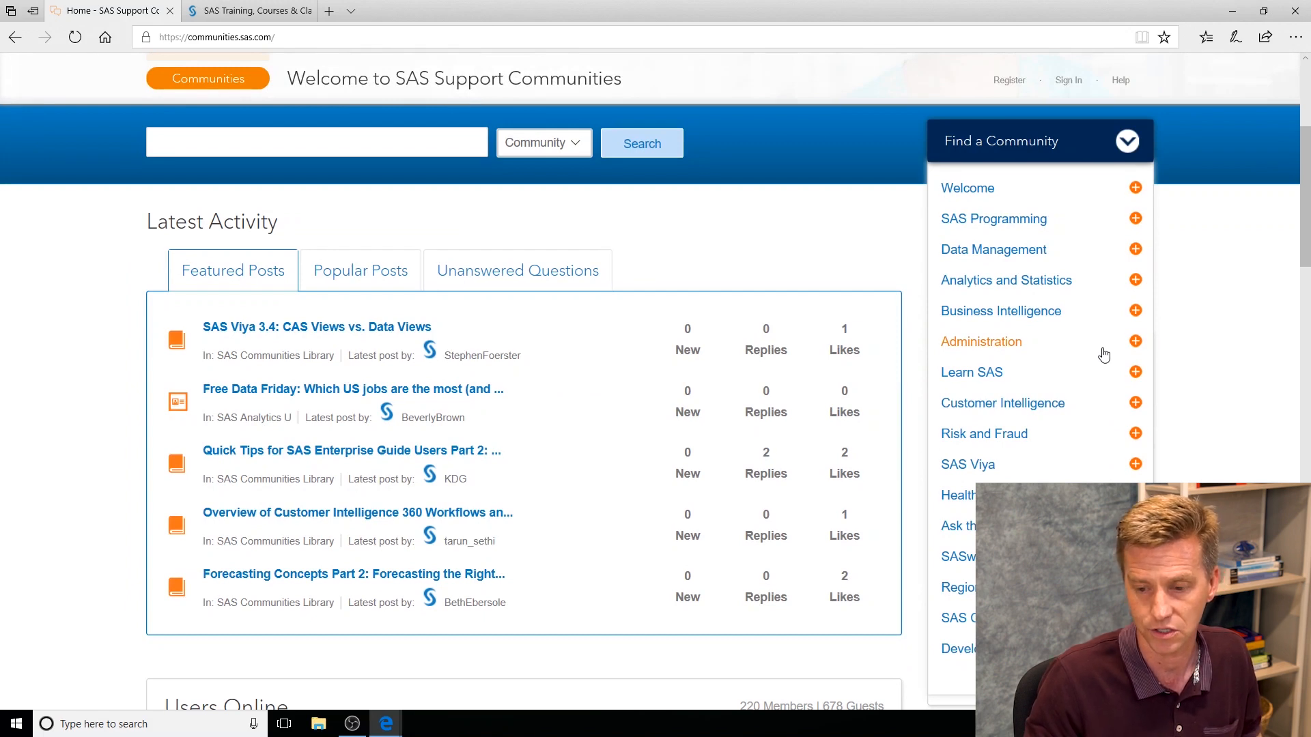
mouse_move(1087, 357)
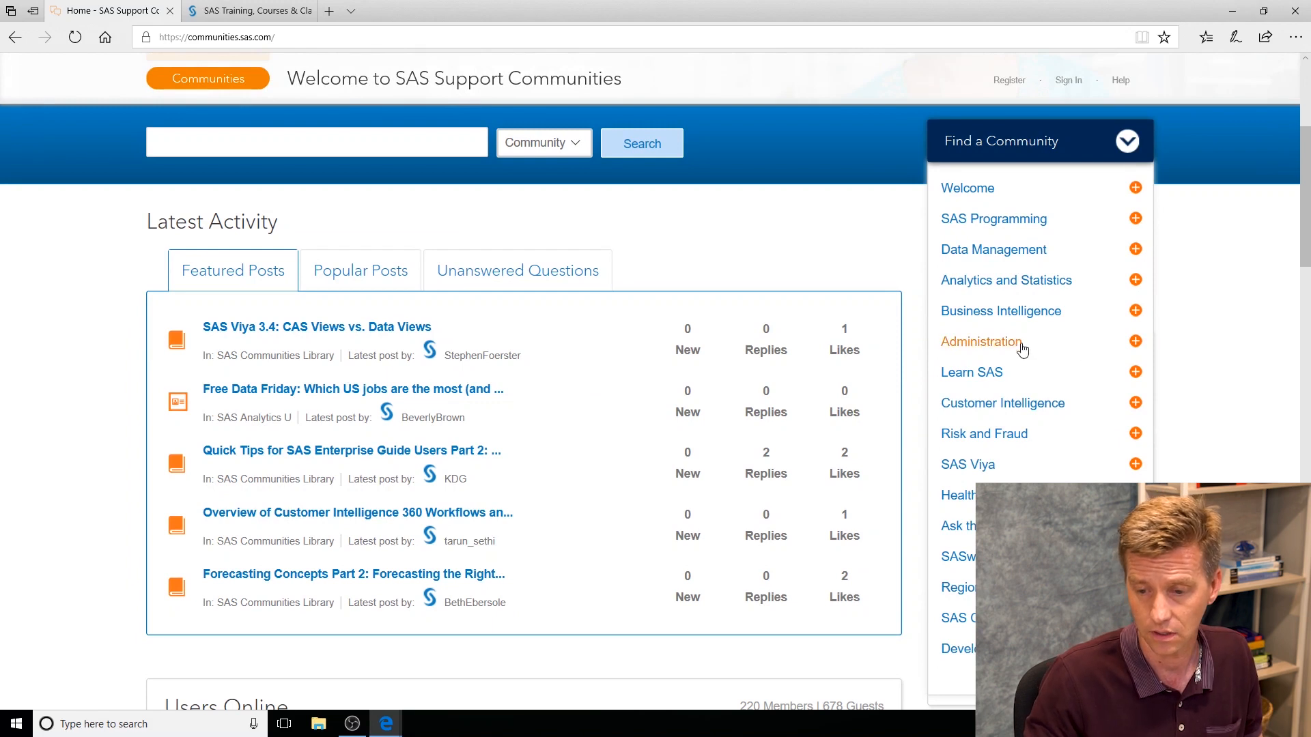
mouse_move(1043, 395)
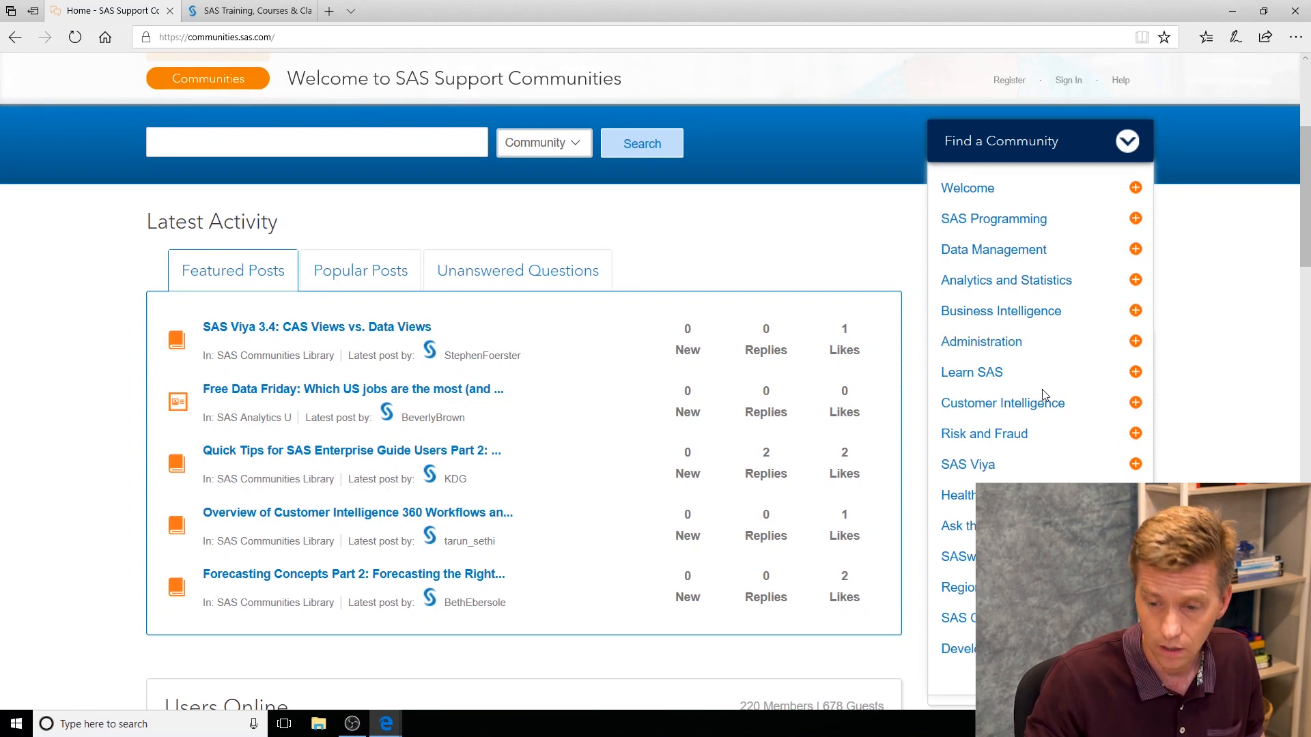
left_click(1135, 372)
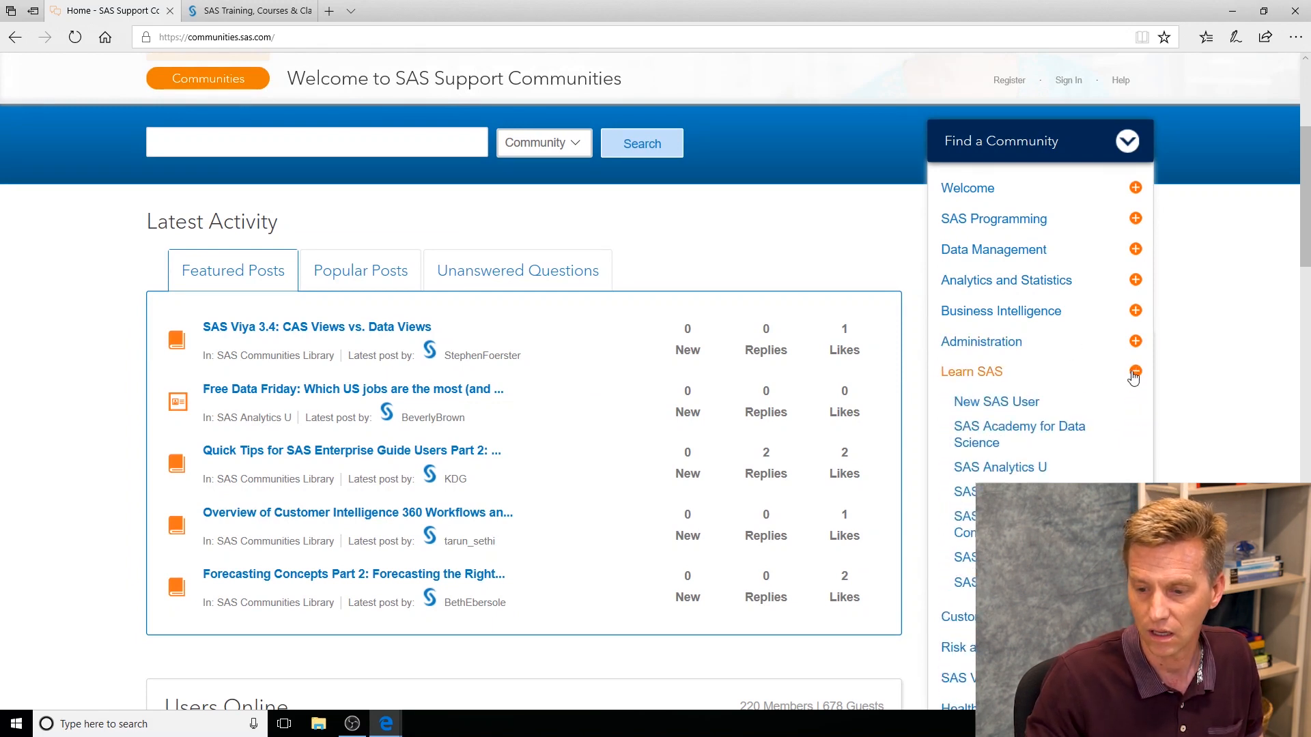
scroll("down", 3)
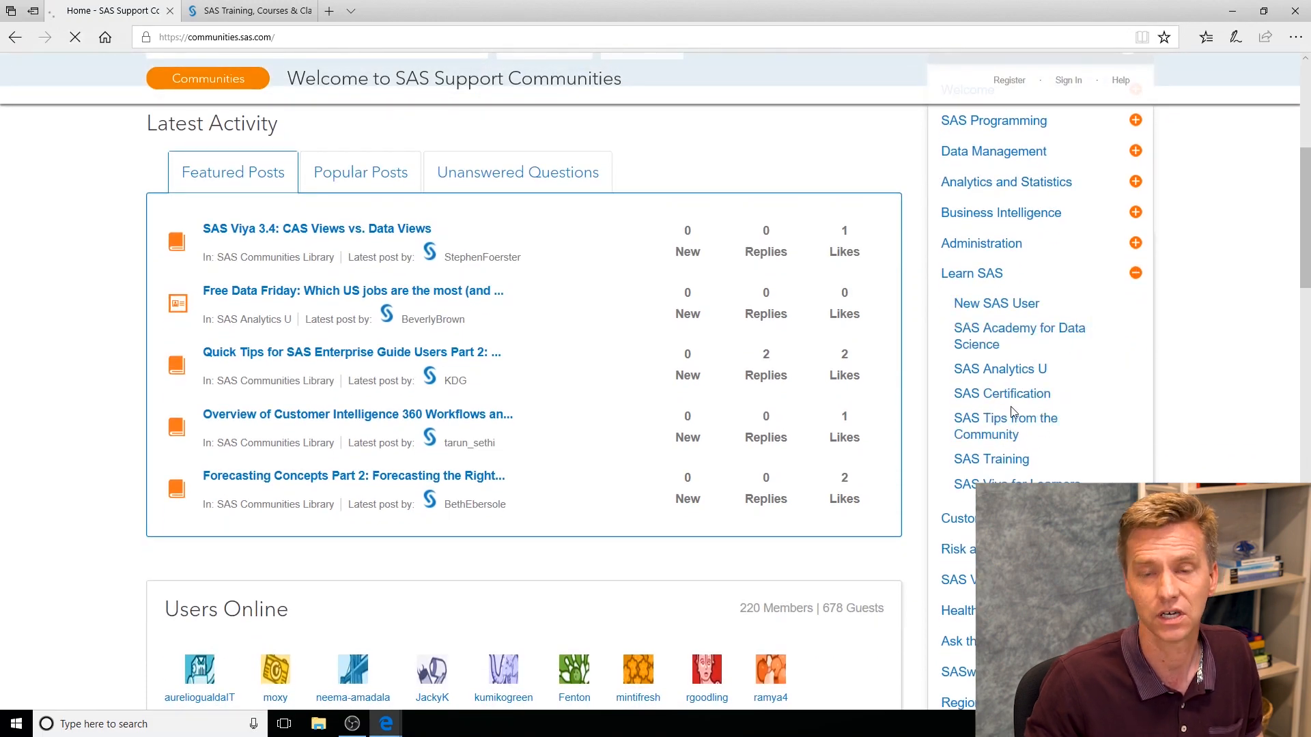
left_click(1002, 393)
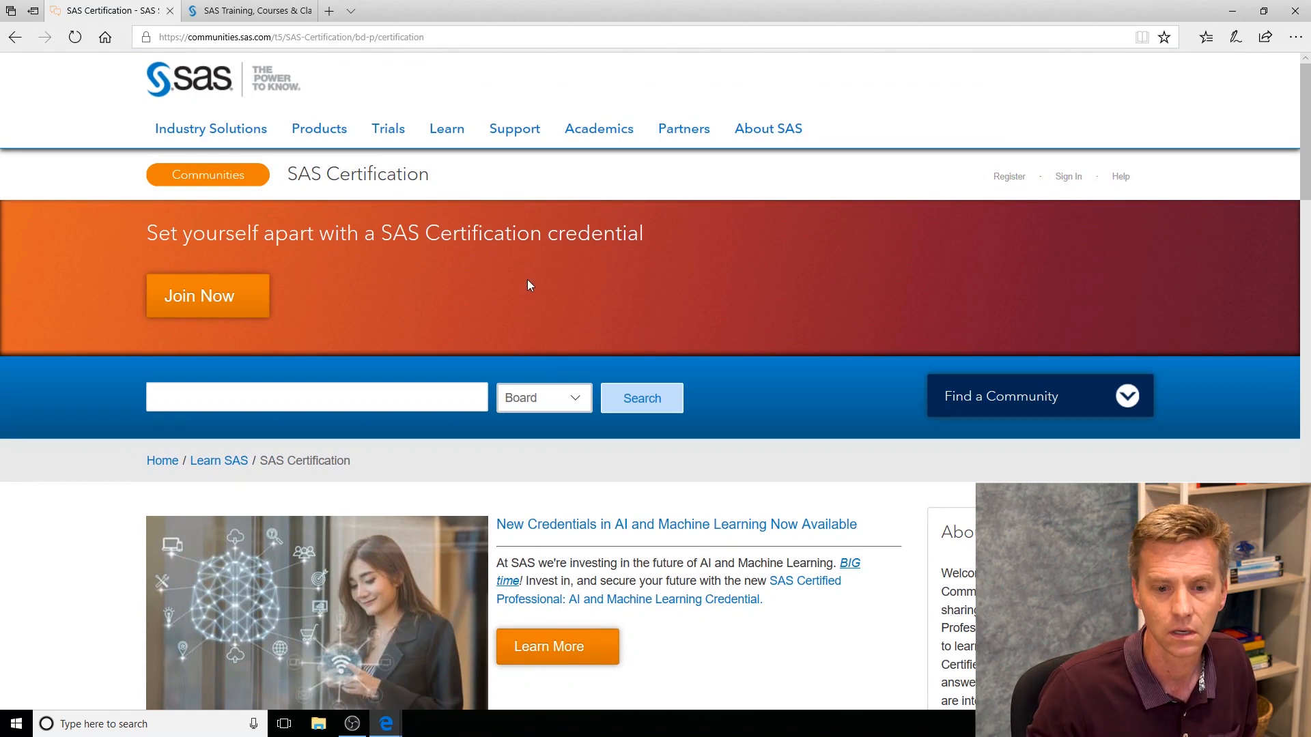
left_click(242, 10)
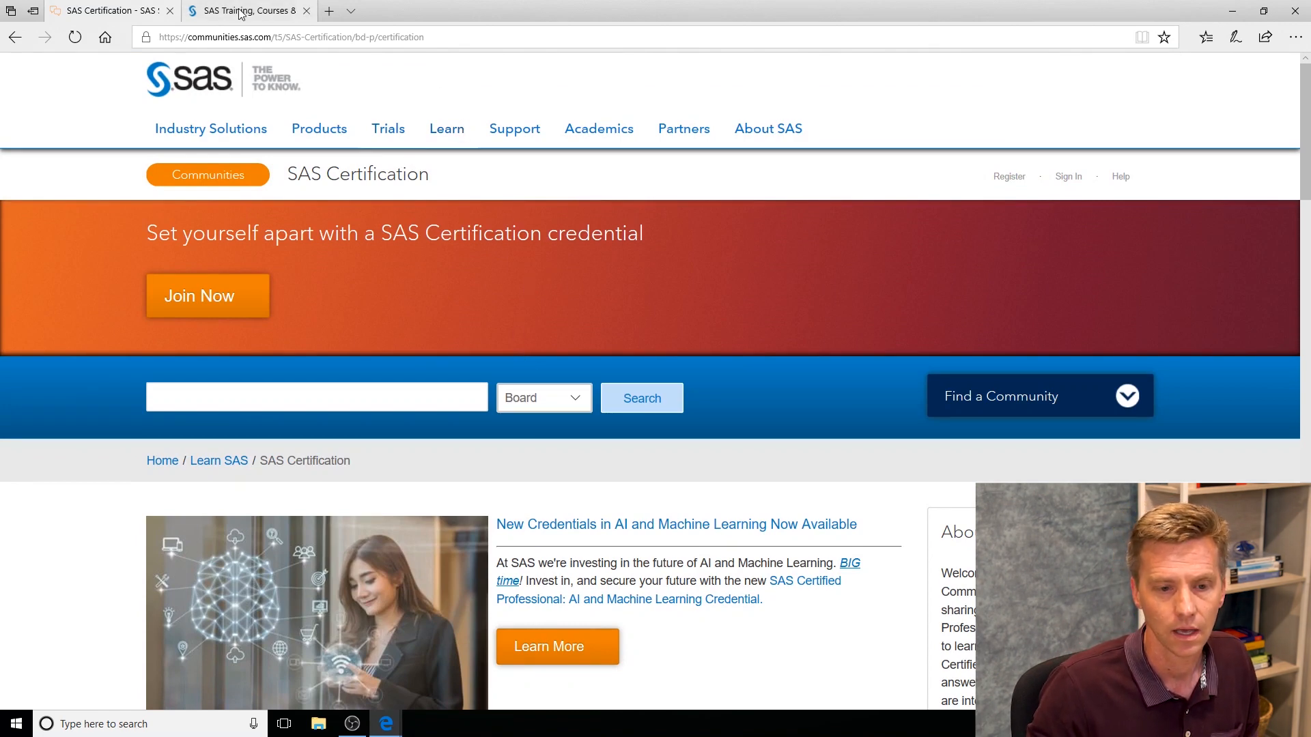
Open the Free Training page from the SAS Training Offers menu
left_click(247, 11)
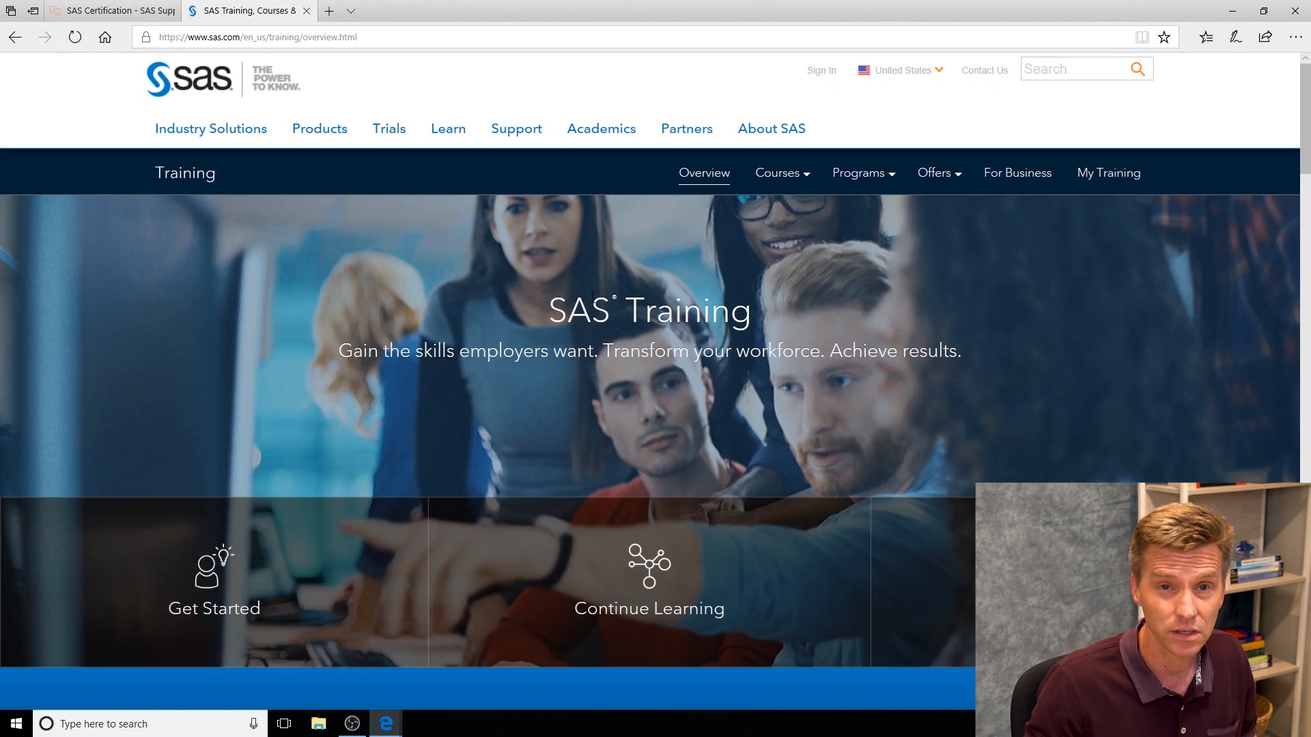
left_click(934, 173)
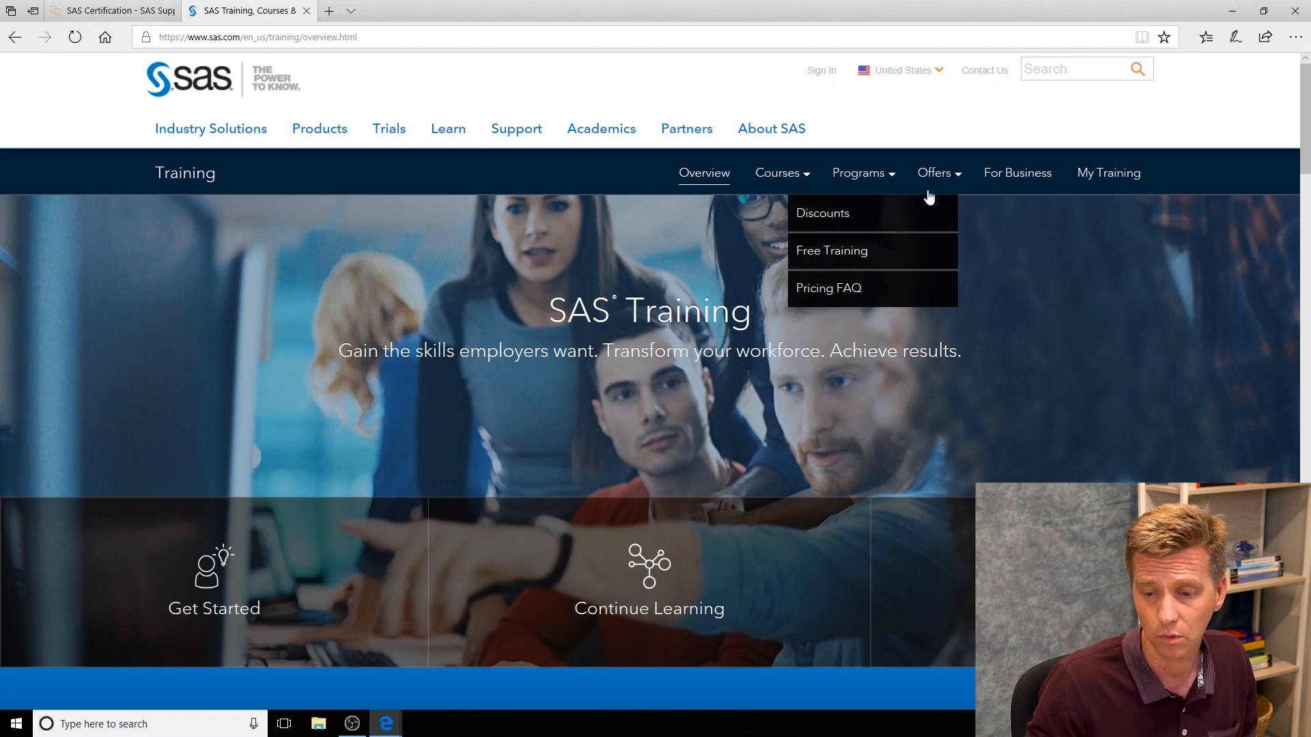
mouse_move(941, 176)
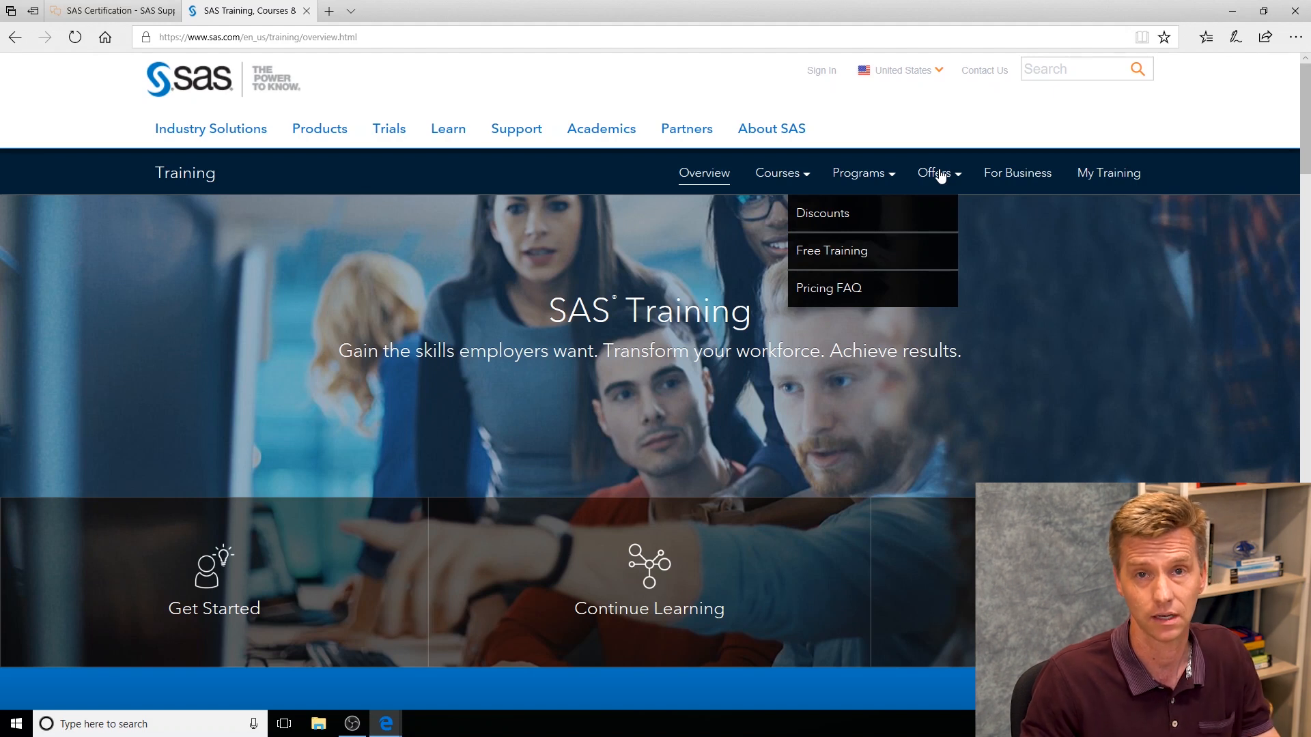
mouse_move(864, 258)
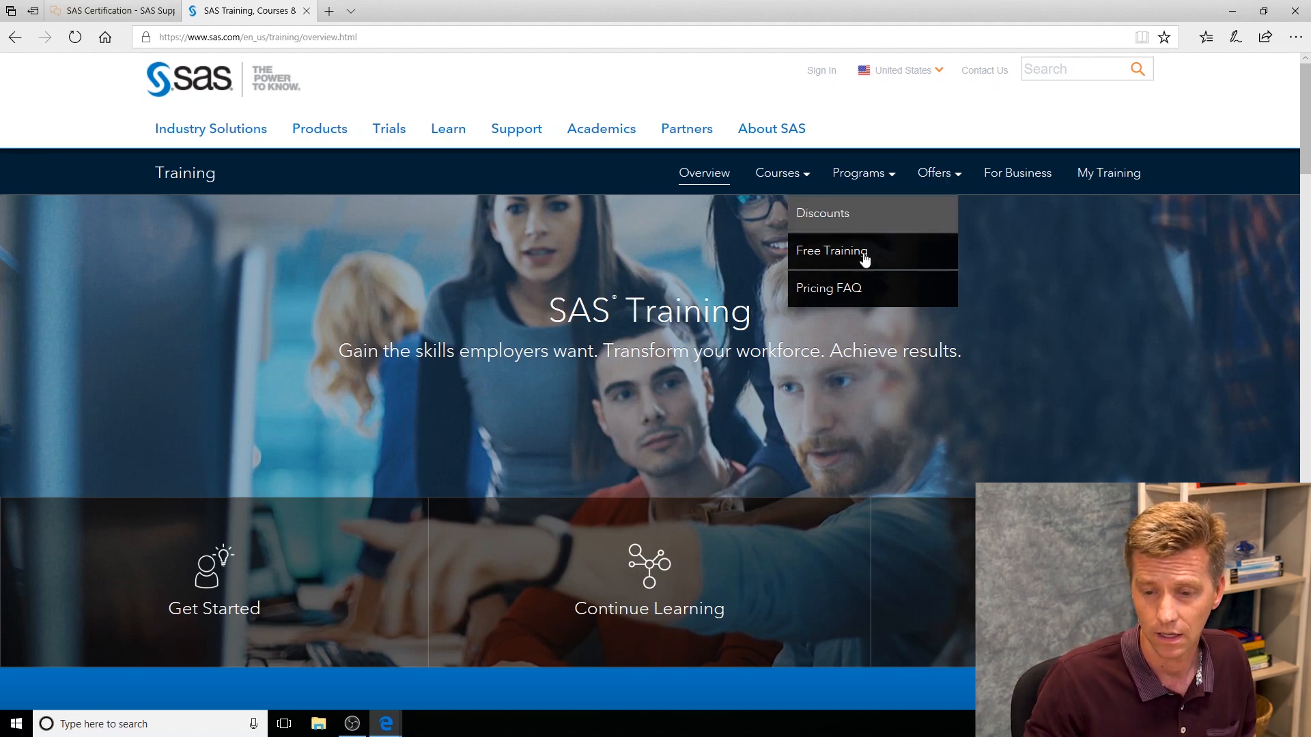
mouse_move(909, 213)
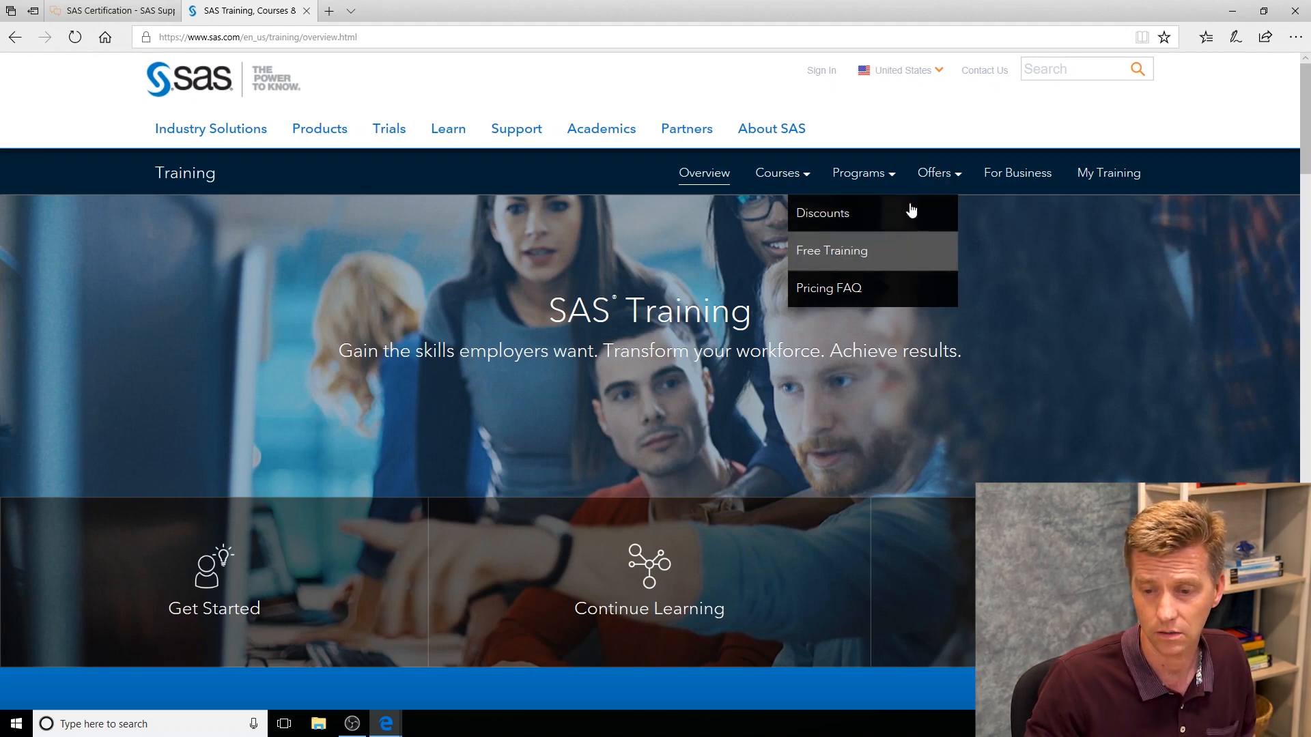
left_click(831, 250)
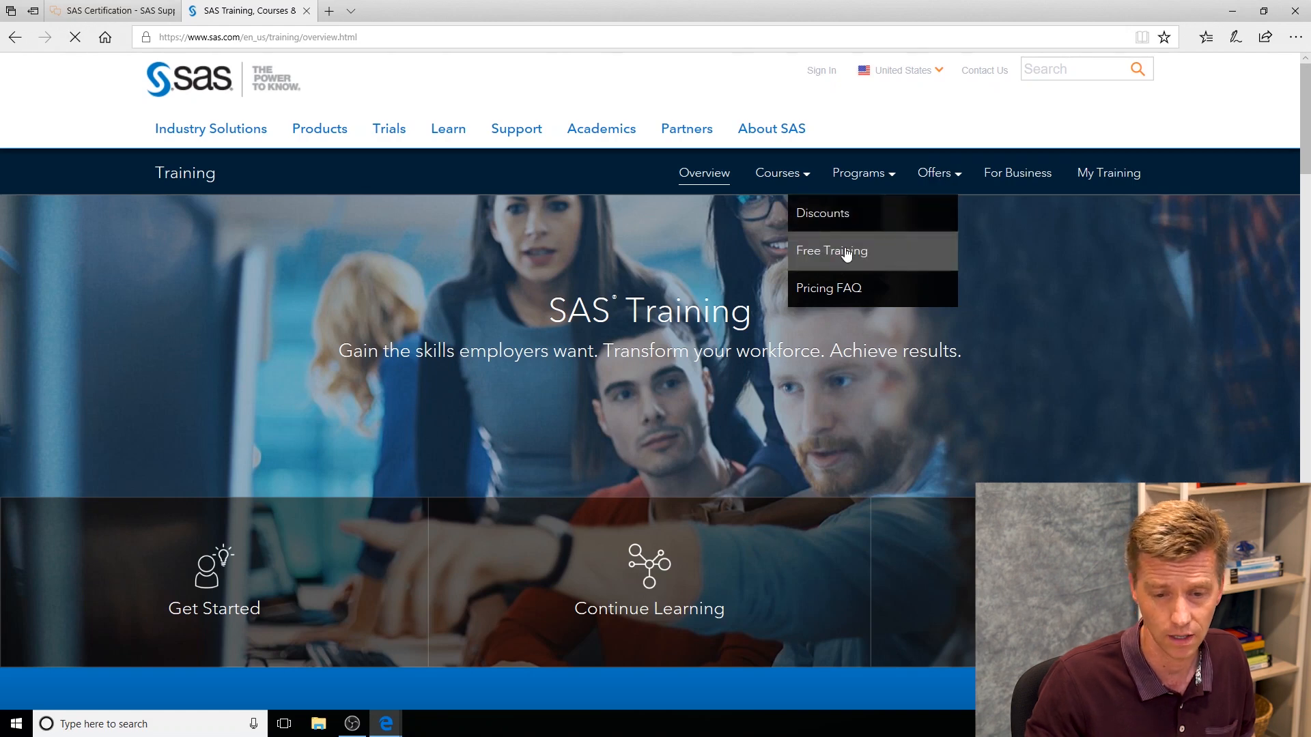
left_click(830, 251)
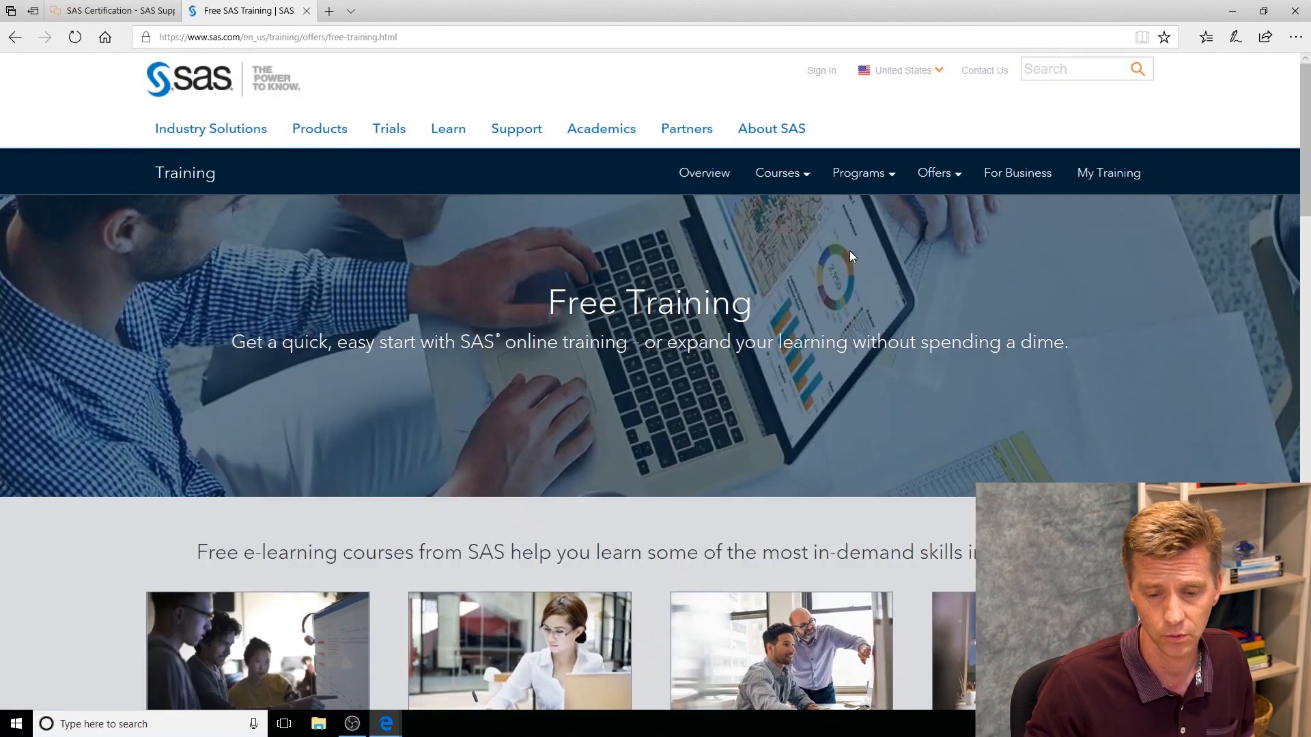
Pick SAS Viya from the free video topic list
scroll("down", 3)
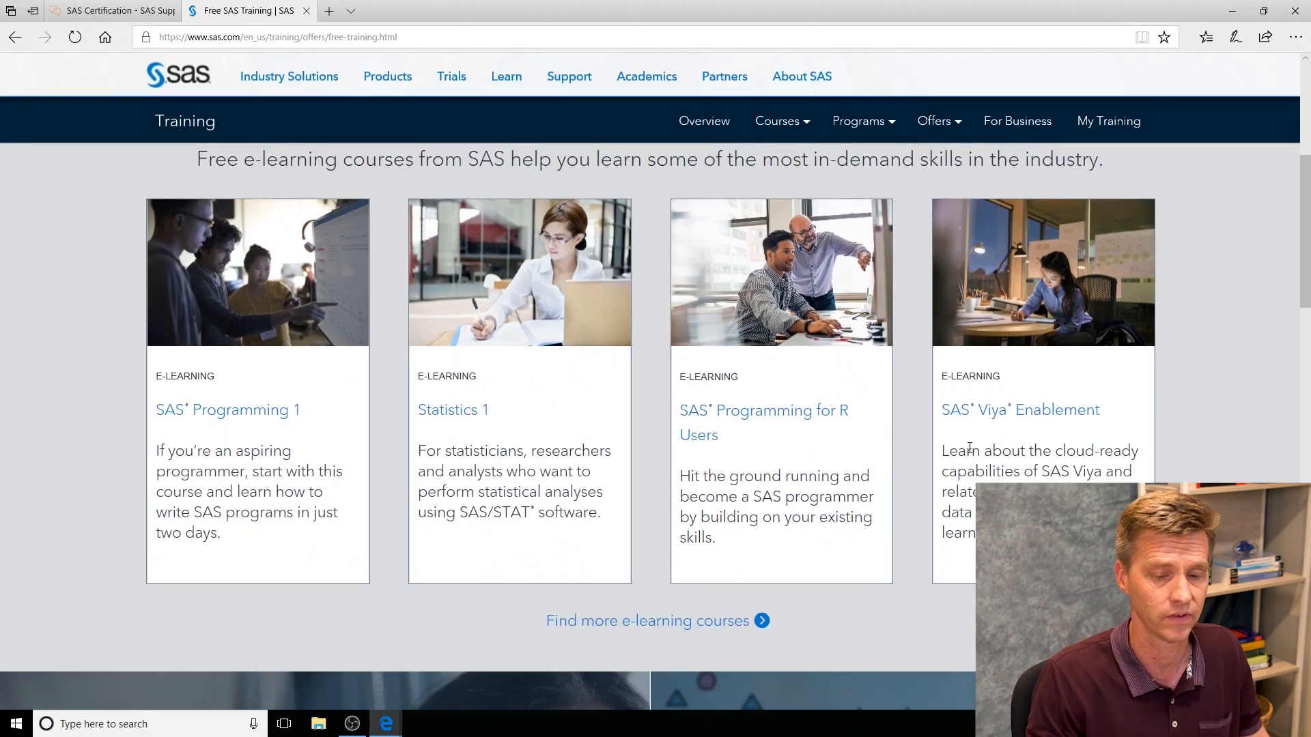
scroll("down", 3)
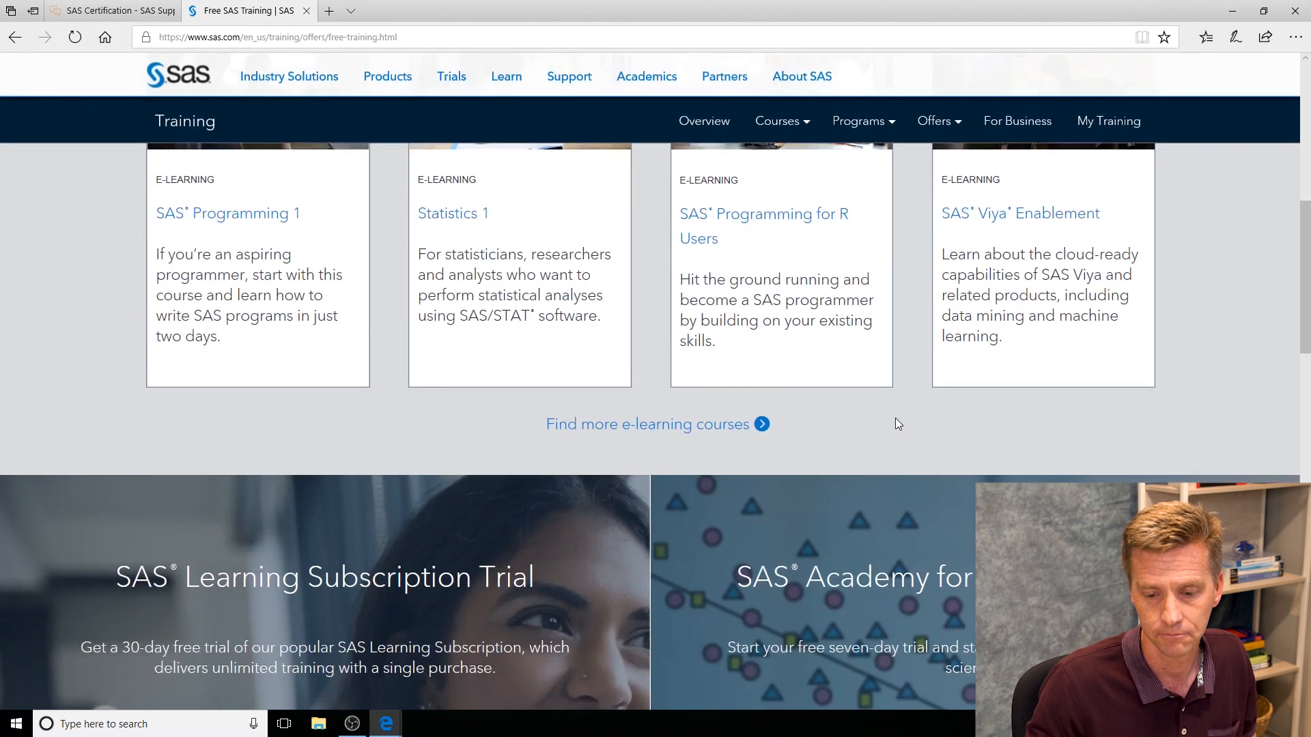
scroll("down", 3)
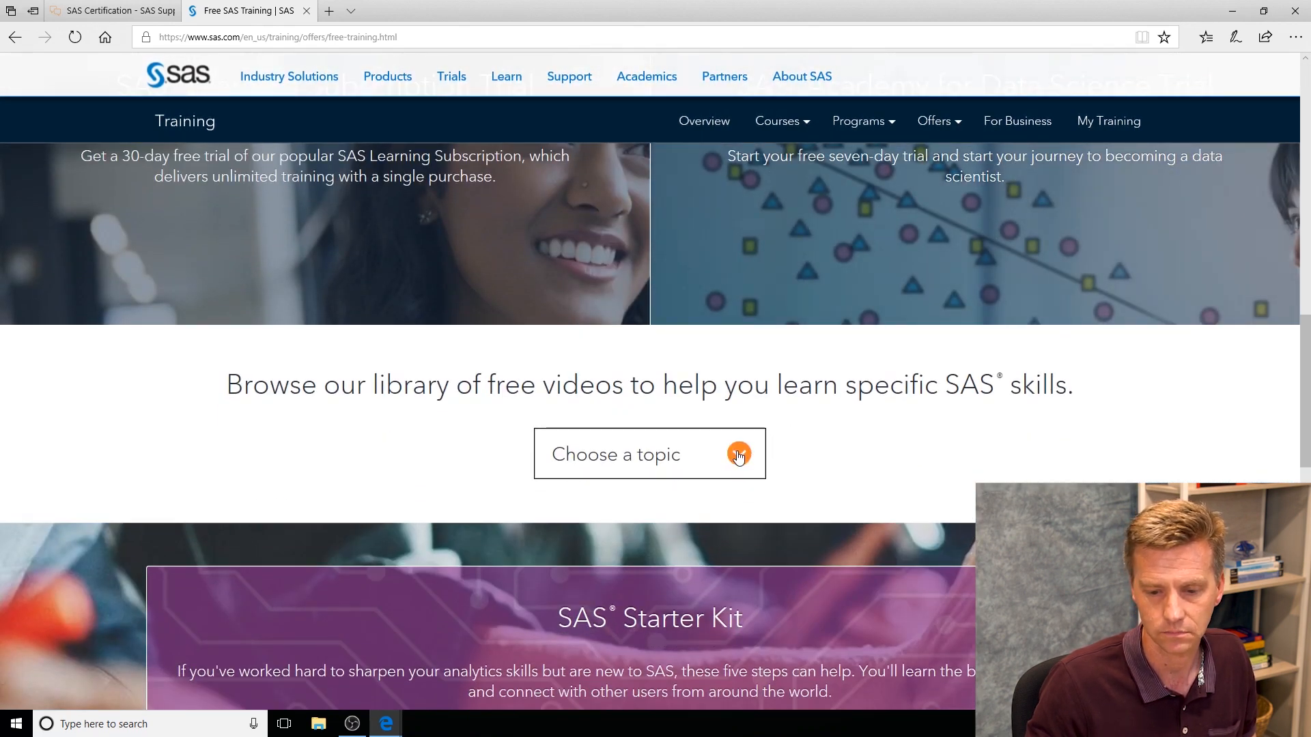
left_click(738, 454)
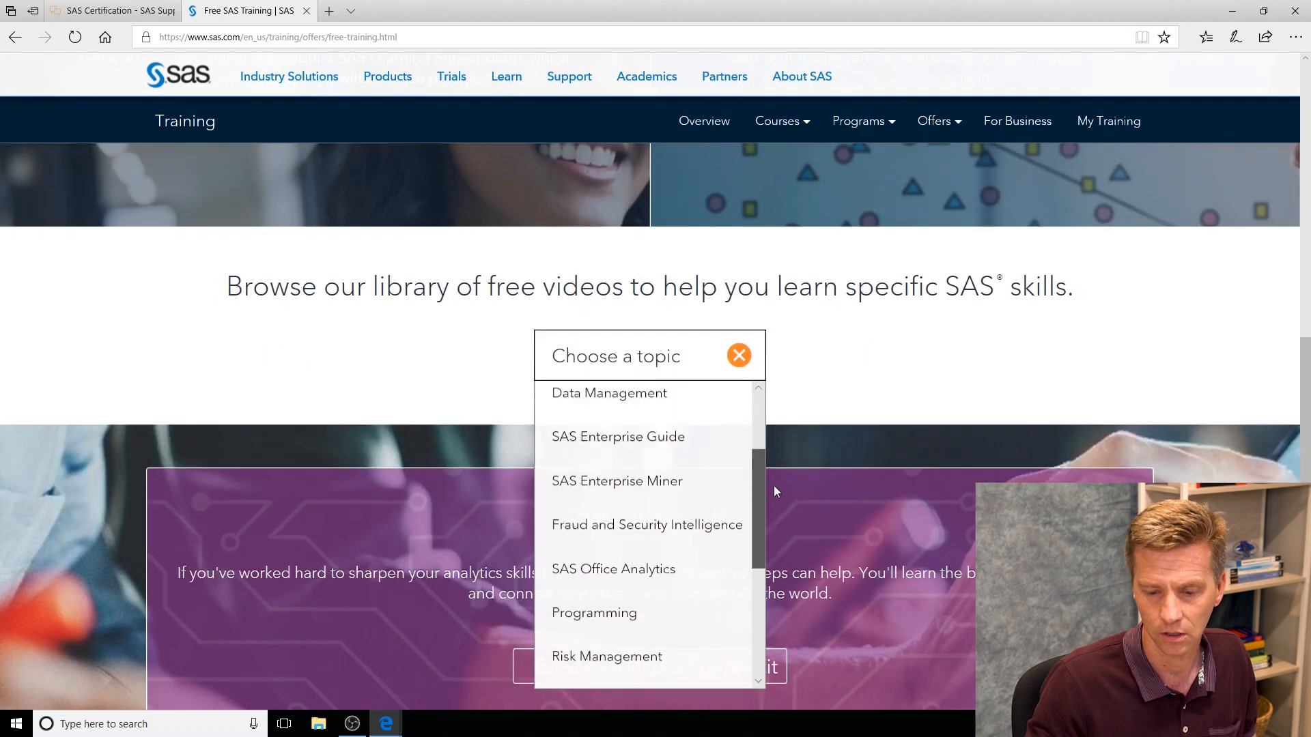
scroll("down", 3)
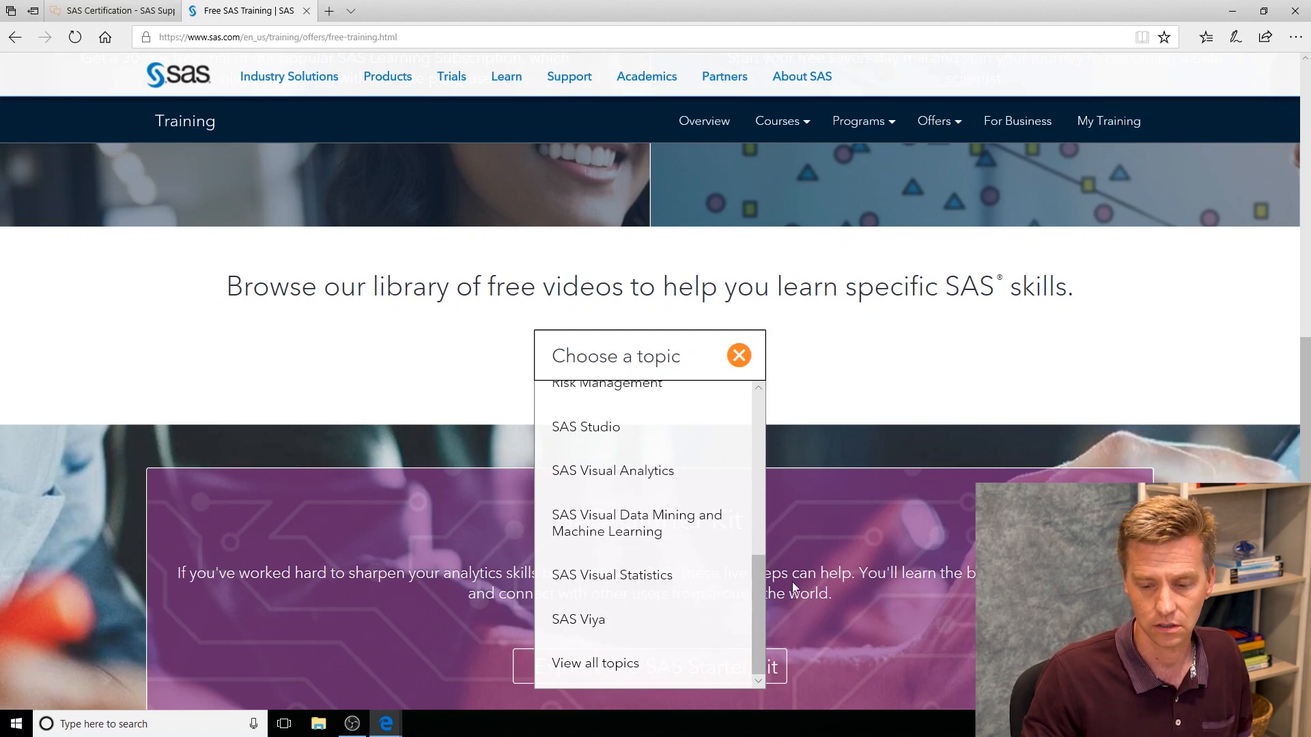
left_click(577, 619)
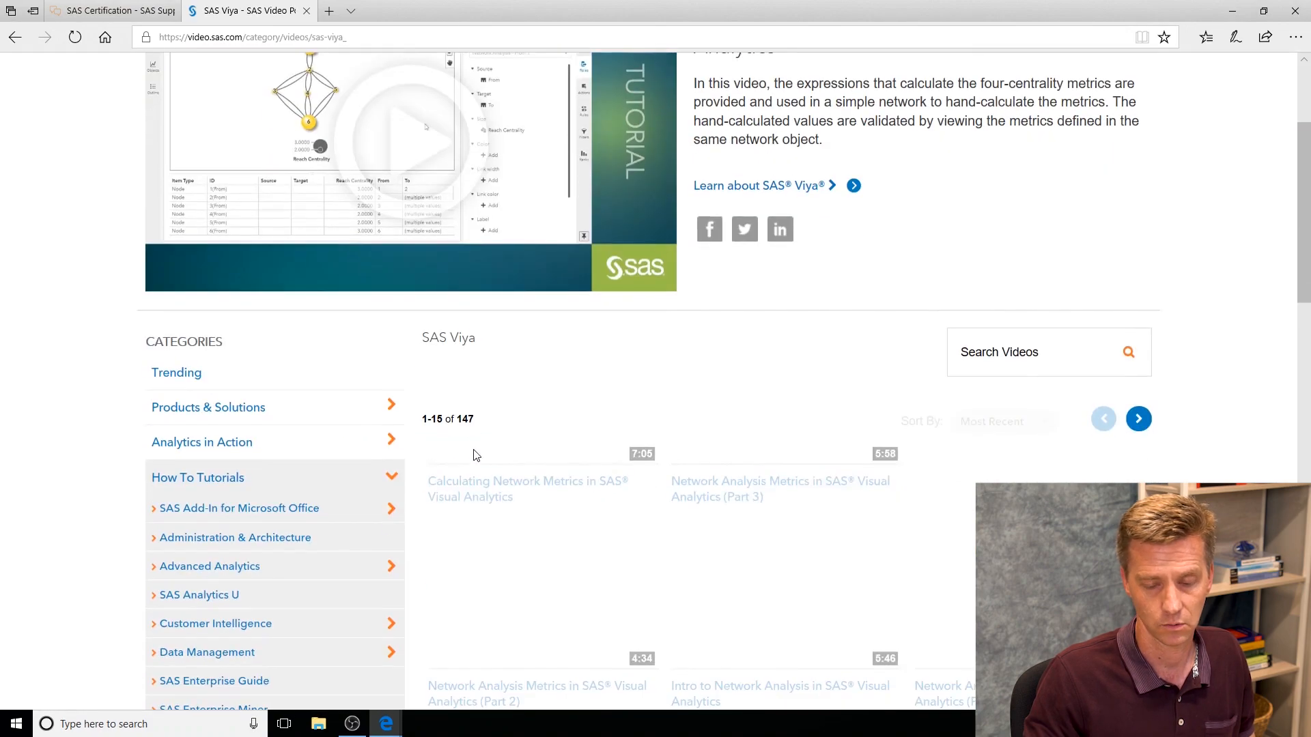
Open the Model Studio subcategory of SAS Viya tutorials, listing 28 videos
scroll("down", 3)
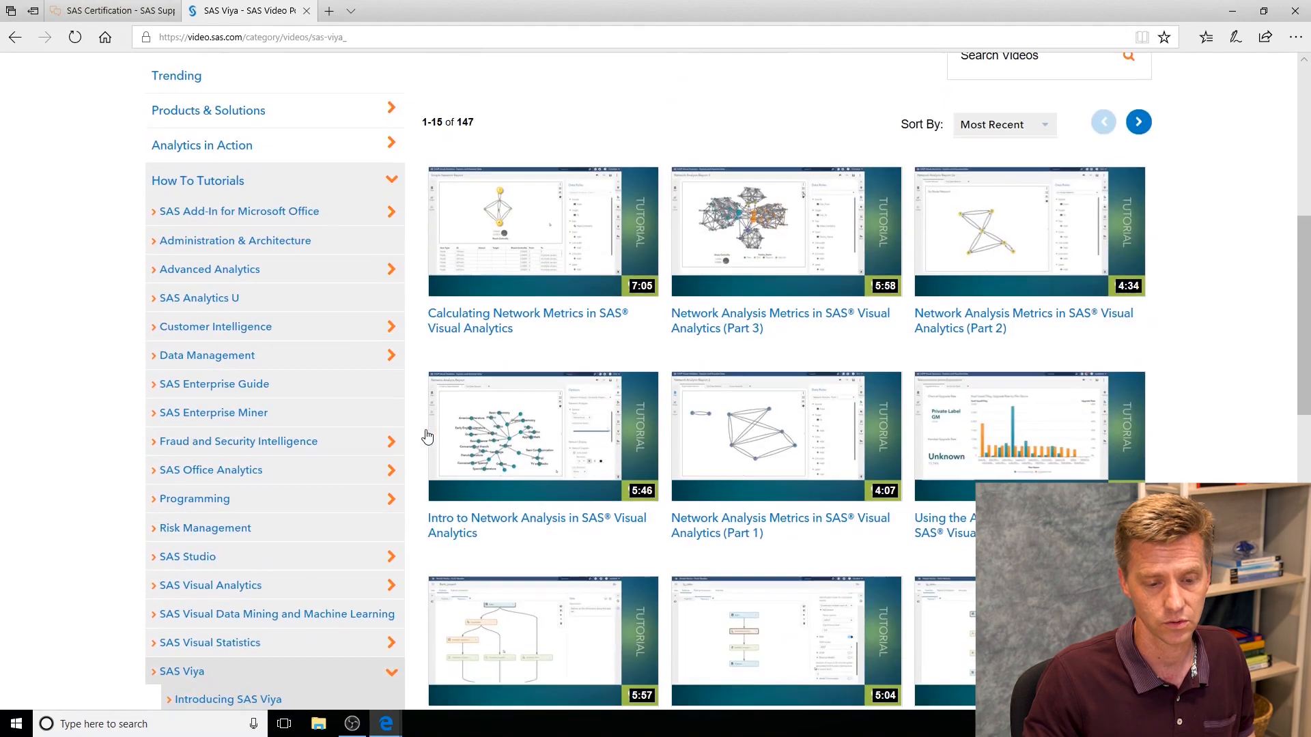
scroll("down", 3)
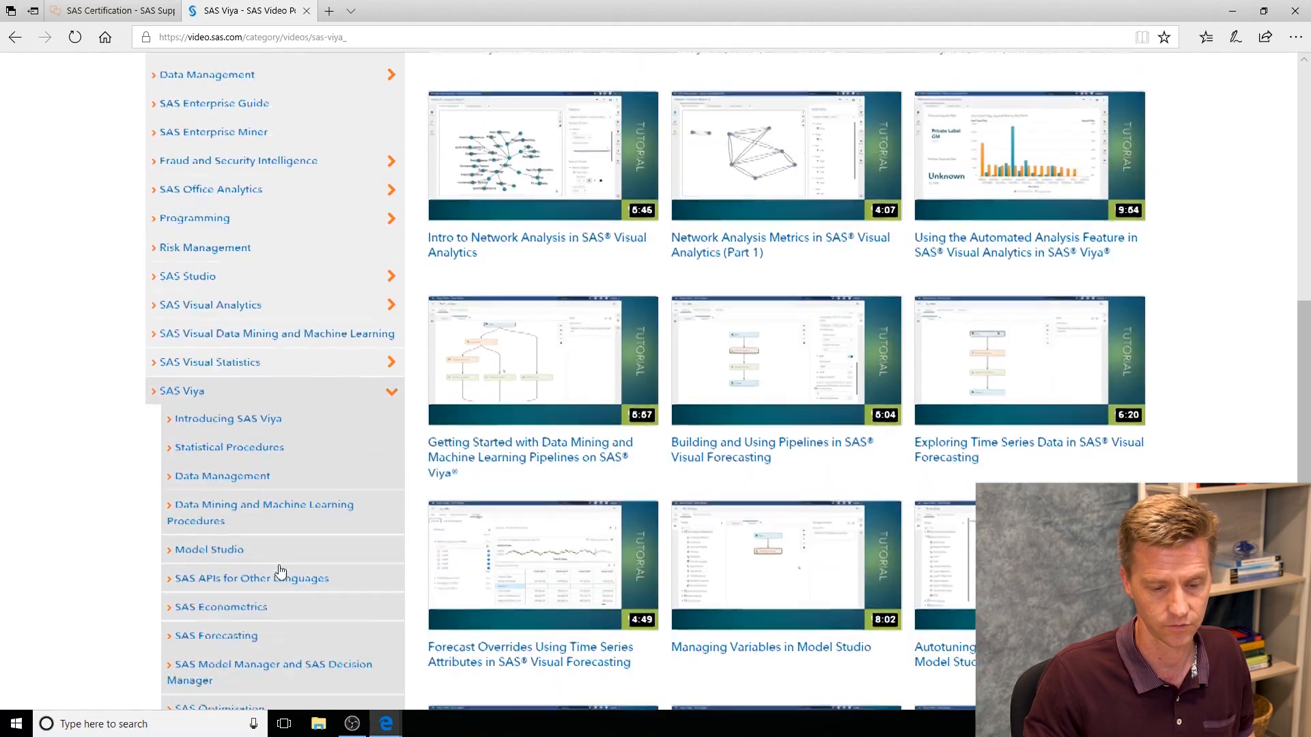
left_click(209, 549)
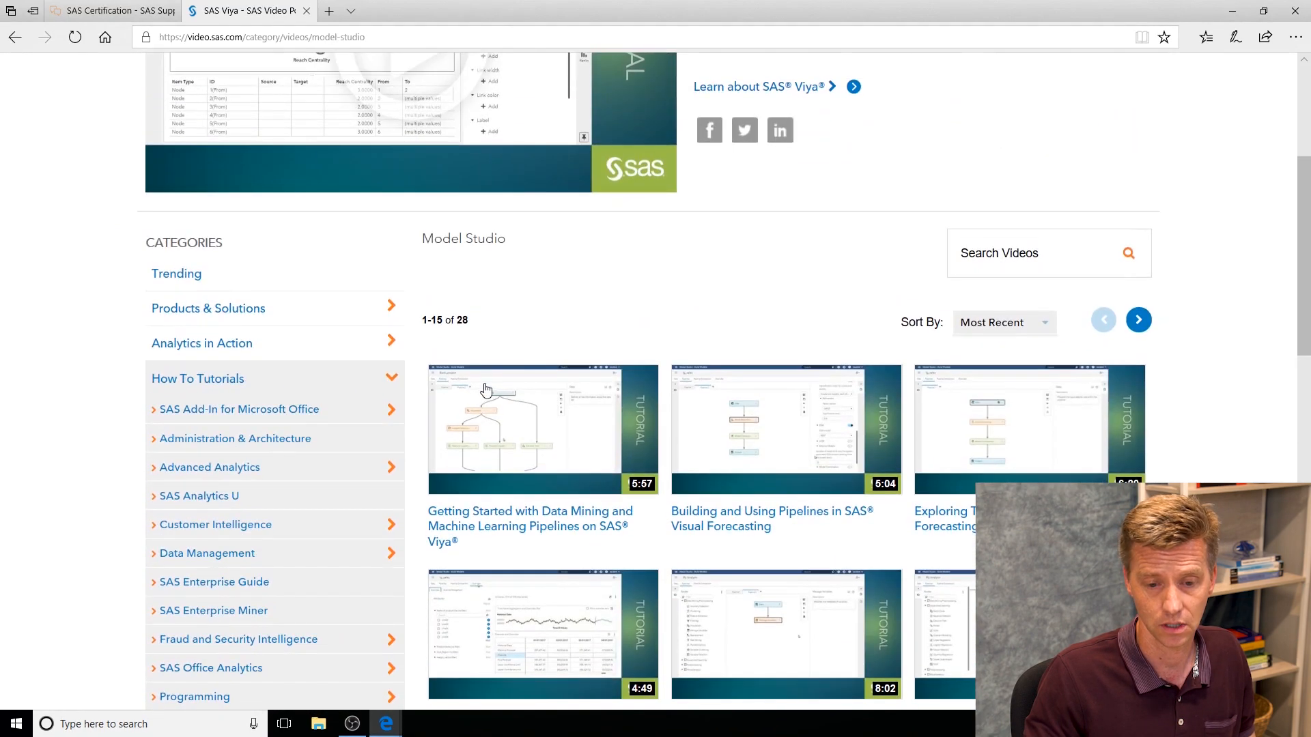
mouse_move(541, 417)
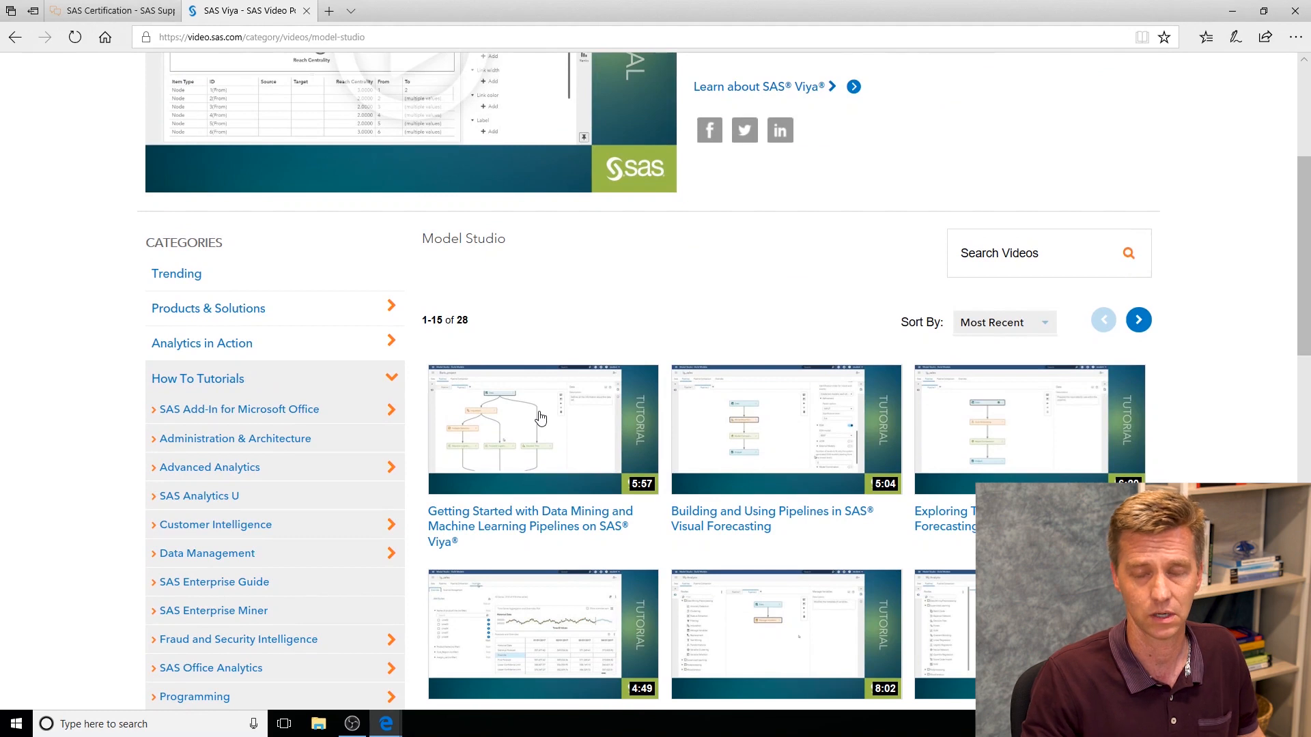